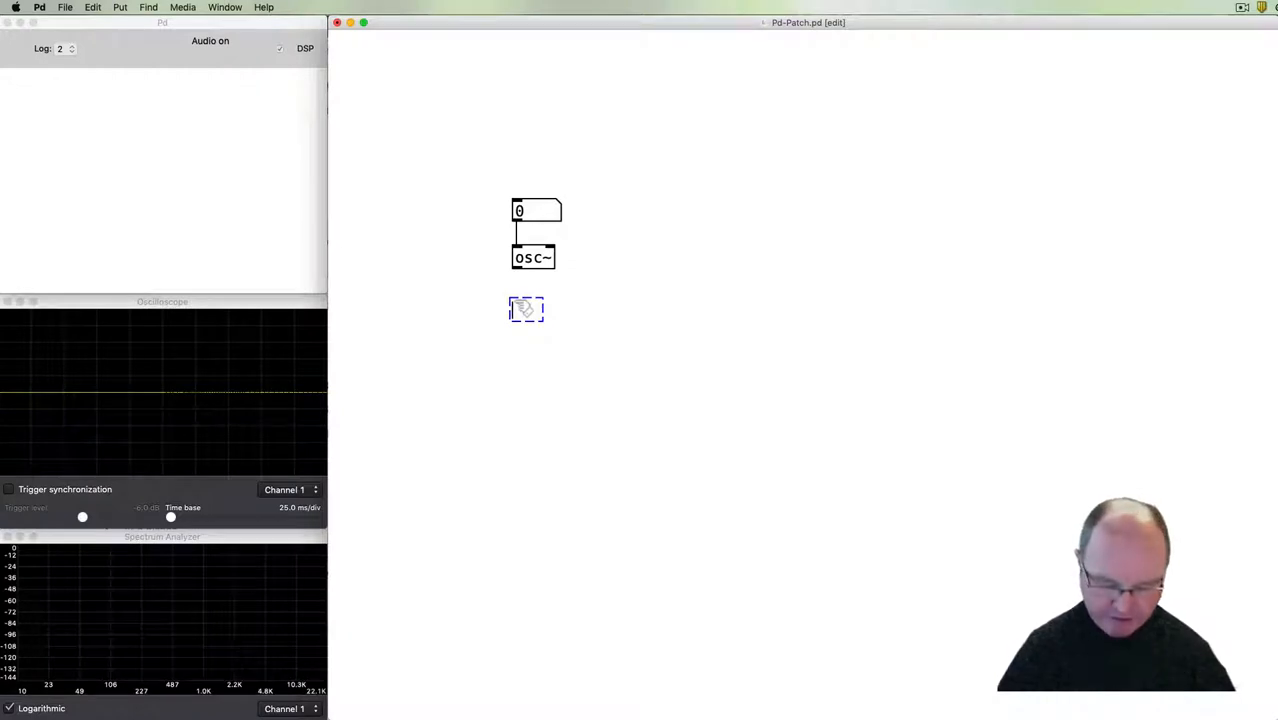
Add a *~ multiplier with an amplitude box limited to 0–1, then bring amplitude to zero.
type("*~")
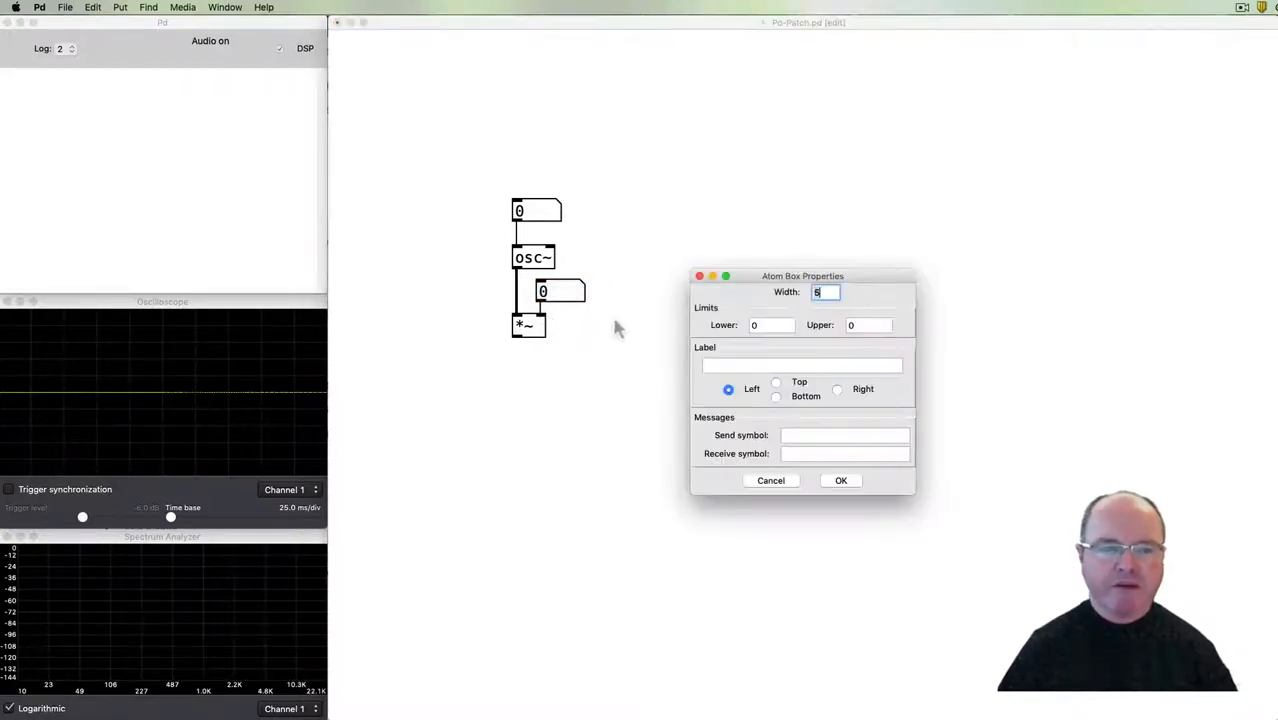
left_click(868, 324)
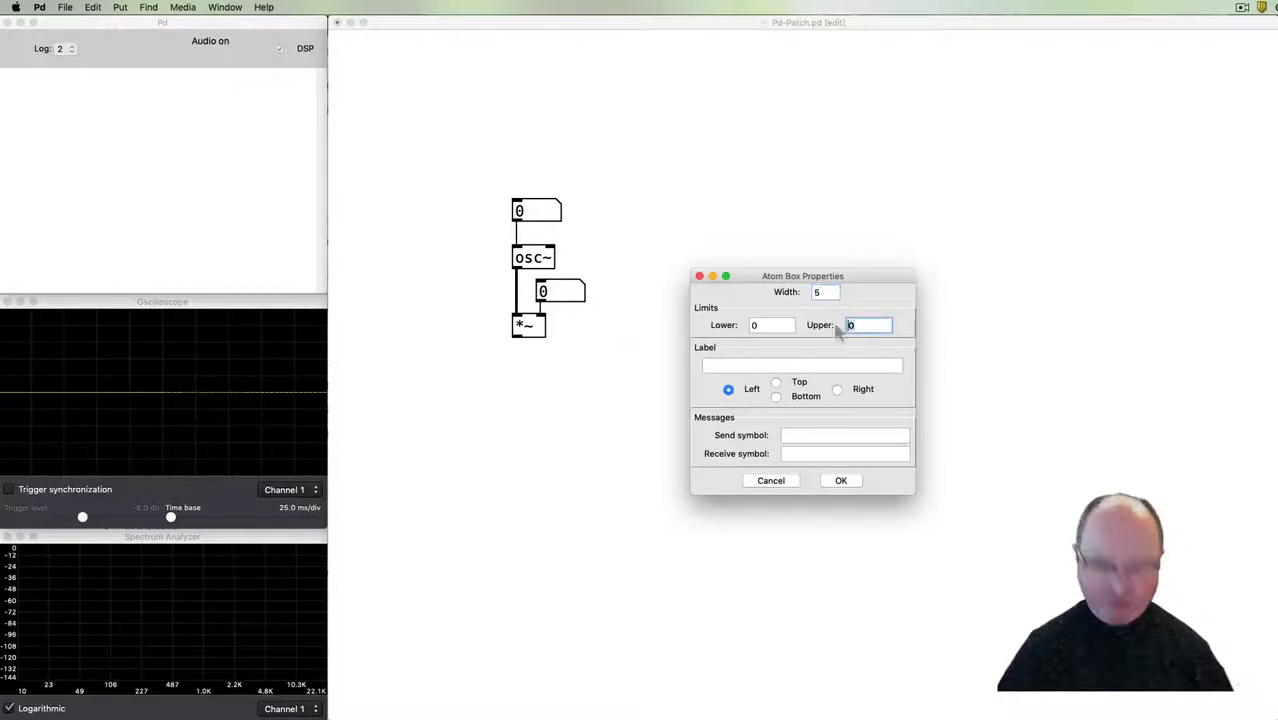
type("1")
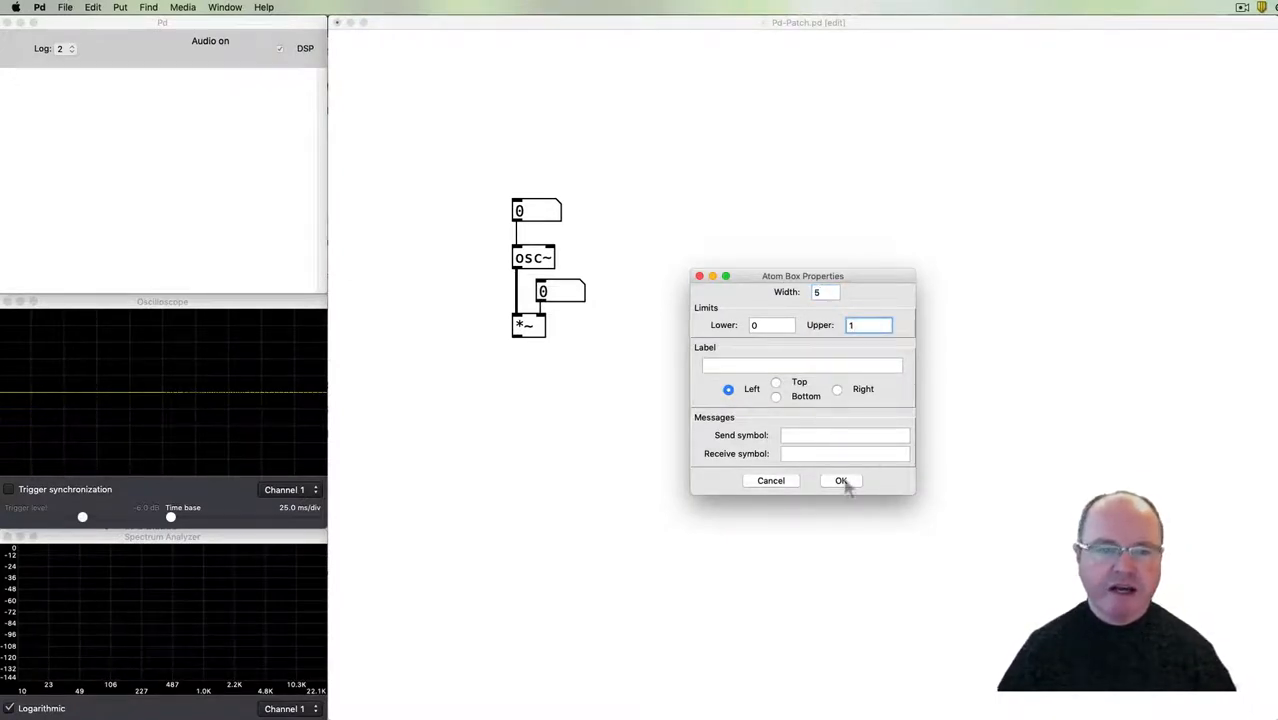
left_click(840, 480)
type("dac~")
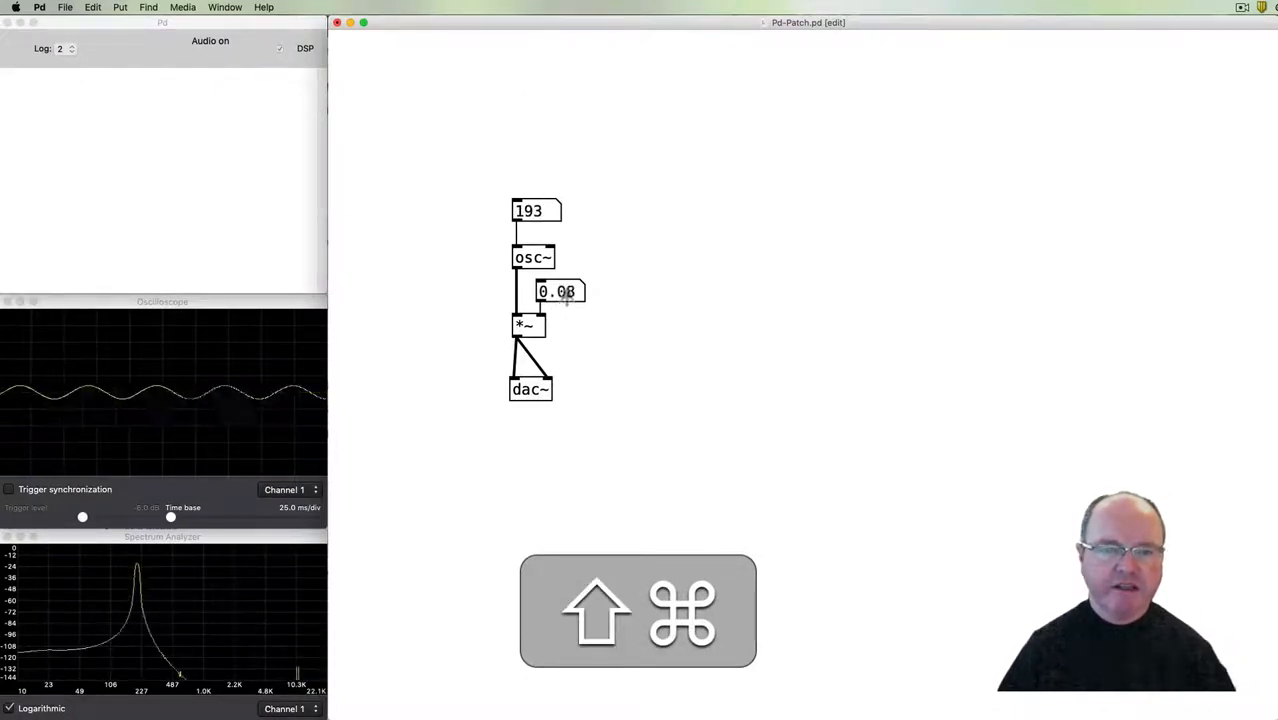
left_click_drag(556, 292, 556, 264)
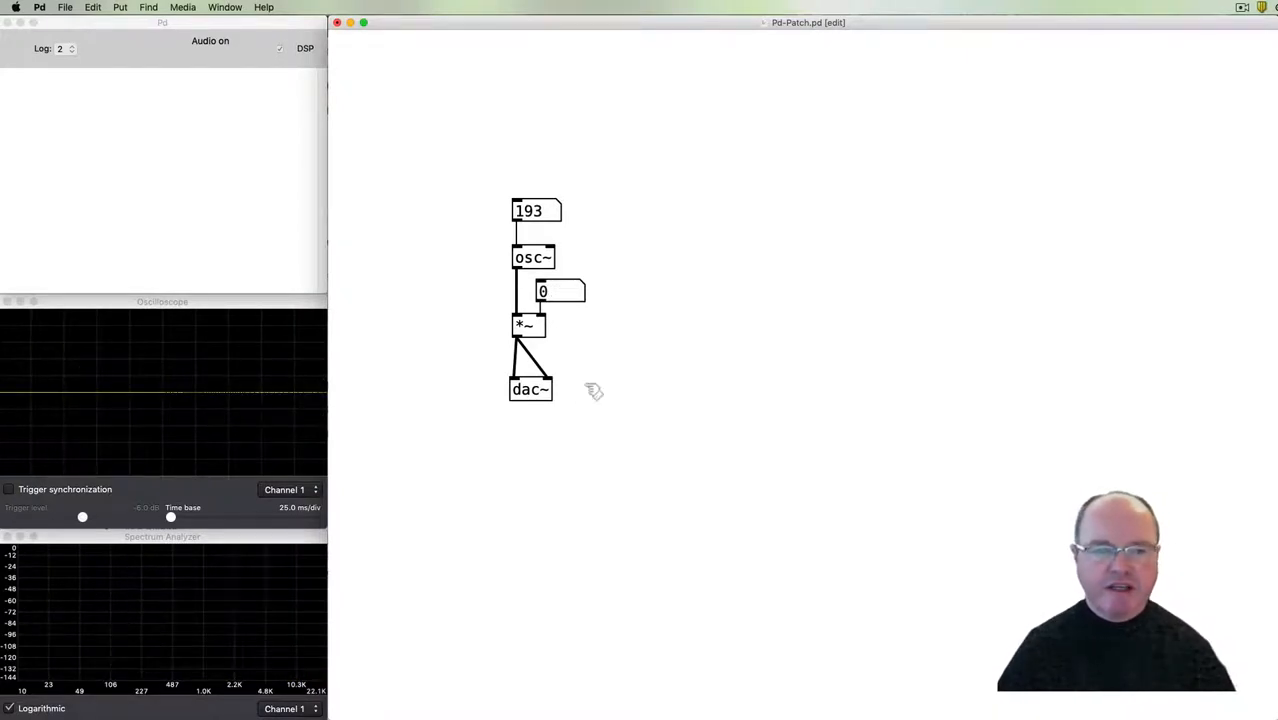
mouse_move(484, 268)
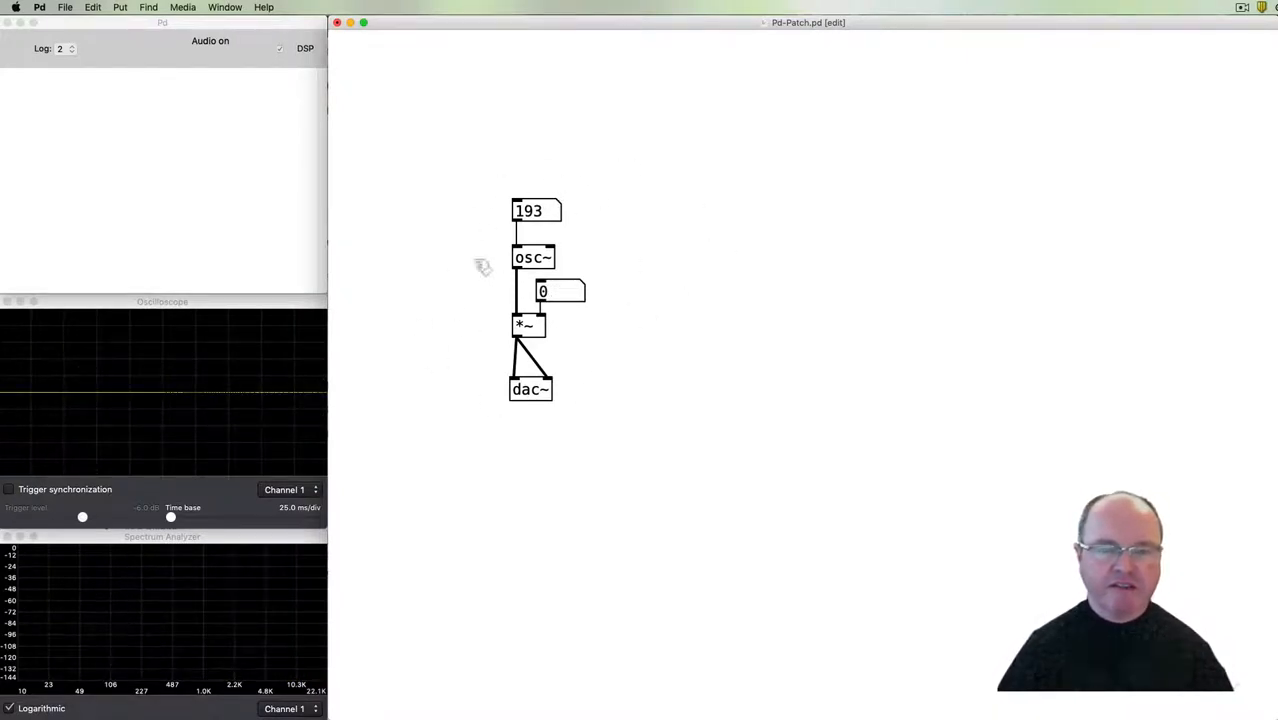
mouse_move(674, 308)
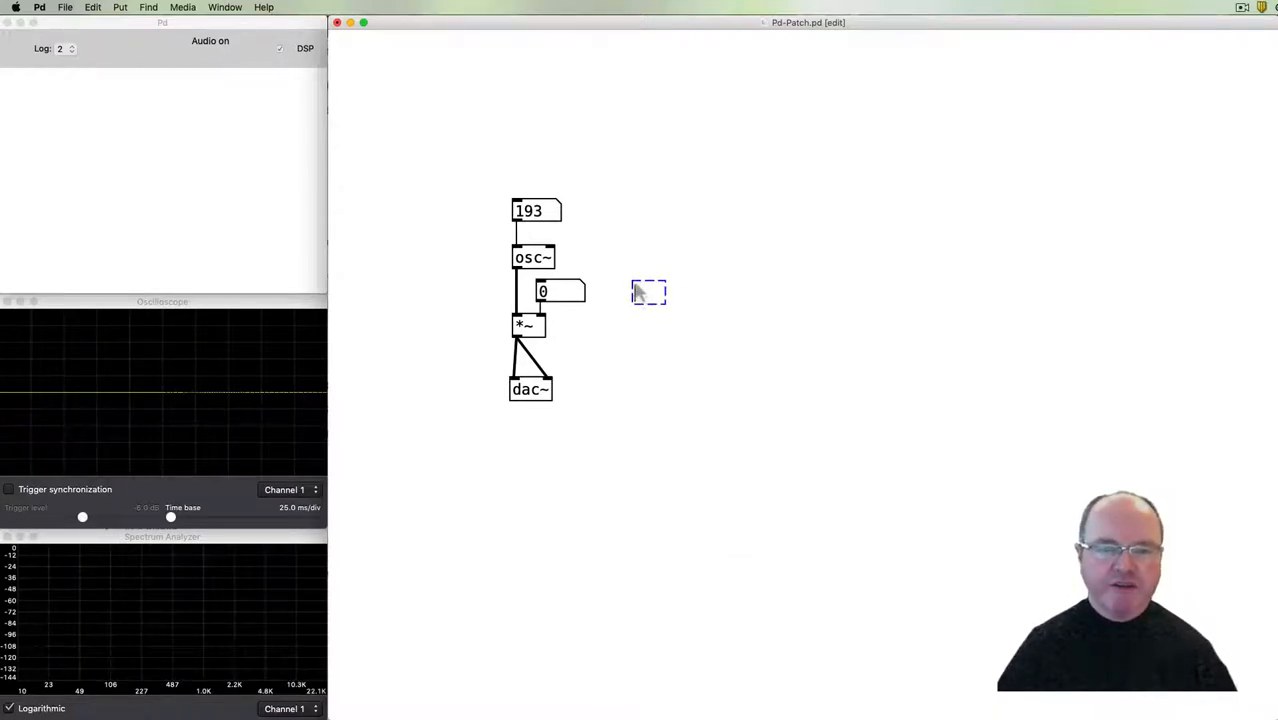
mouse_move(680, 410)
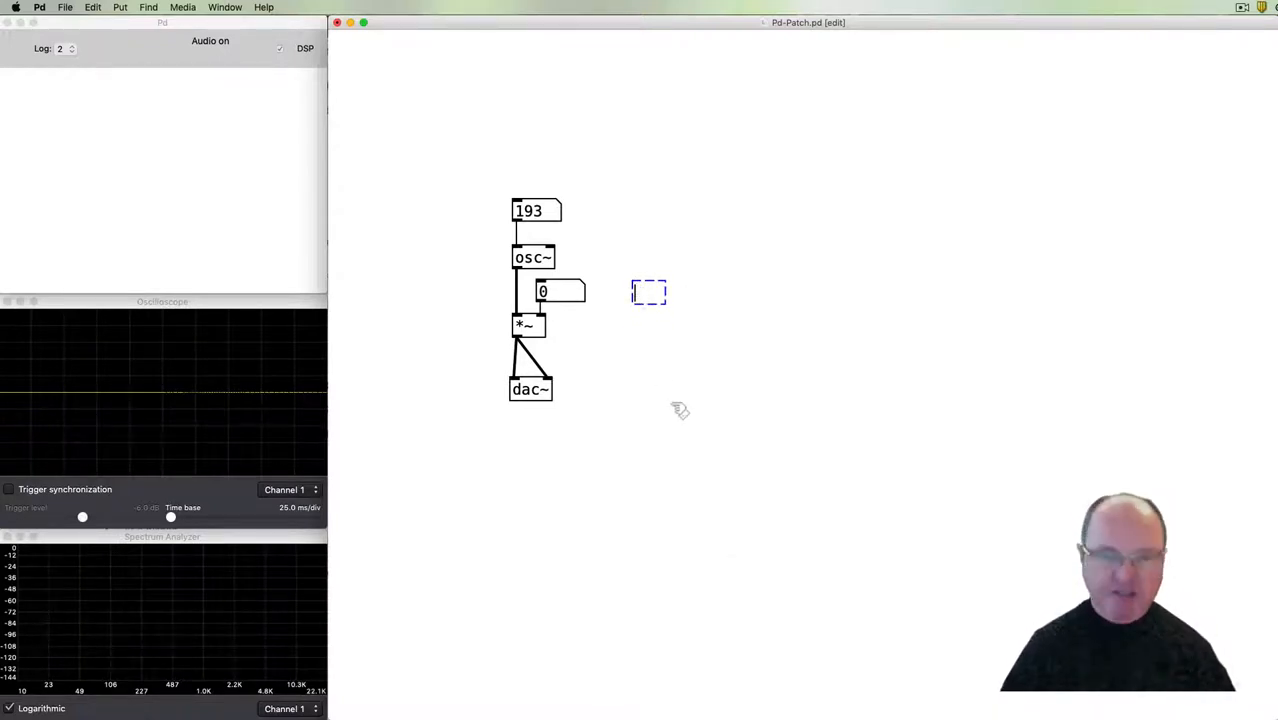
Create a 'pd tone' subpatch object holding the copied oscillator stage.
type("pd")
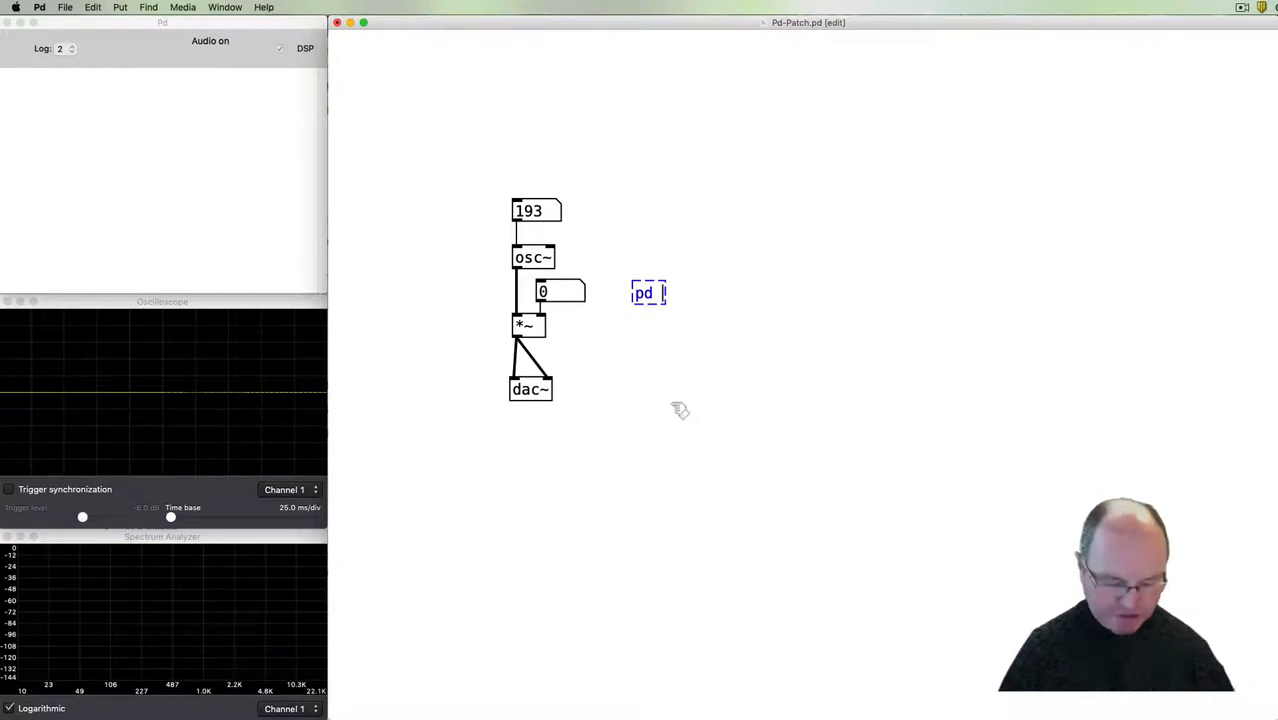
type("tone")
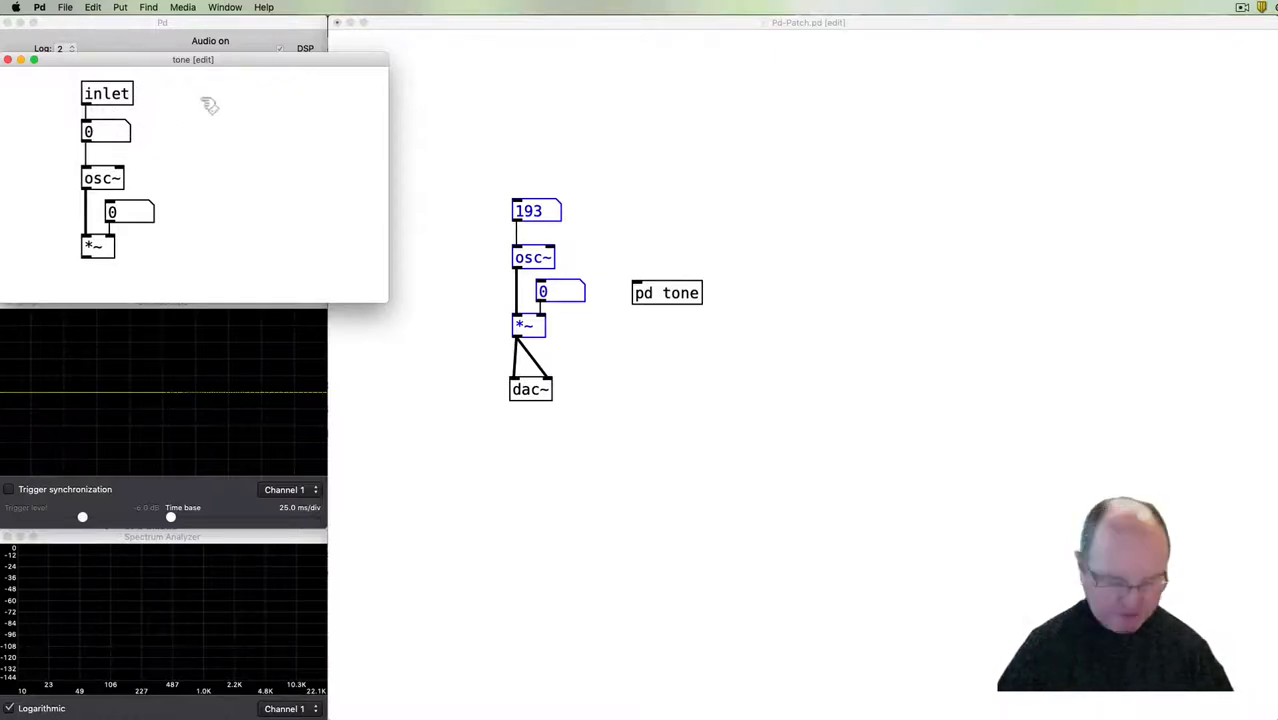
Add an outlet~ below the *~ inside the tone subpatch.
left_click(178, 94)
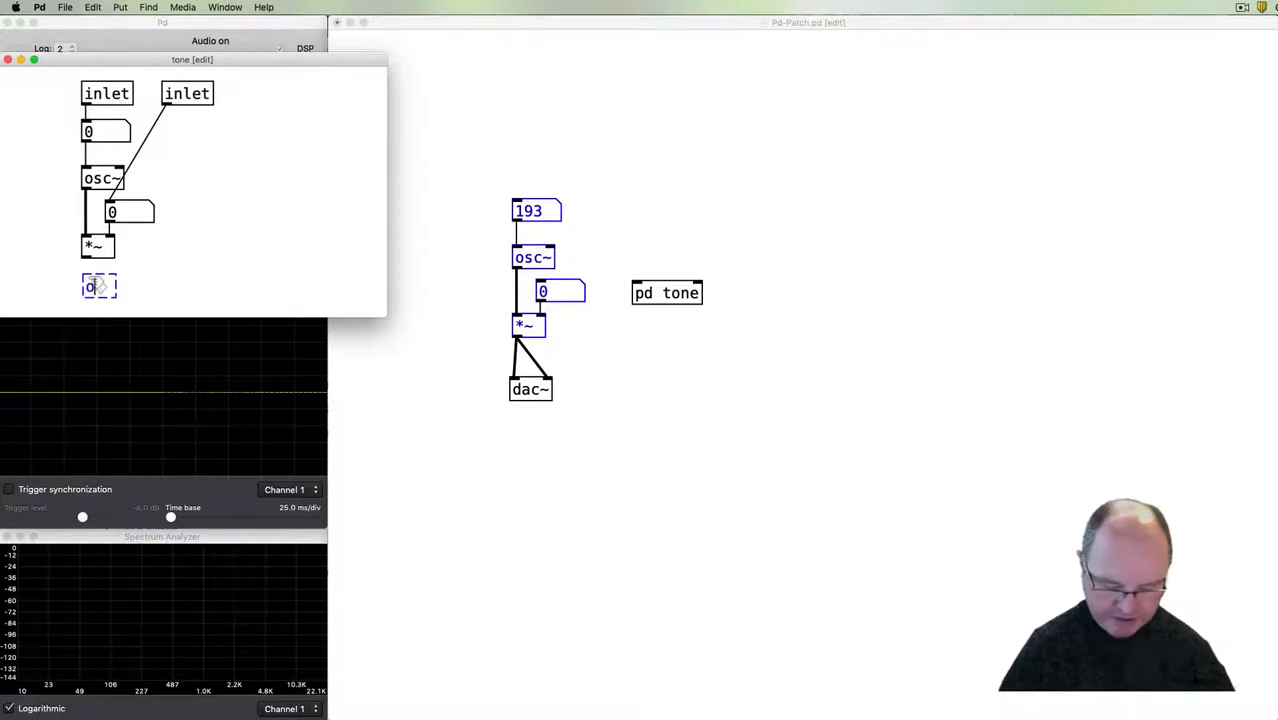
type("outlet")
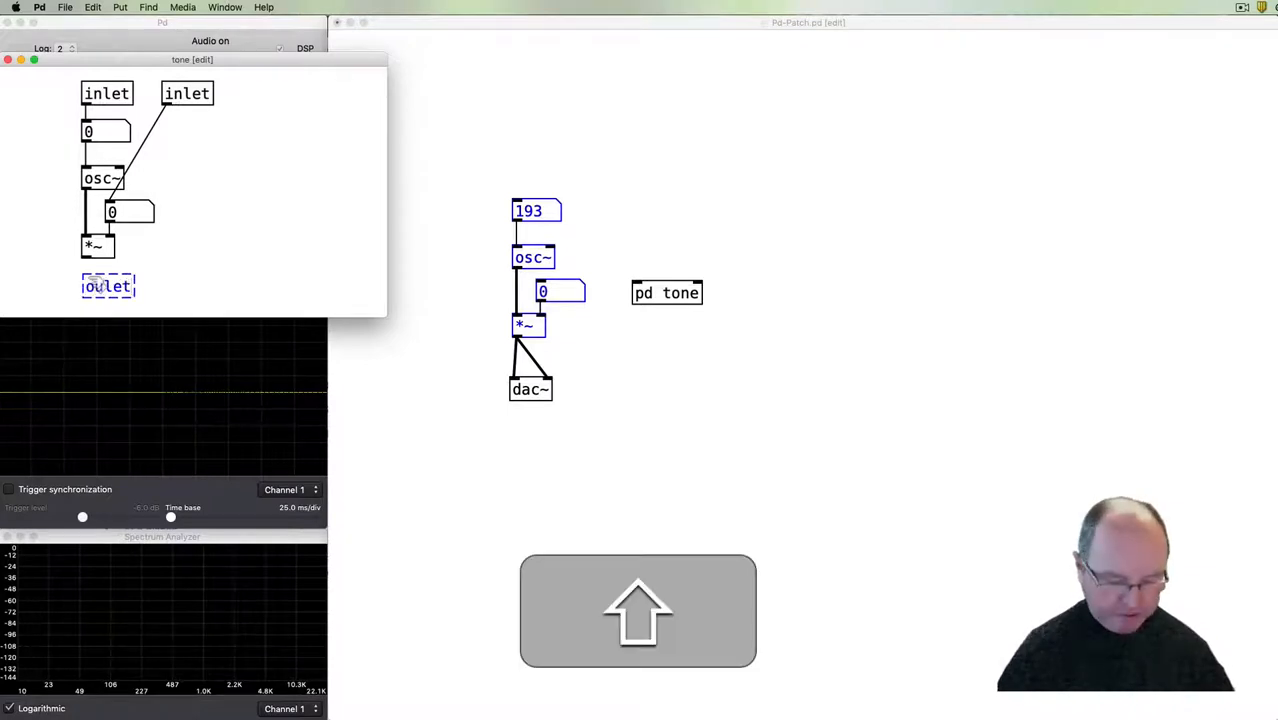
type("~")
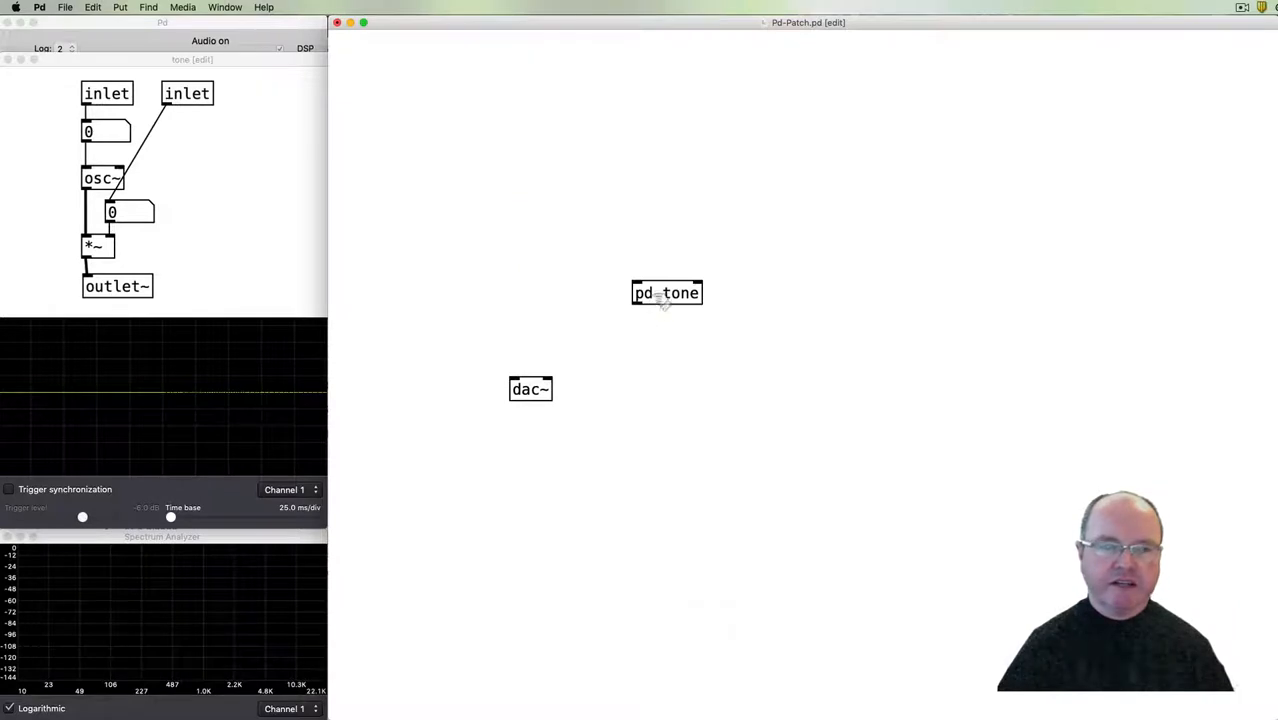
Place pd tone above dac~, limit its amplitude box to 0–1 and send frequency 123.
left_click_drag(668, 292, 544, 332)
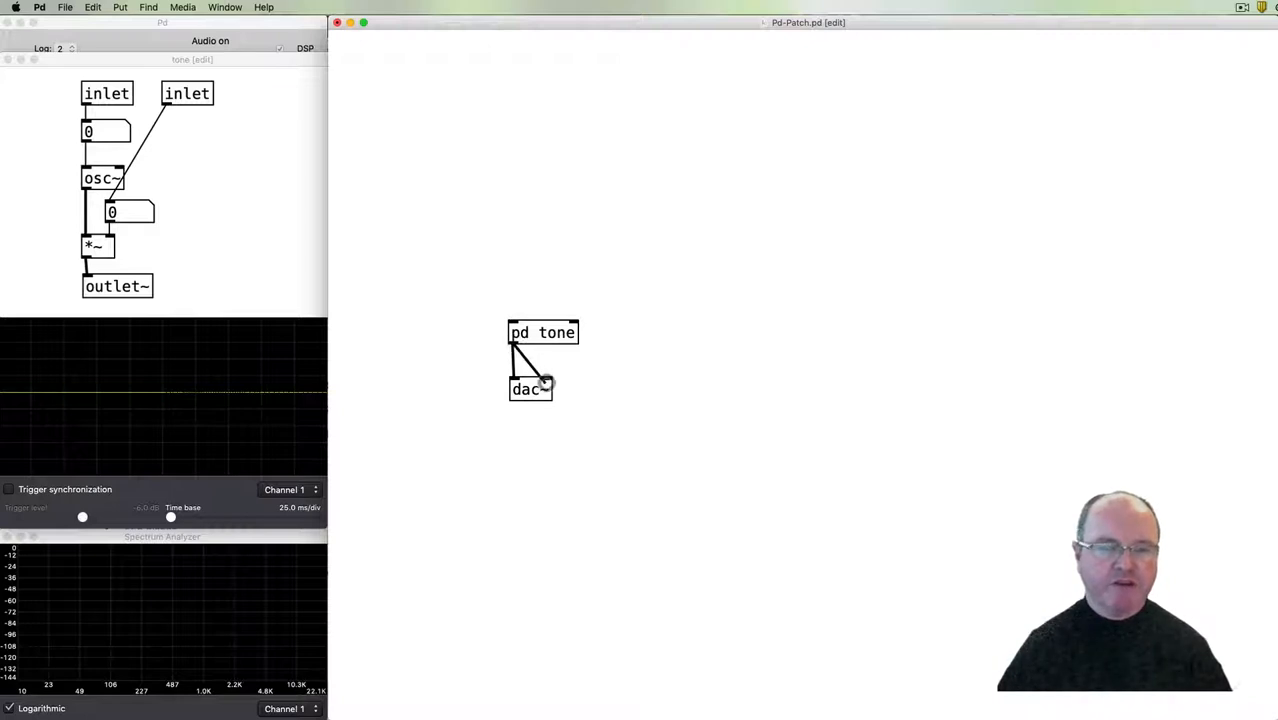
mouse_move(550, 264)
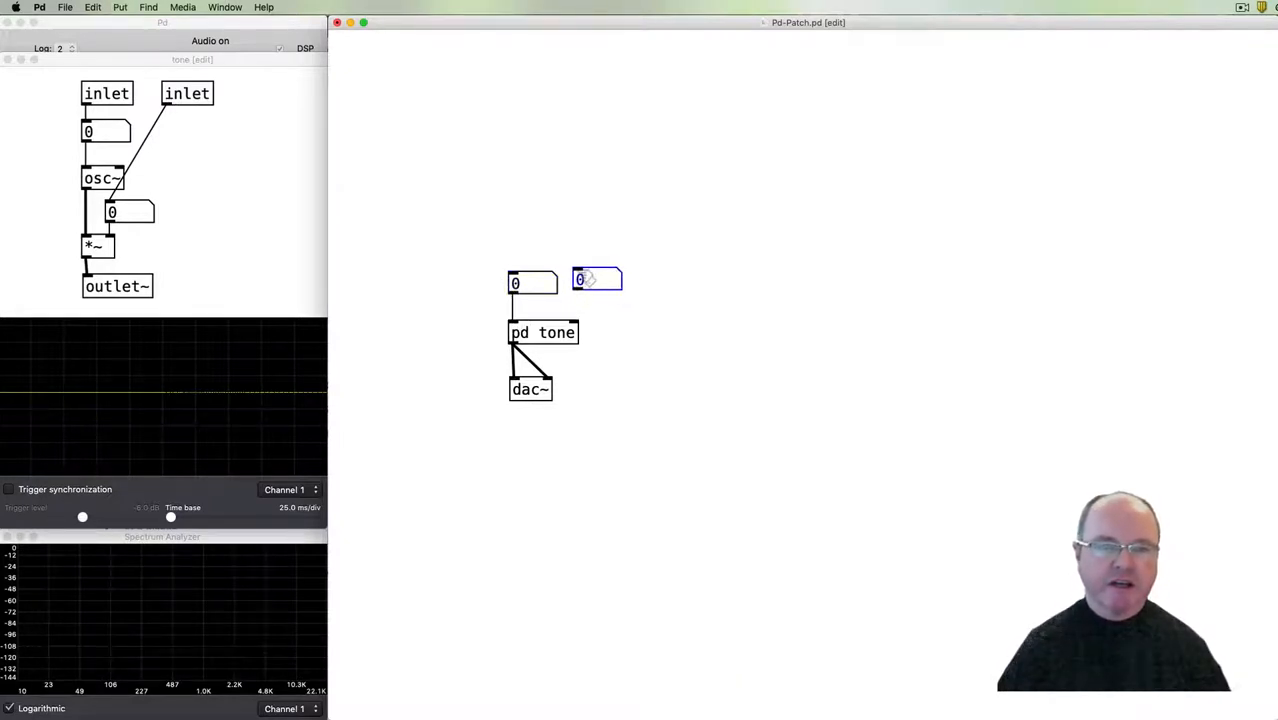
right_click(596, 280)
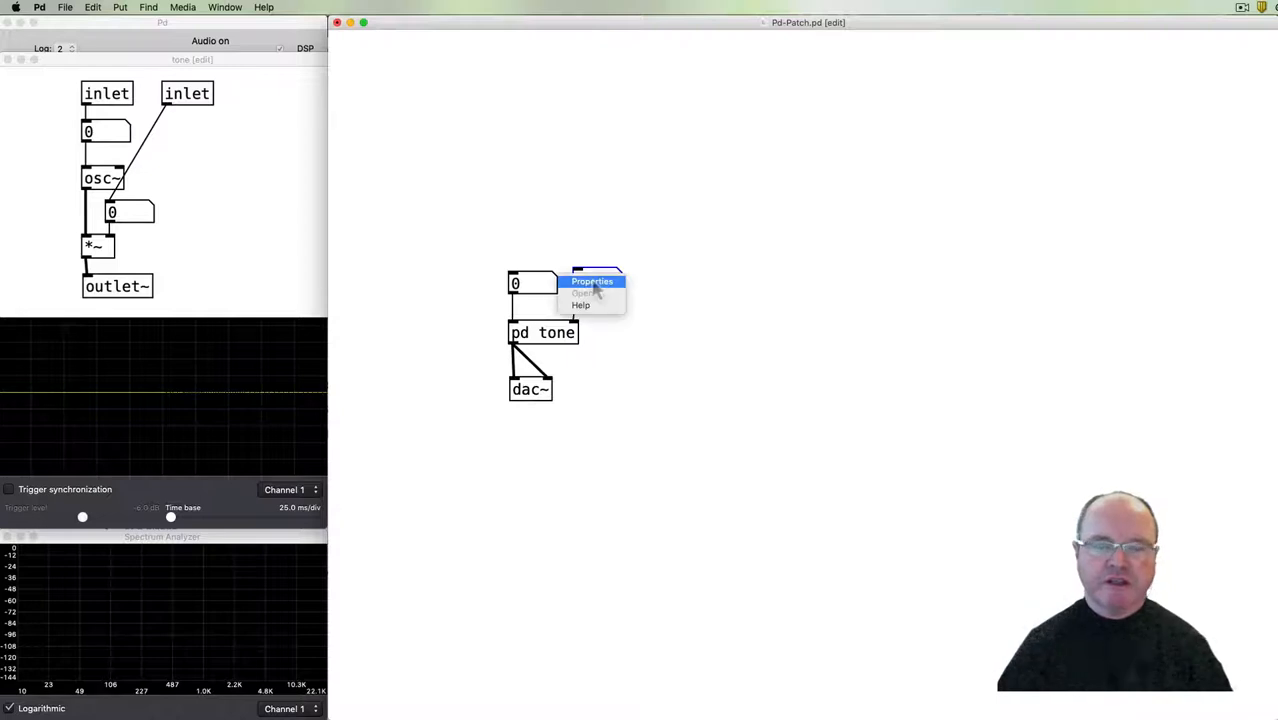
left_click(592, 280)
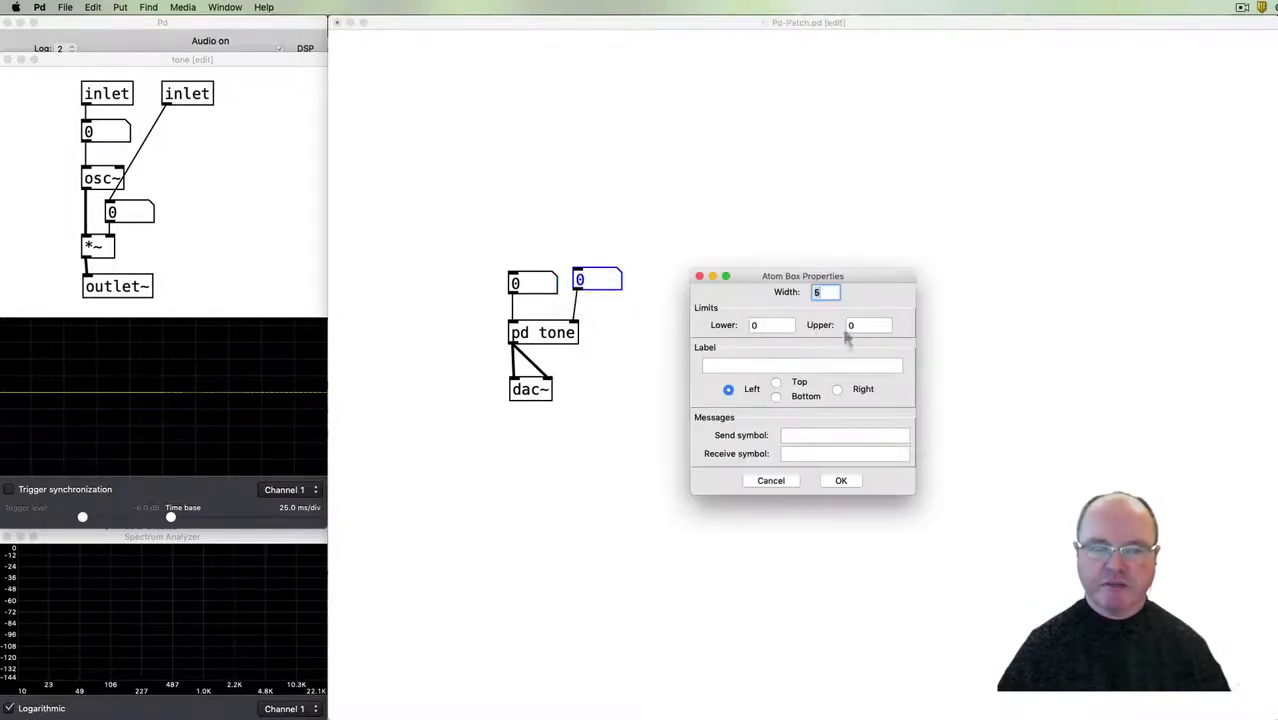
type("1")
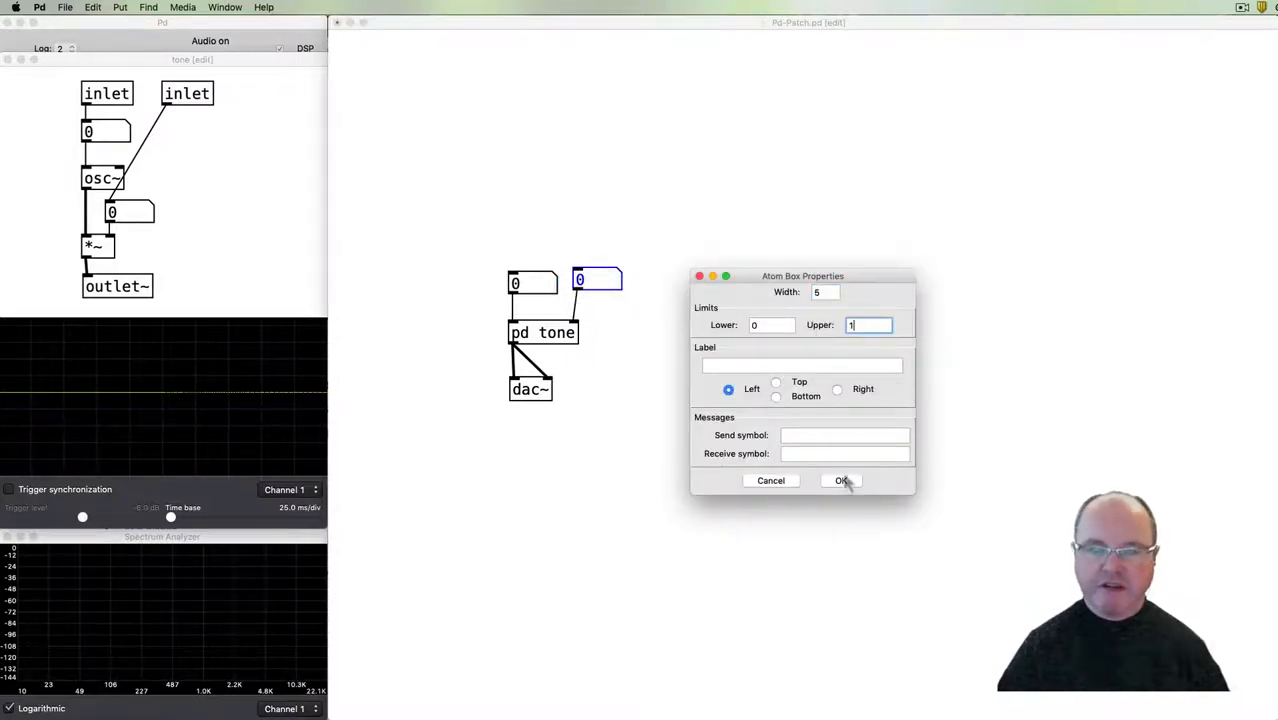
left_click(840, 480)
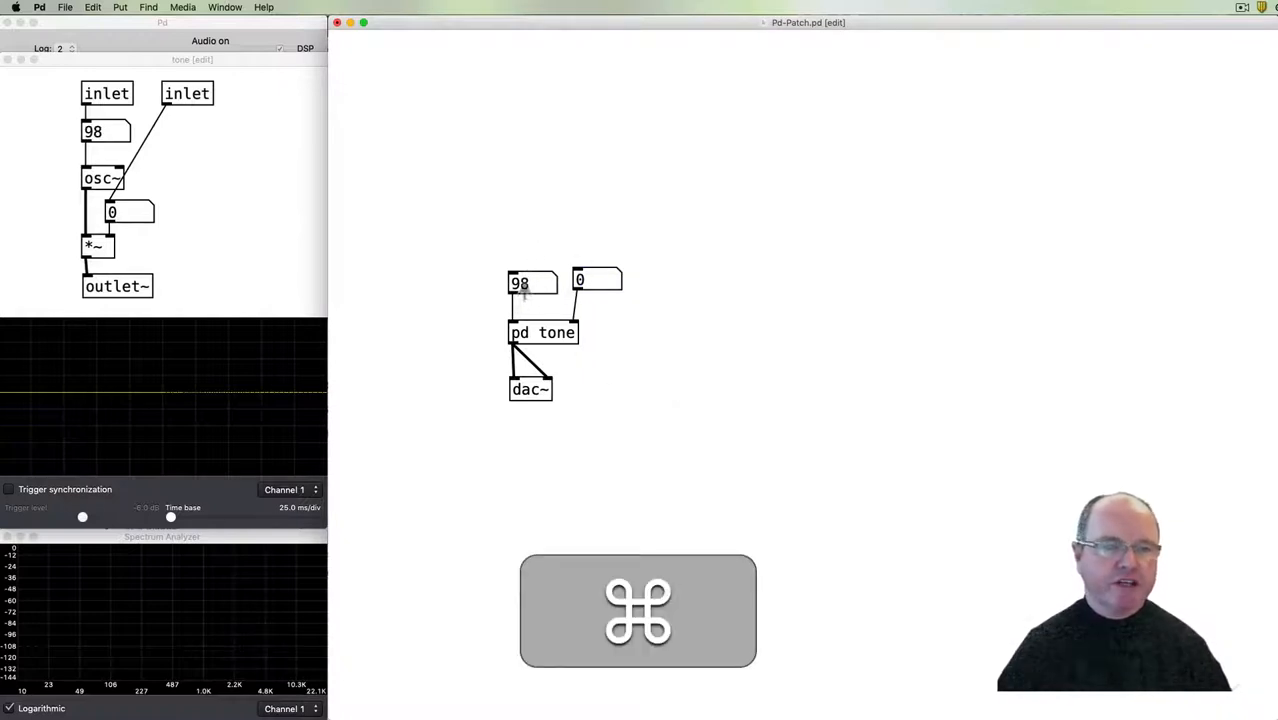
type("123")
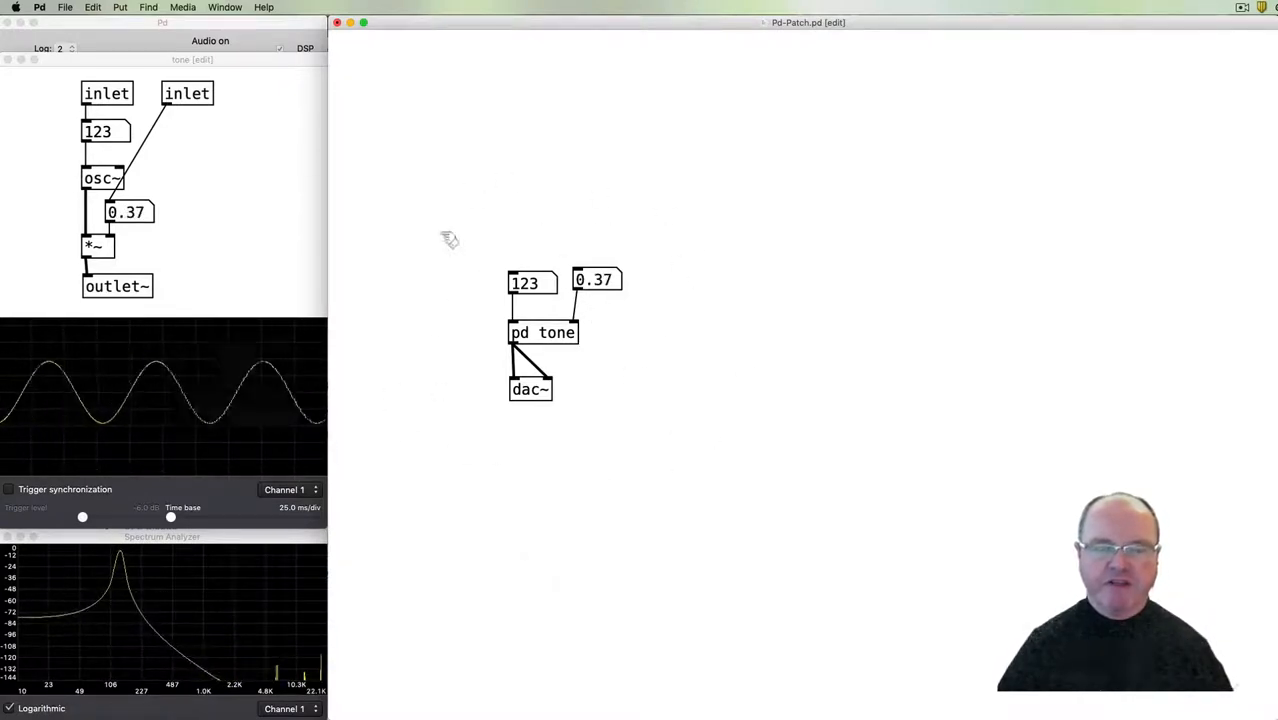
mouse_move(472, 472)
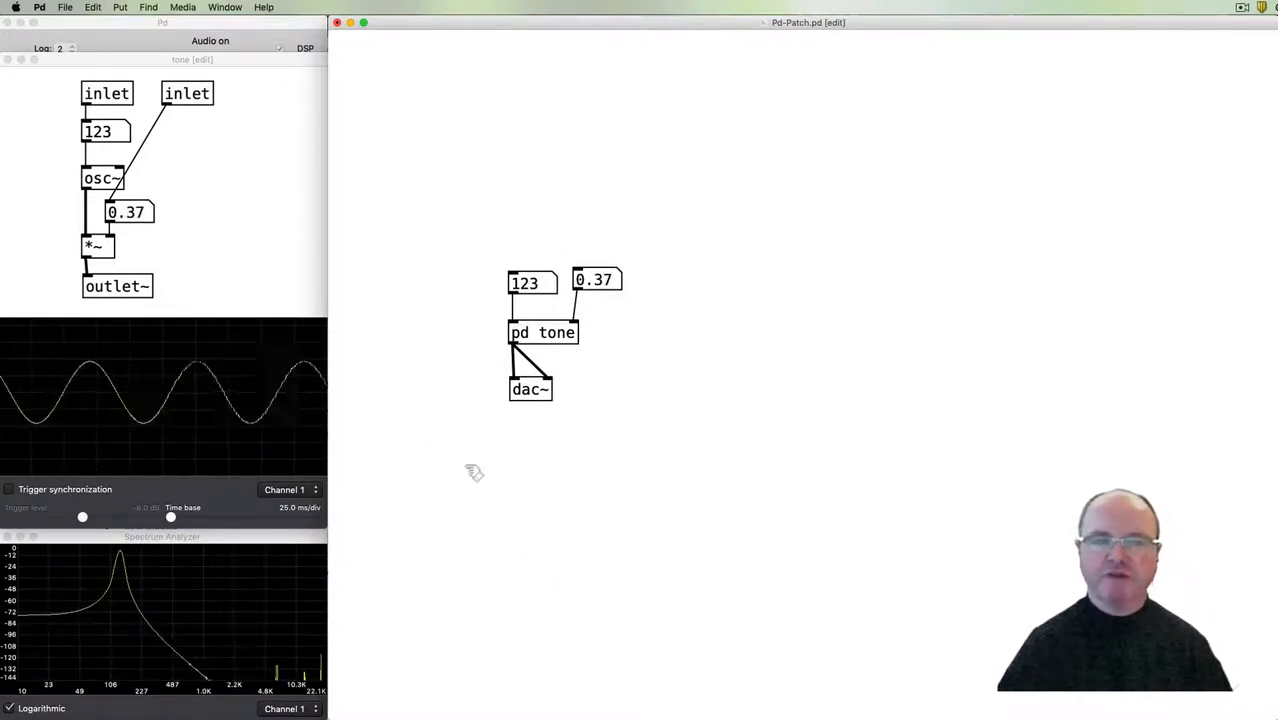
mouse_move(686, 364)
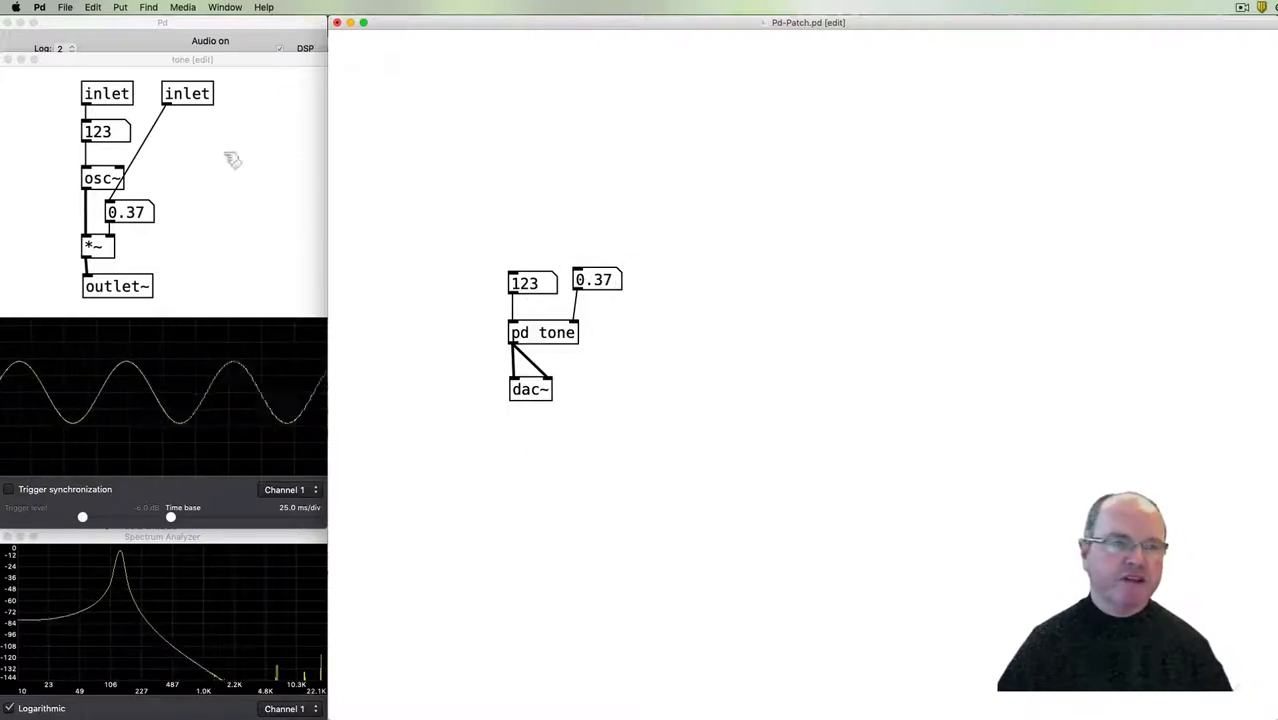
mouse_move(578, 464)
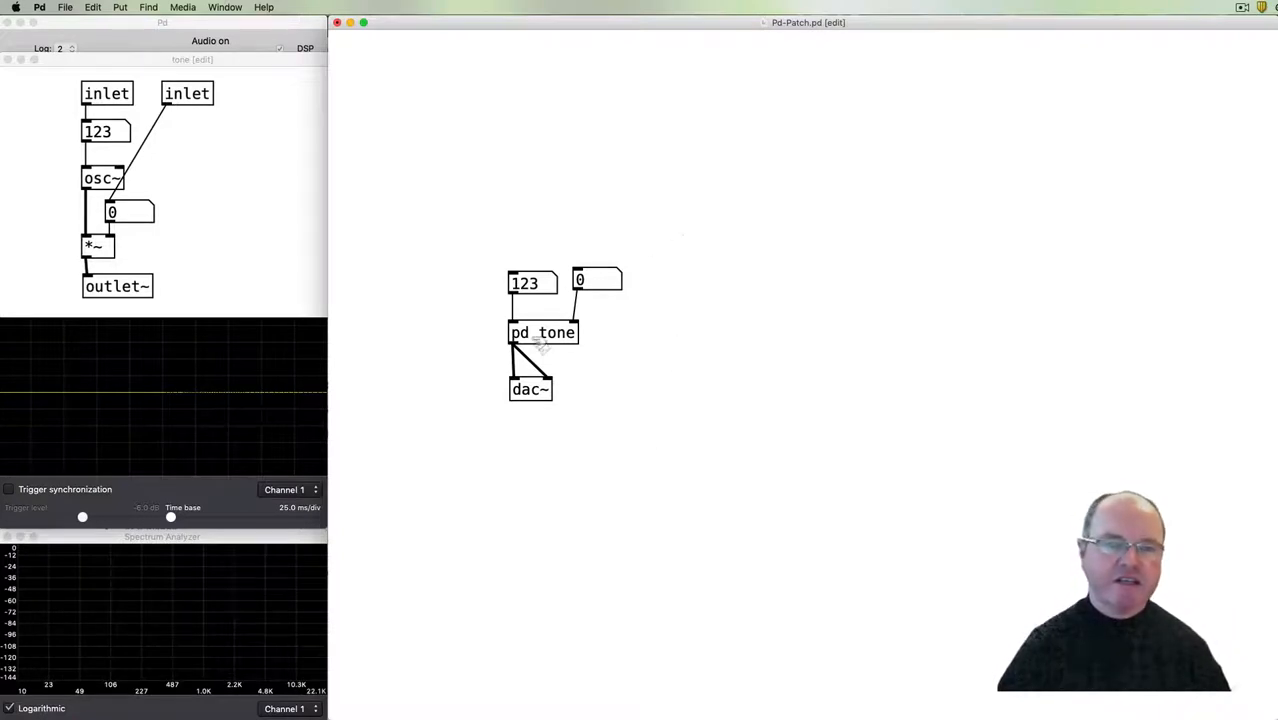
mouse_move(490, 262)
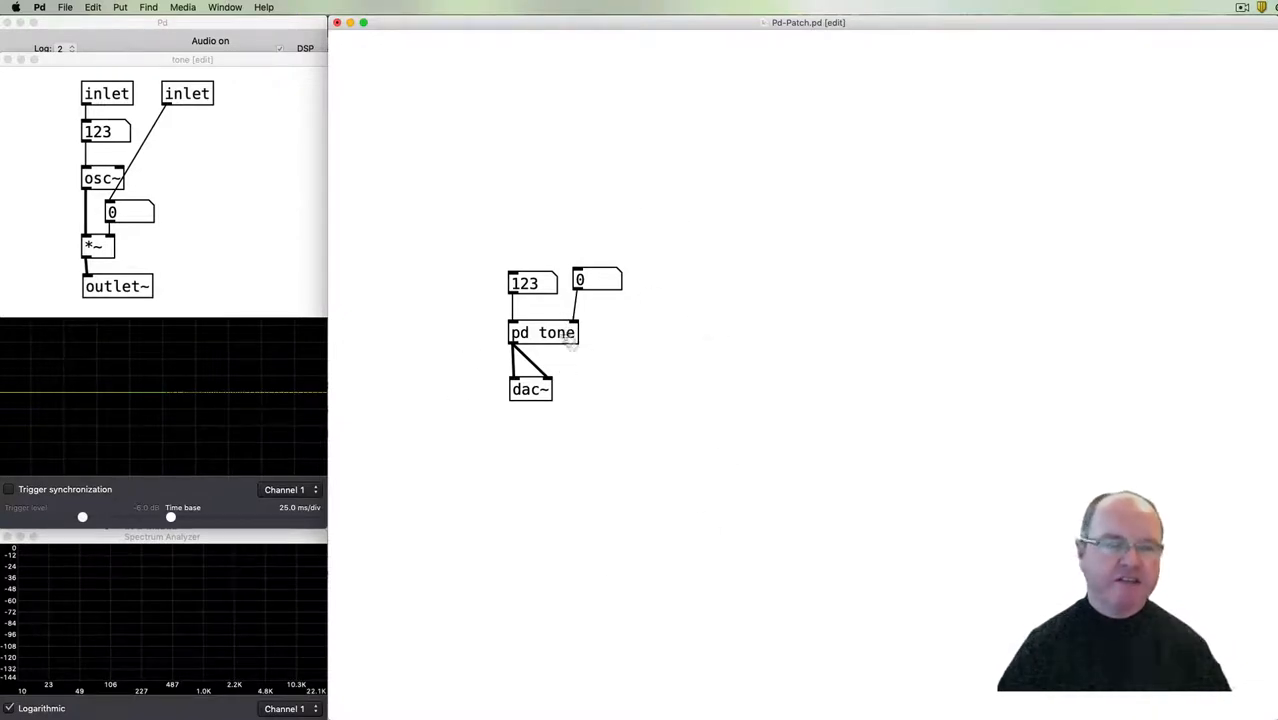
Add send freq with a number box feeding it and a separate receive freq object.
key("cmd")
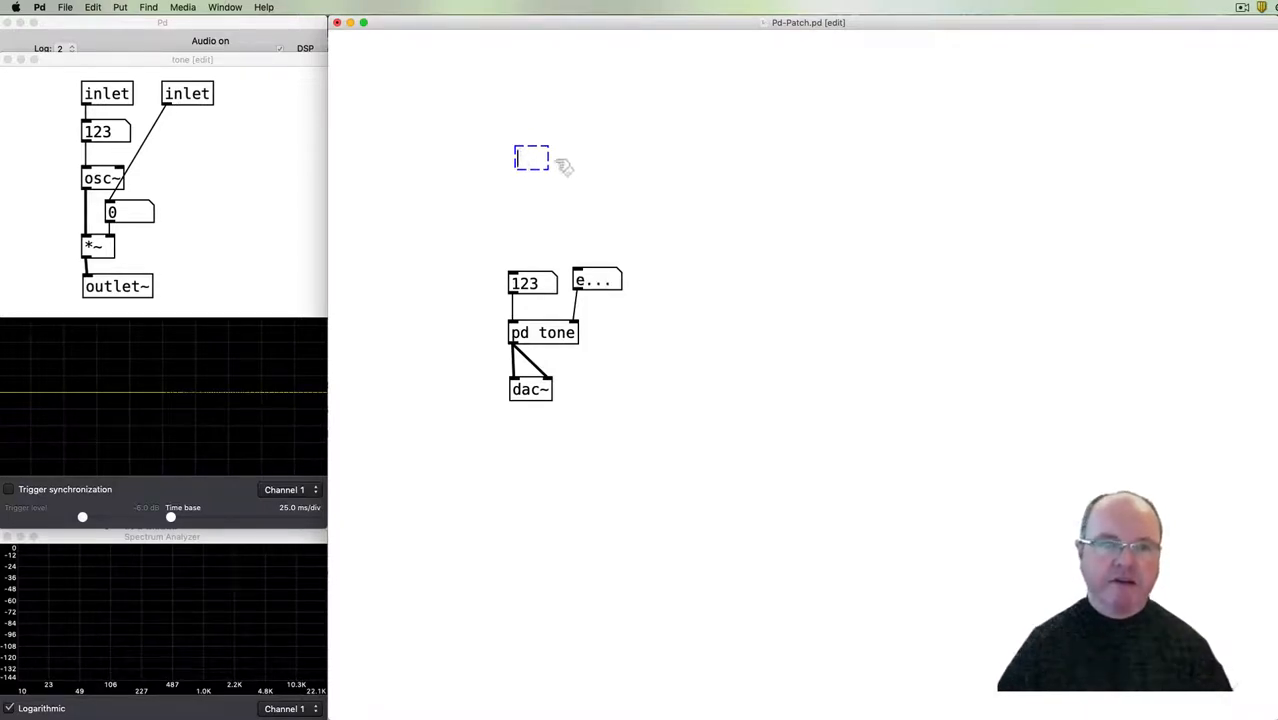
type("send freq")
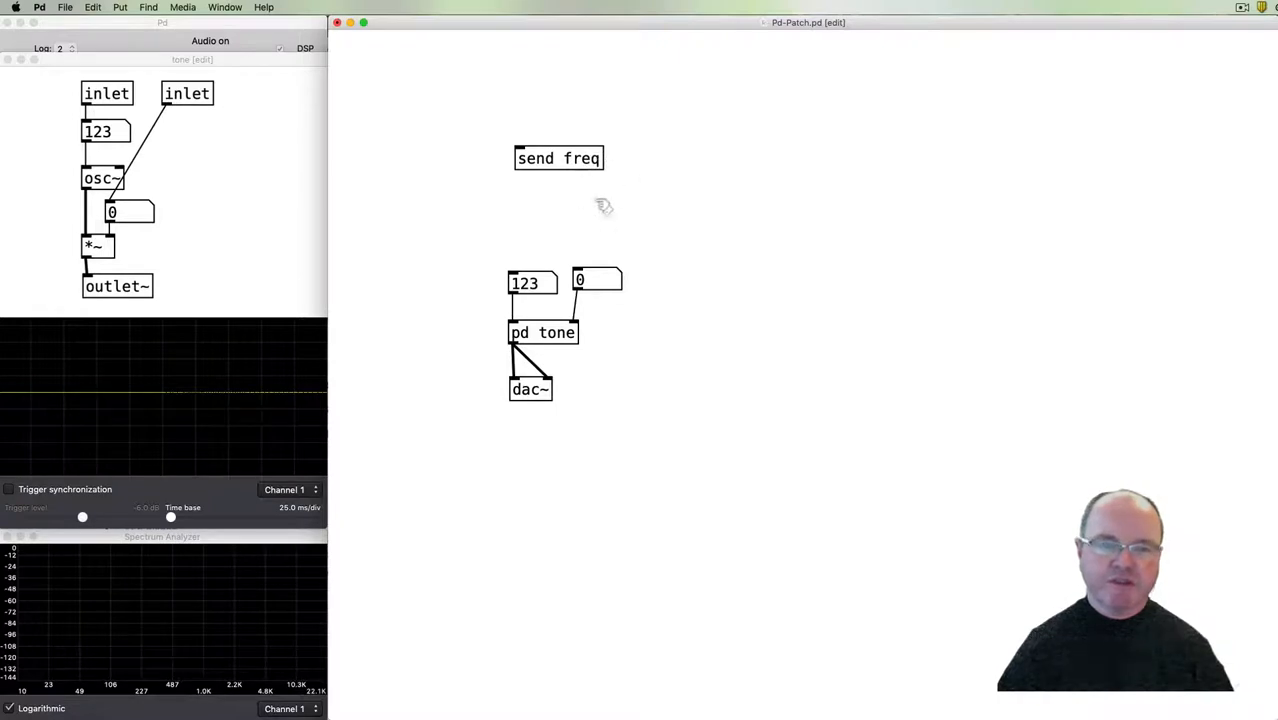
mouse_move(584, 204)
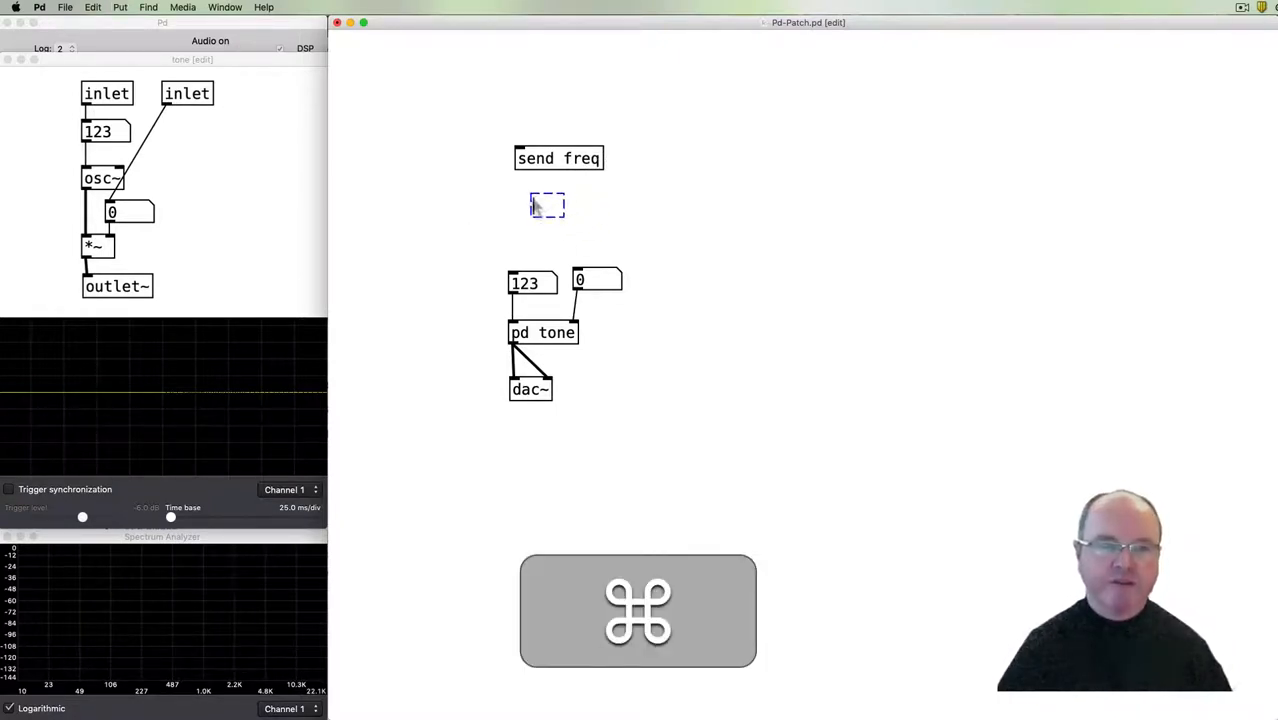
type("receiv")
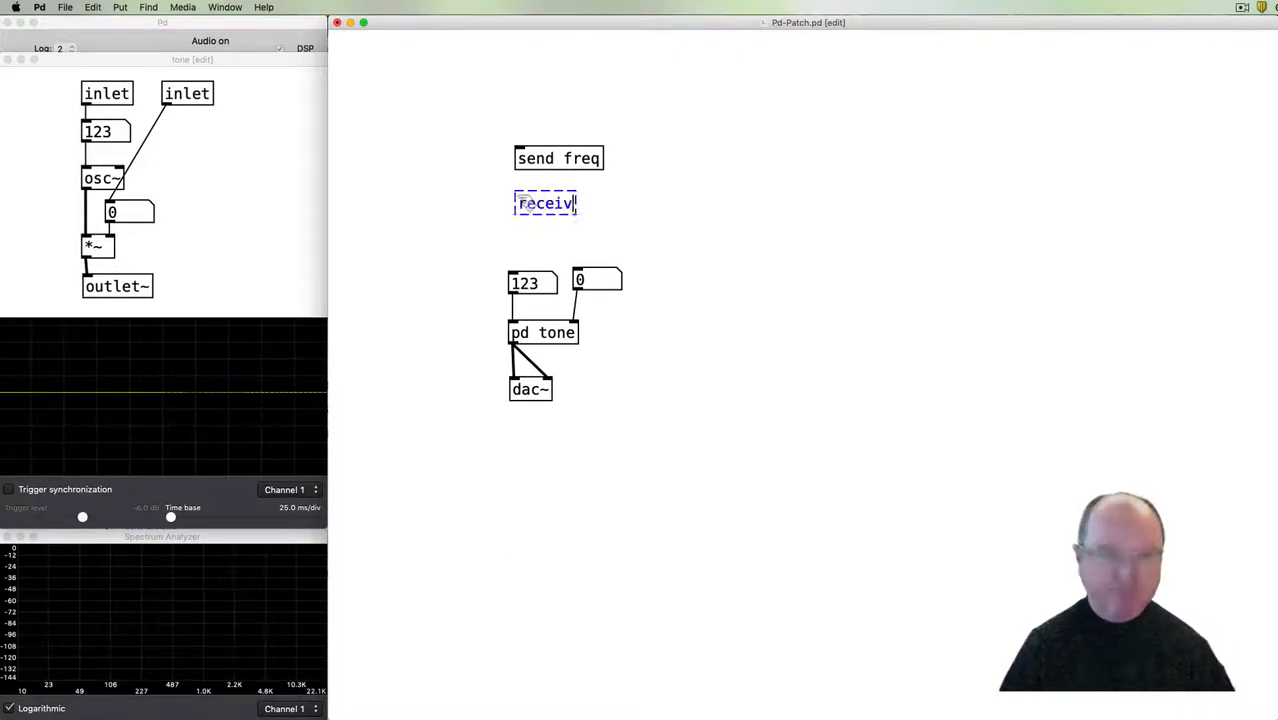
type("e freq")
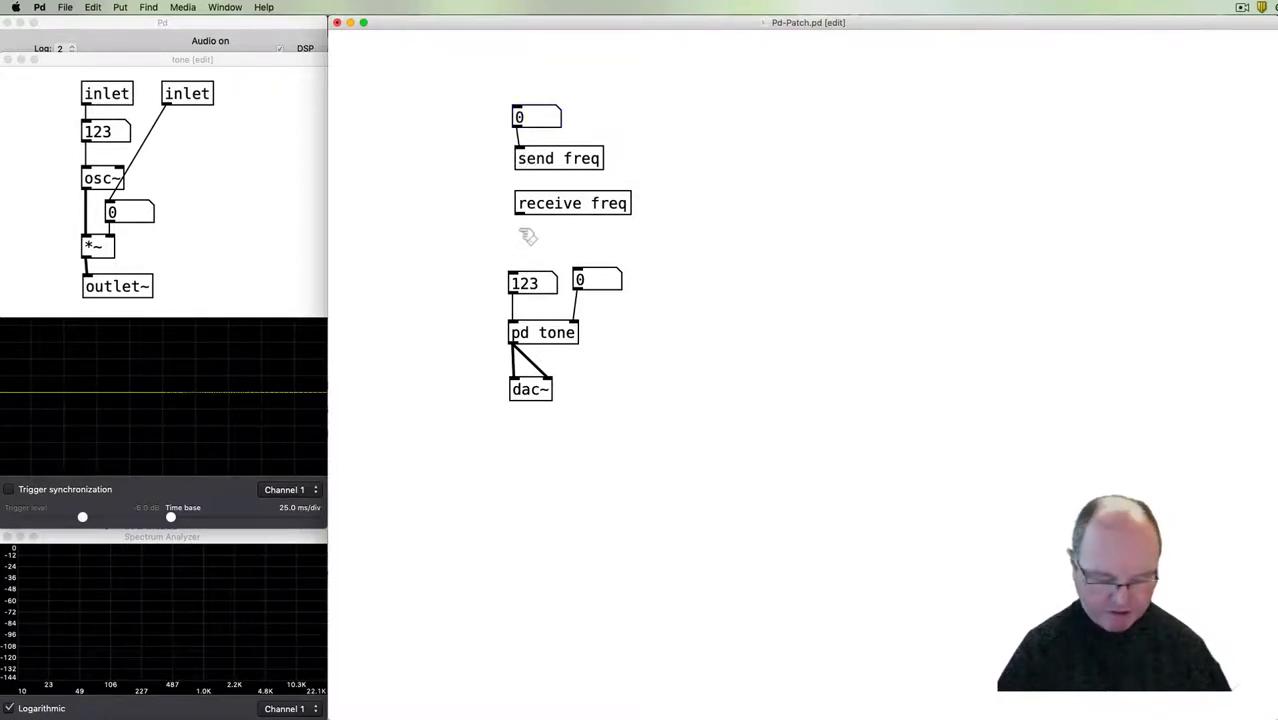
left_click(540, 238)
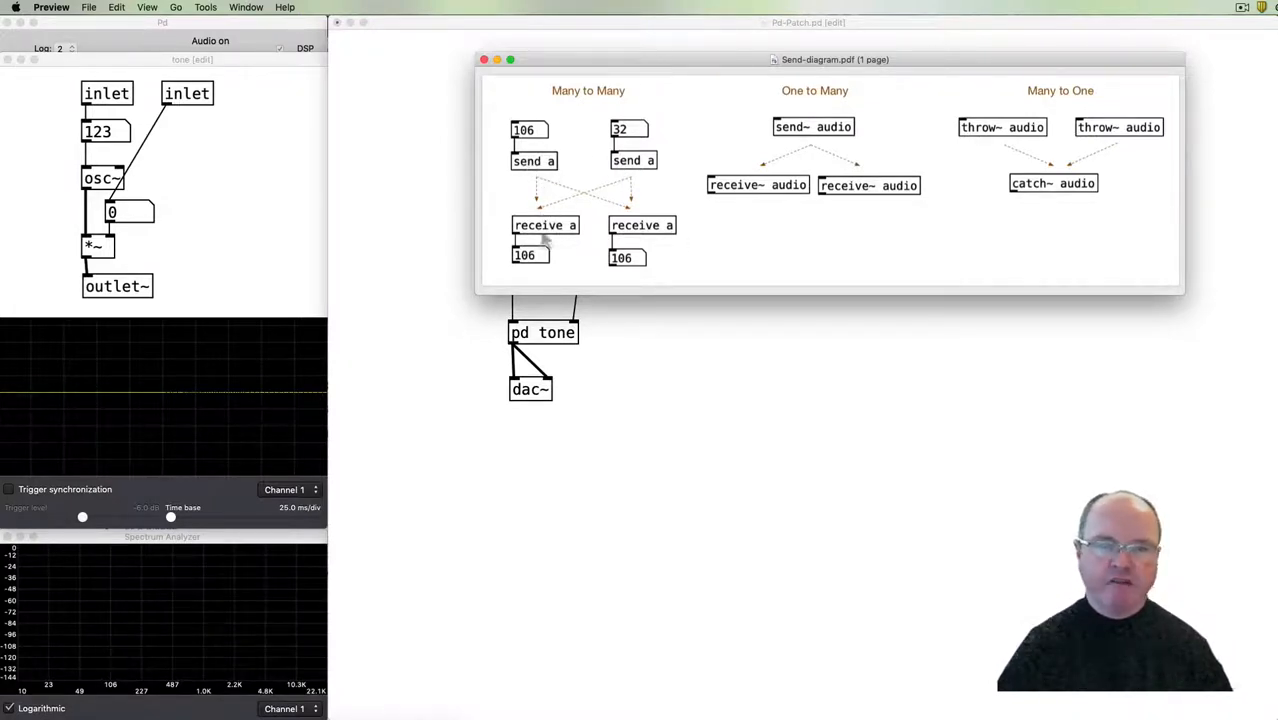
mouse_move(624, 170)
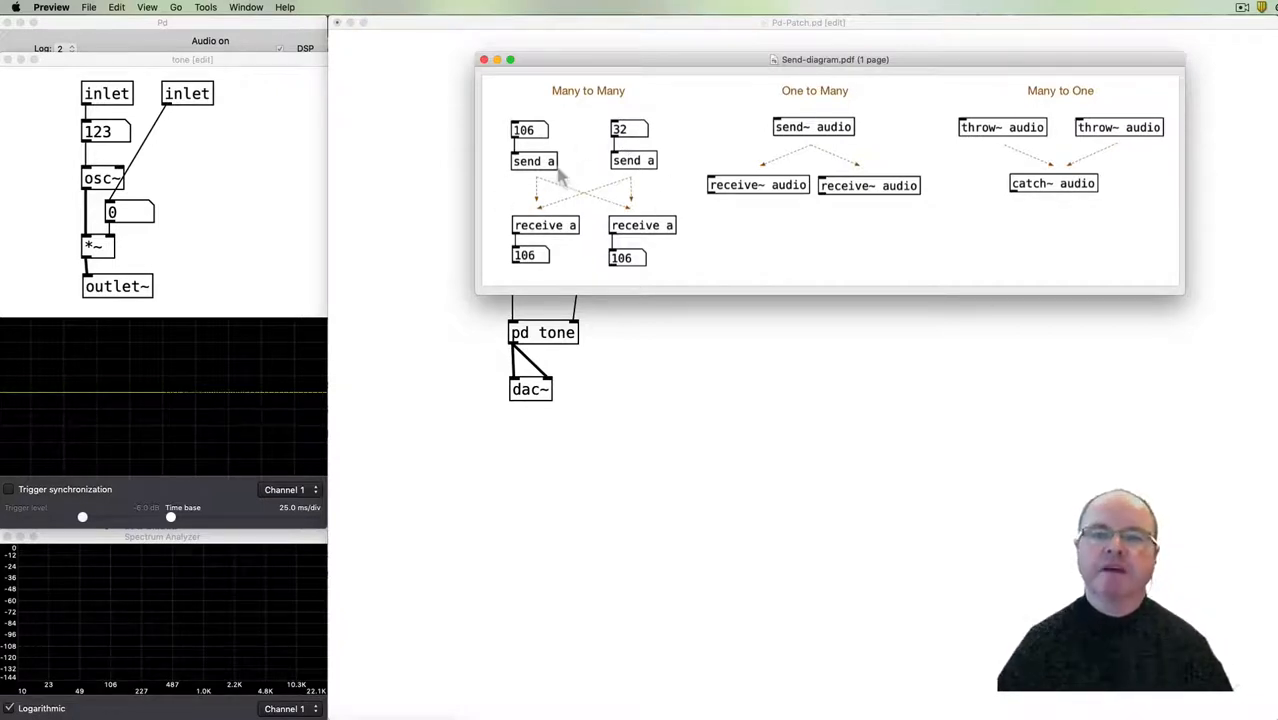
mouse_move(790, 164)
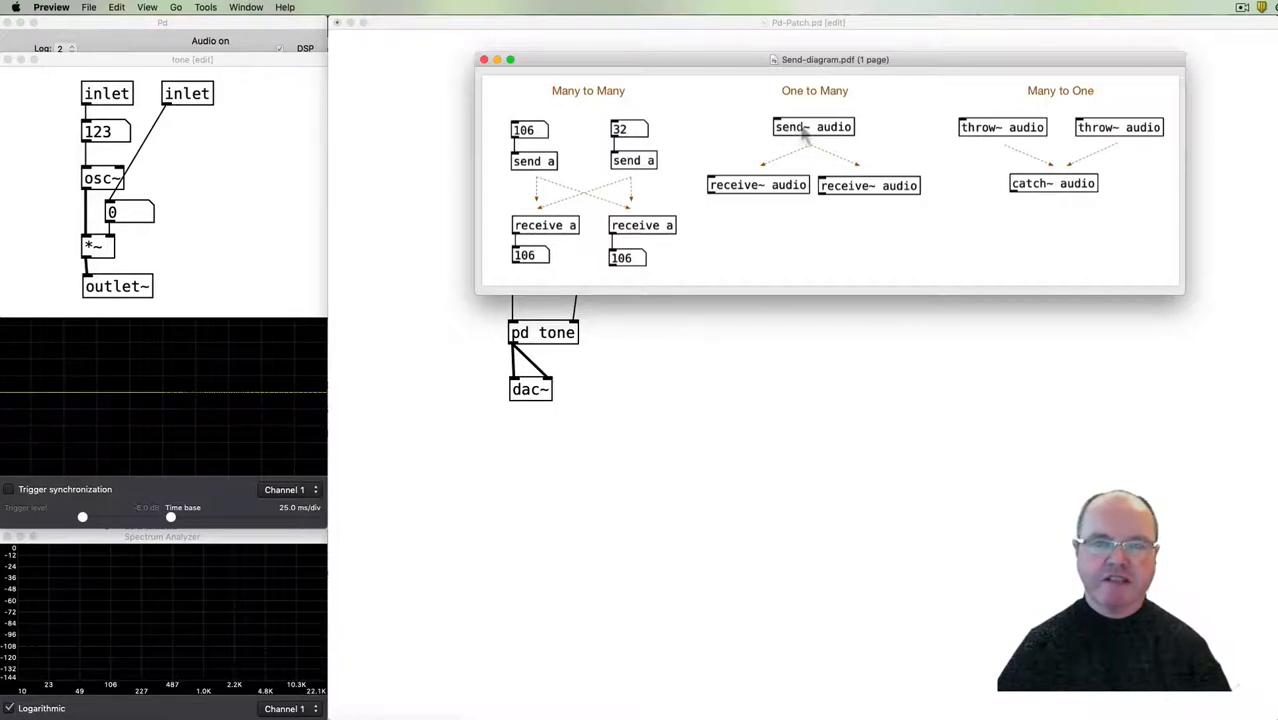
mouse_move(784, 198)
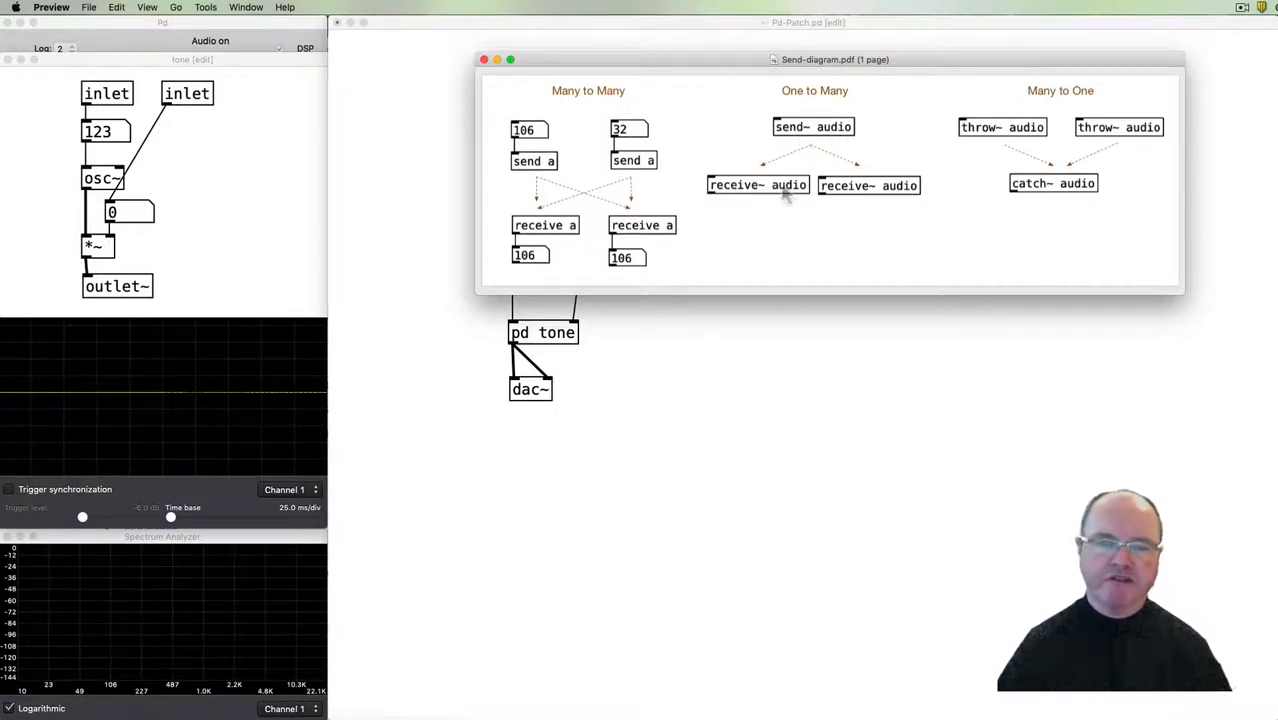
mouse_move(816, 140)
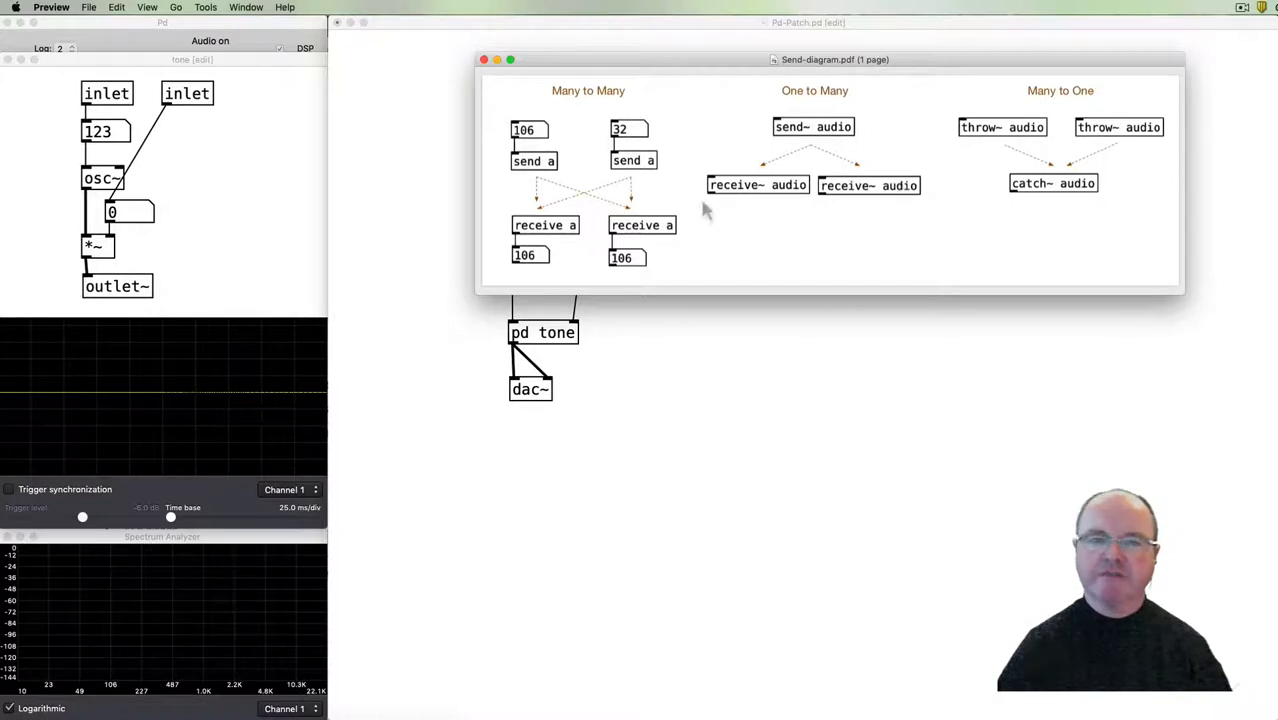
mouse_move(796, 212)
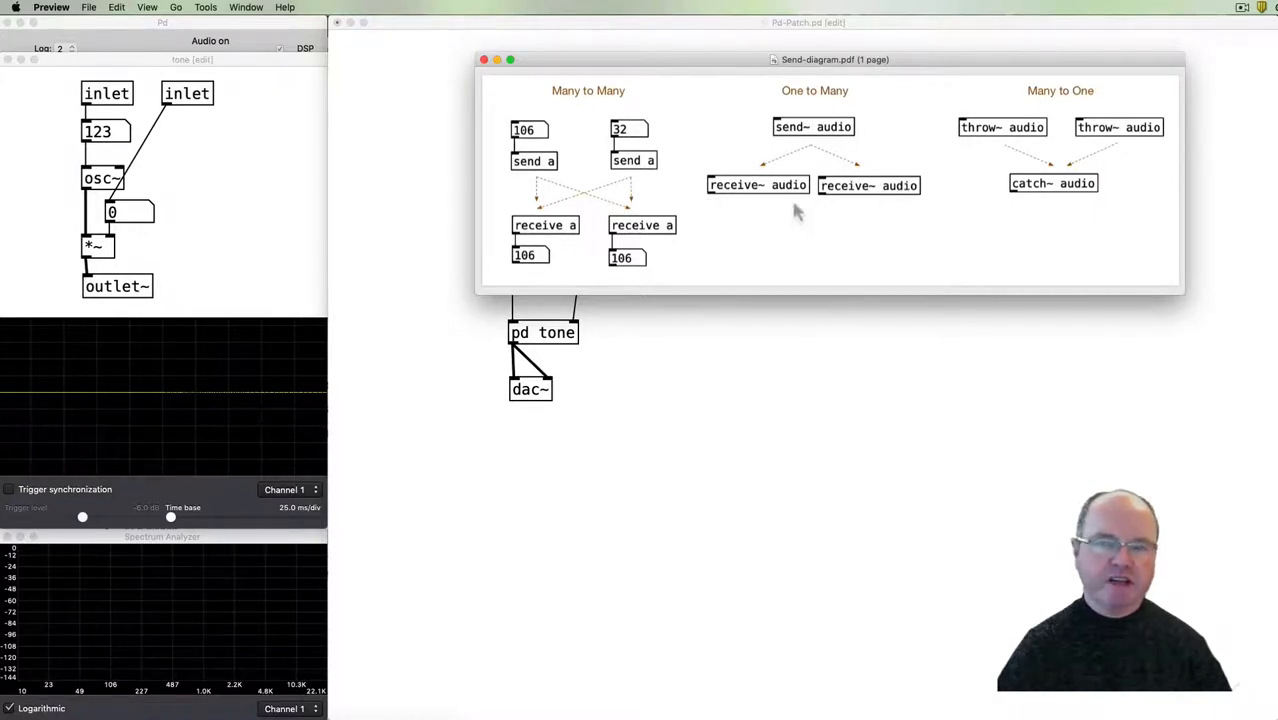
mouse_move(812, 140)
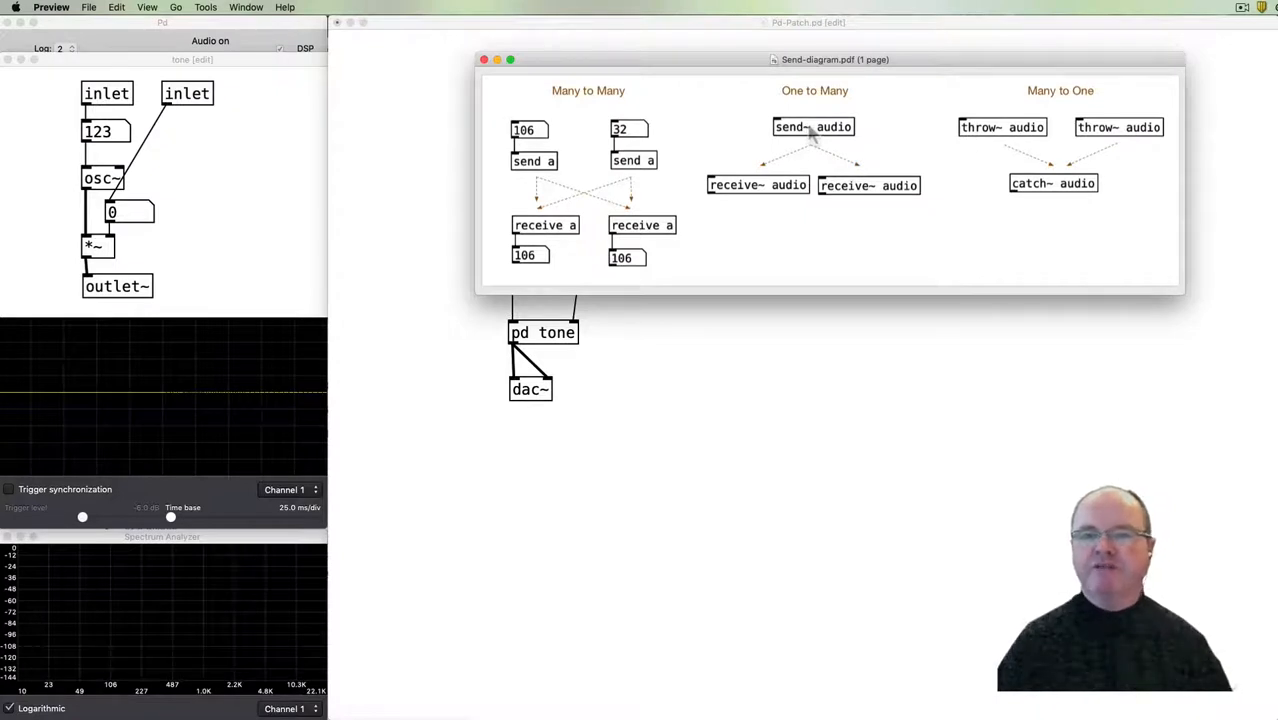
mouse_move(1044, 164)
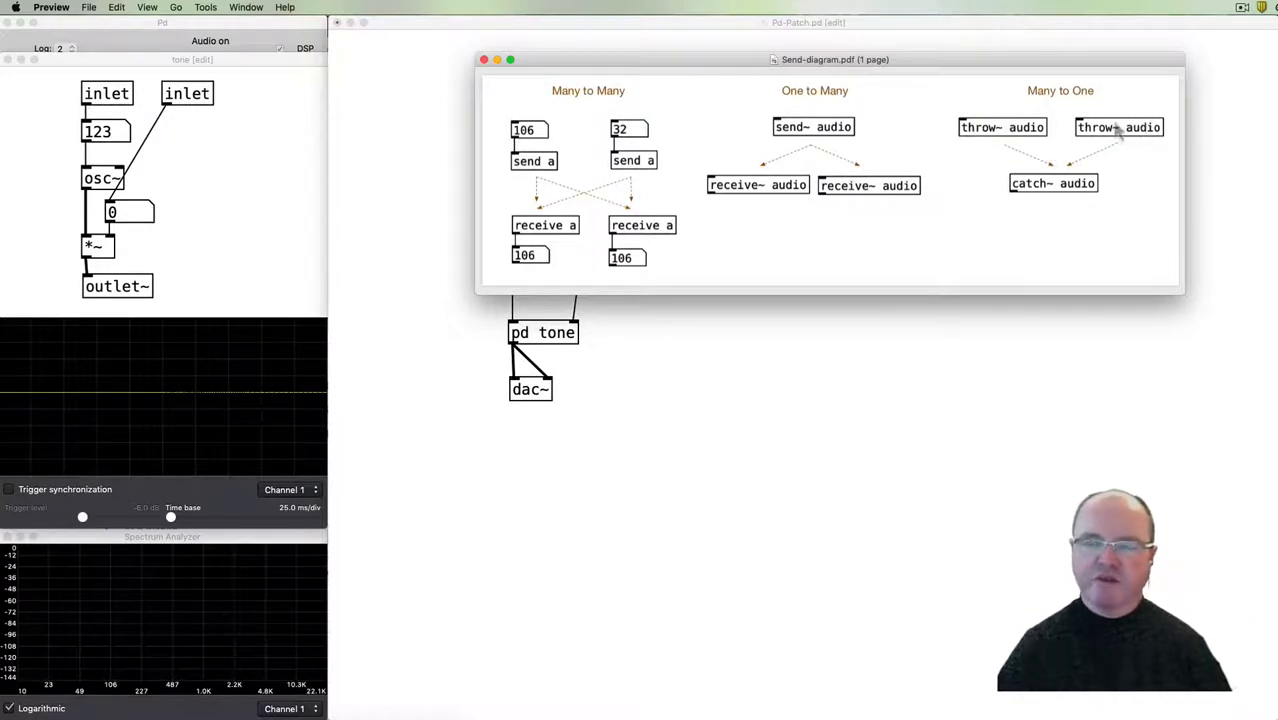
mouse_move(1060, 206)
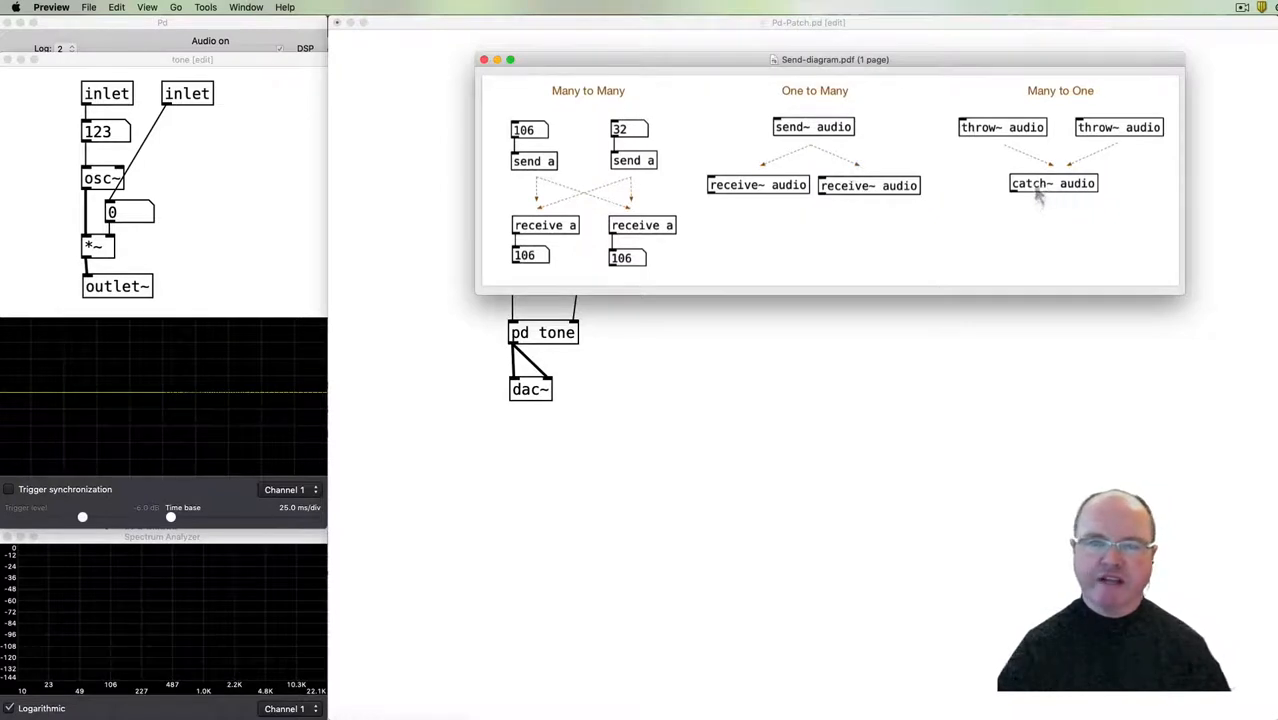
mouse_move(798, 508)
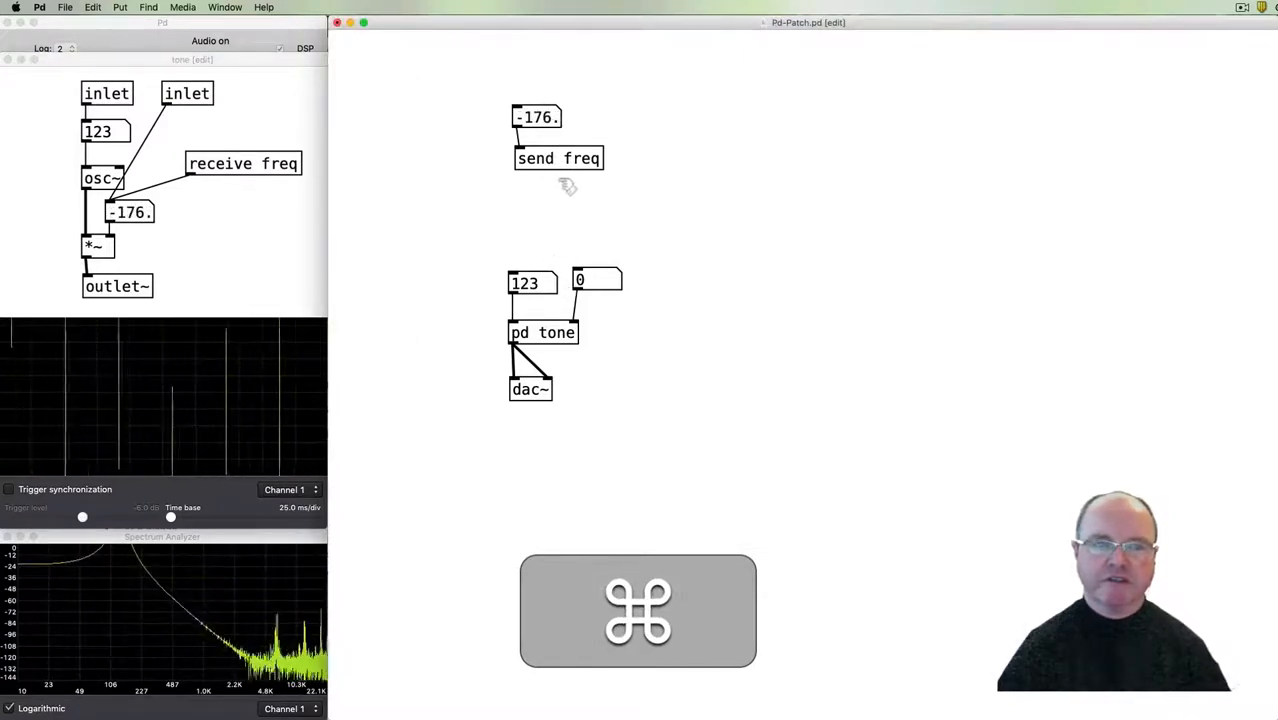
Select the send freq number box back at 0 for editing.
left_click(536, 116)
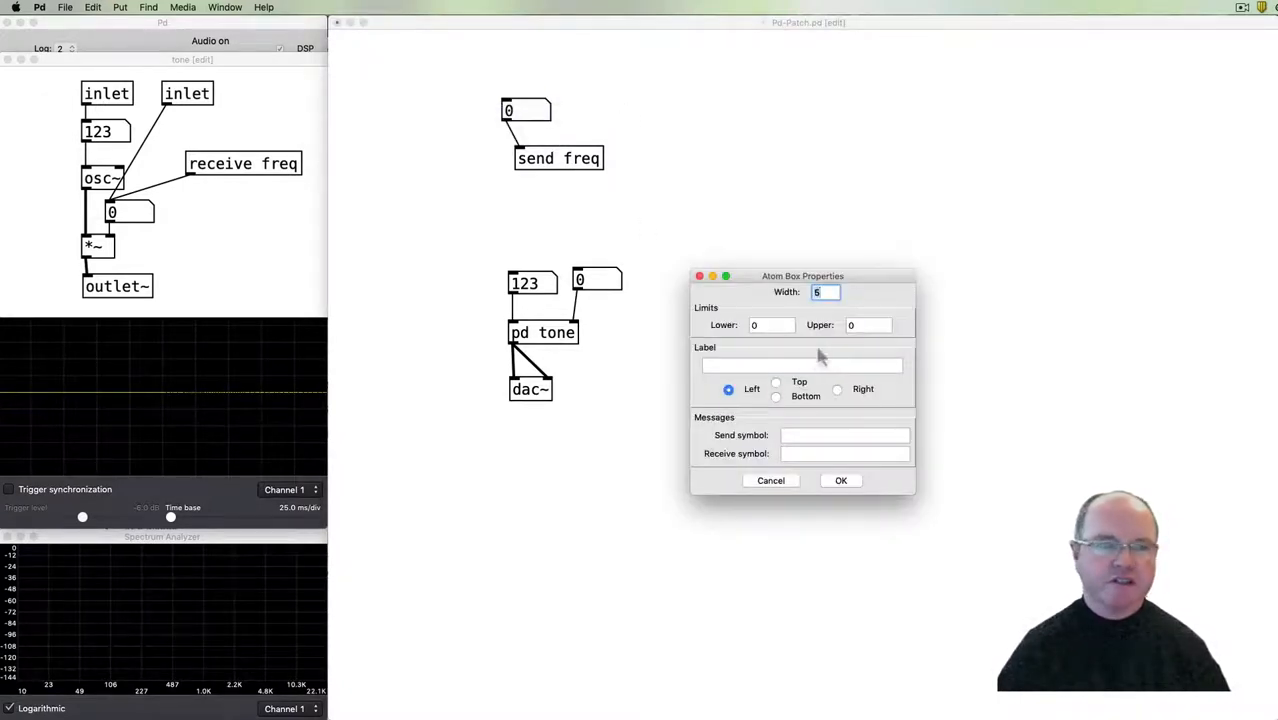
mouse_move(816, 508)
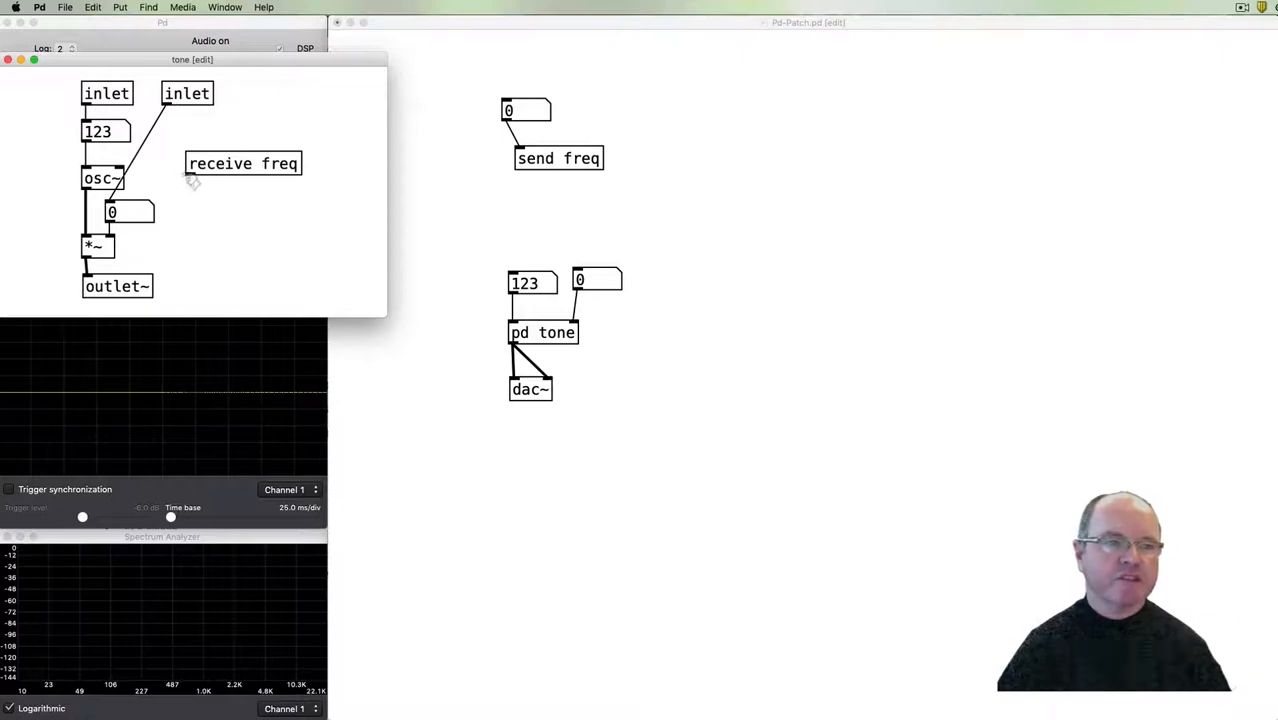
Wire receive freq into the subpatch's frequency box and drive it from the main number box.
left_click_drag(244, 164, 172, 162)
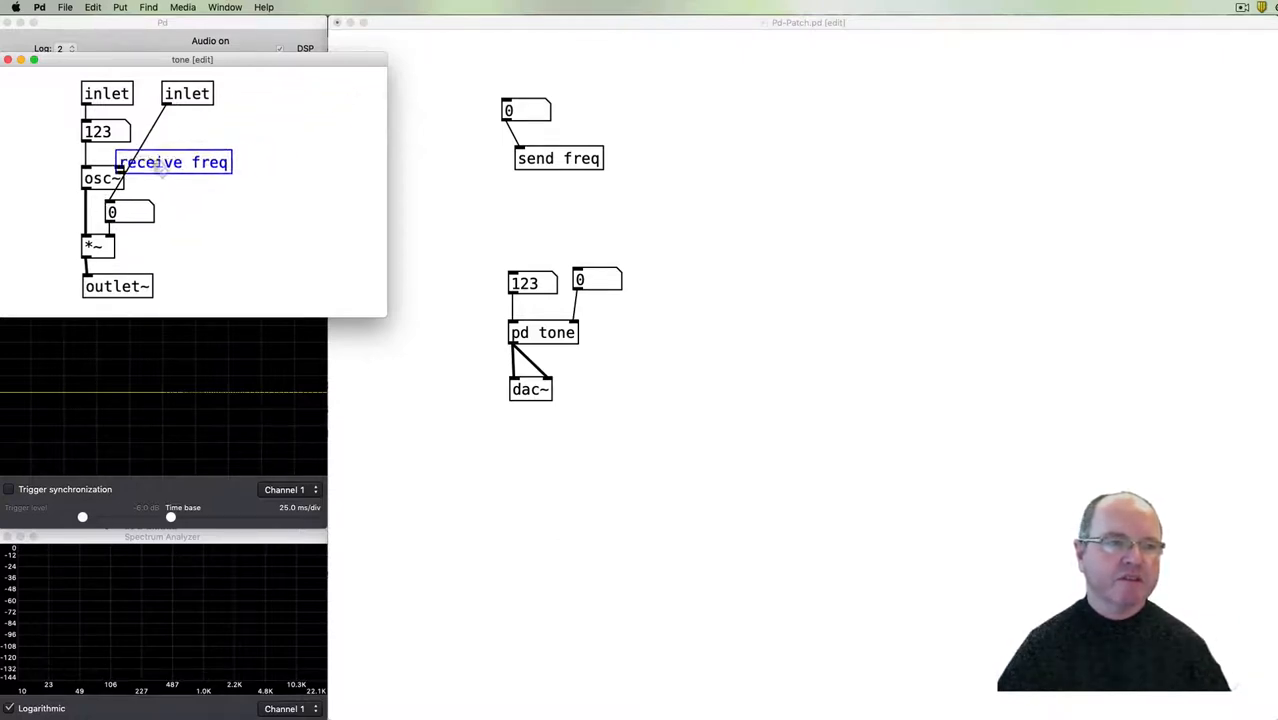
left_click_drag(172, 162, 300, 100)
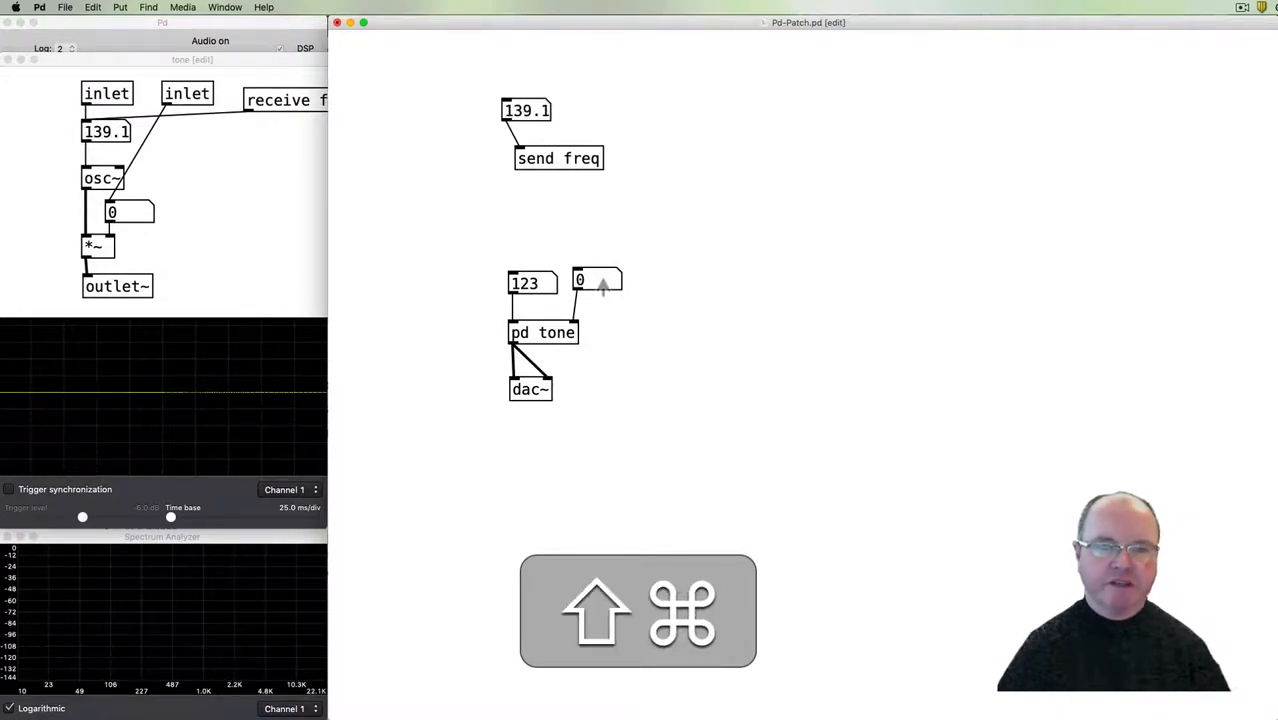
left_click_drag(596, 280, 596, 270)
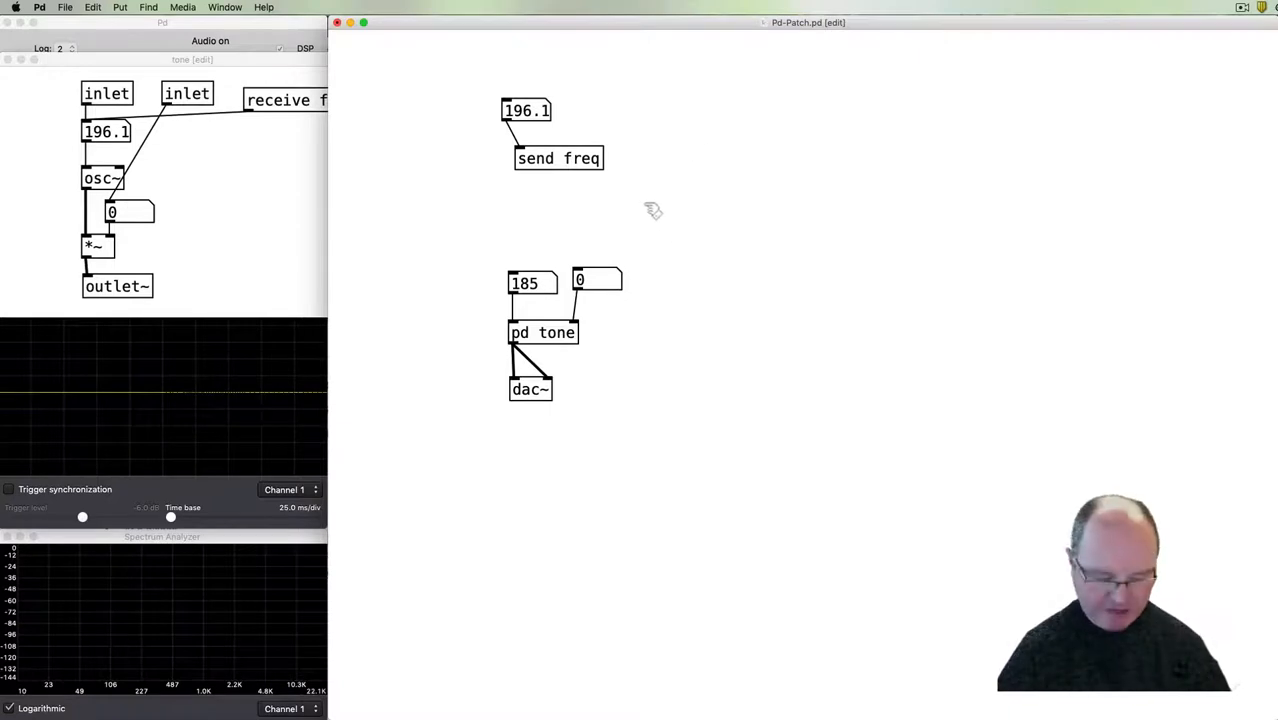
Add a 0–1 send amp box and a receive amp feeding the subpatch's amplitude box.
key("cmd")
type("send amp")
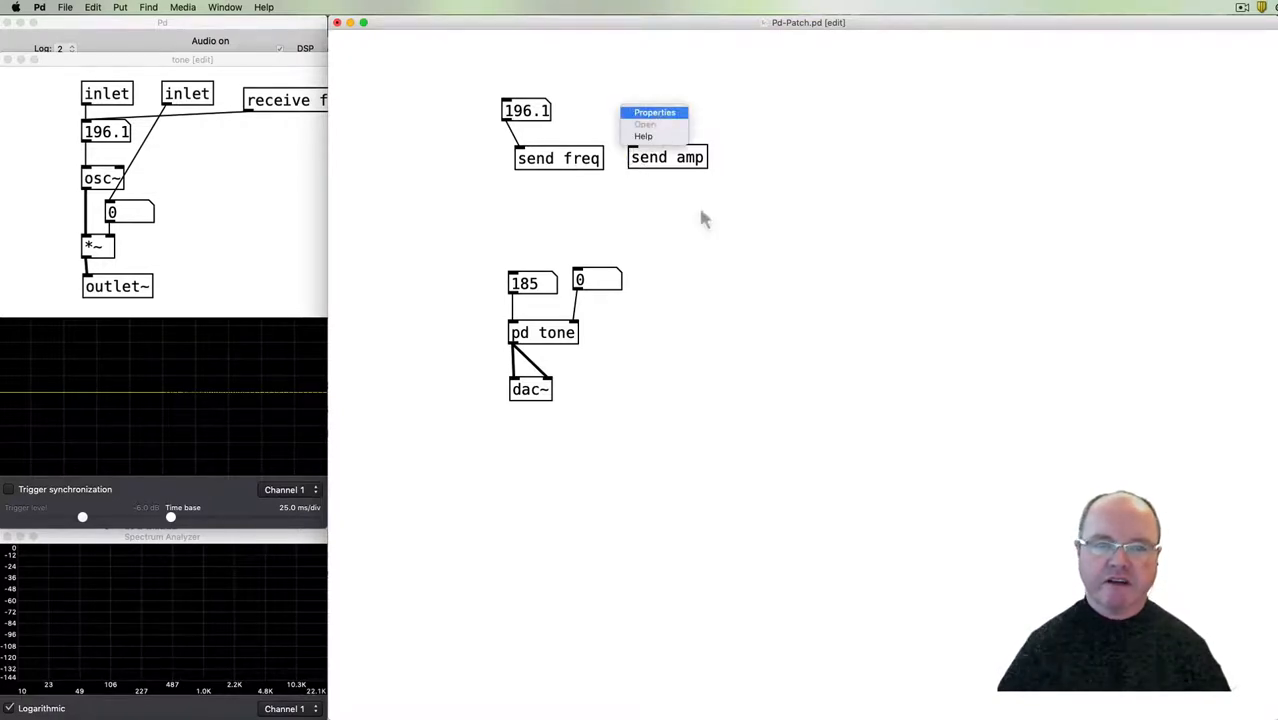
left_click(654, 112)
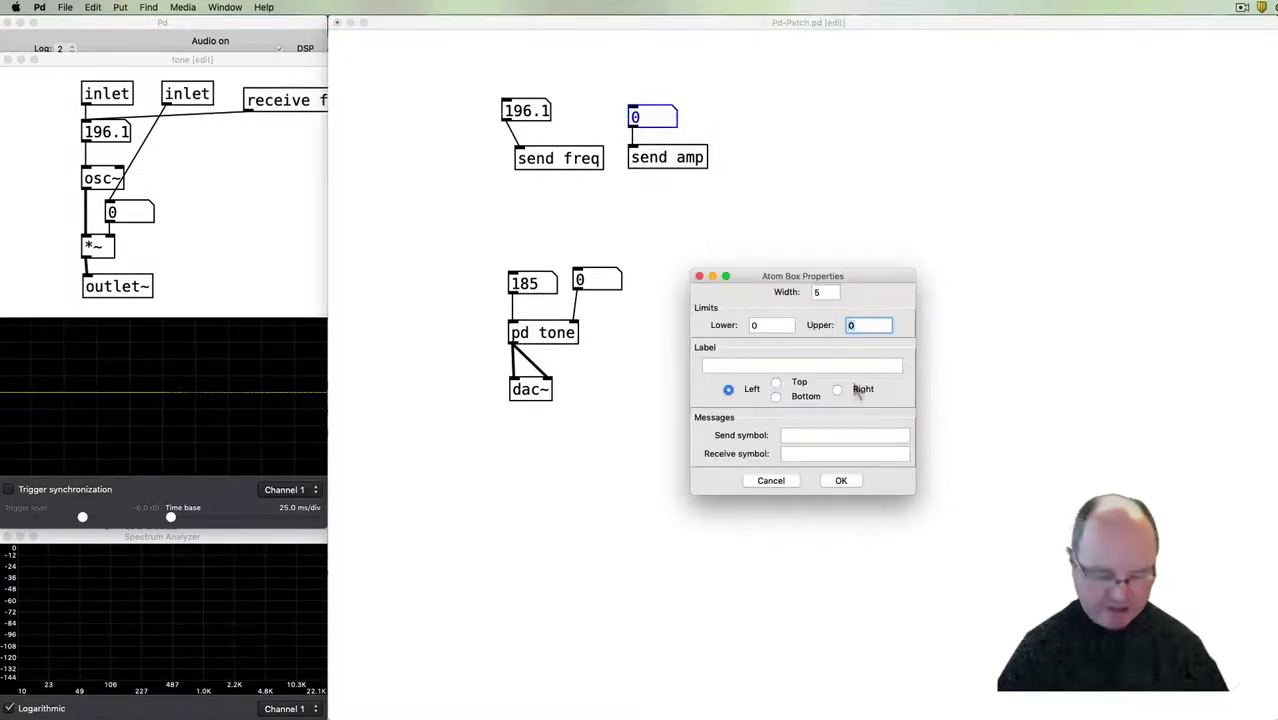
left_click(840, 480)
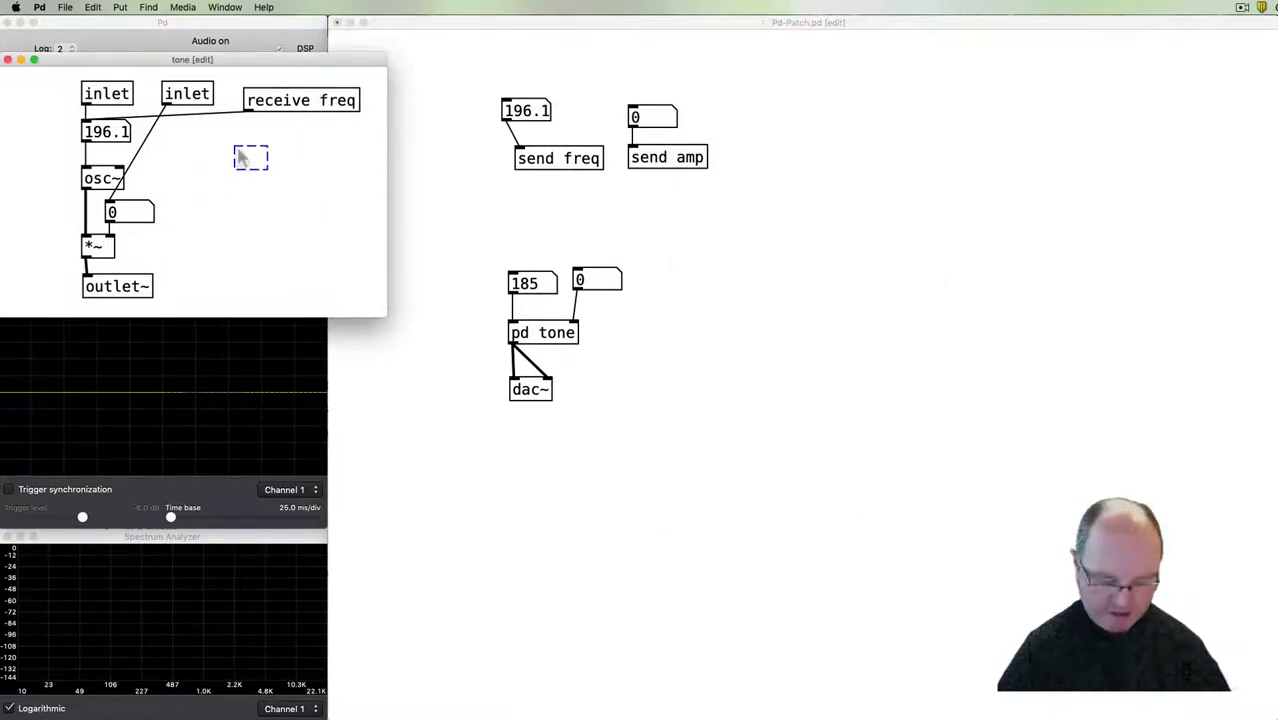
type("receive")
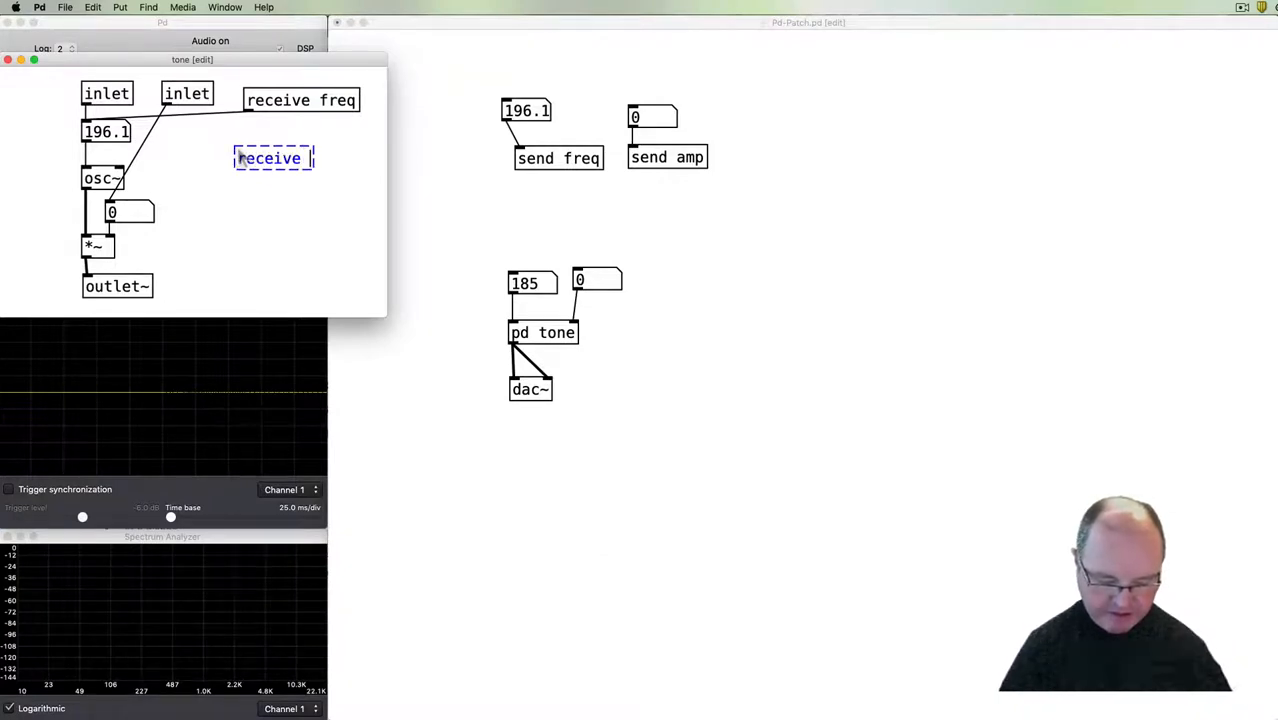
type("amp")
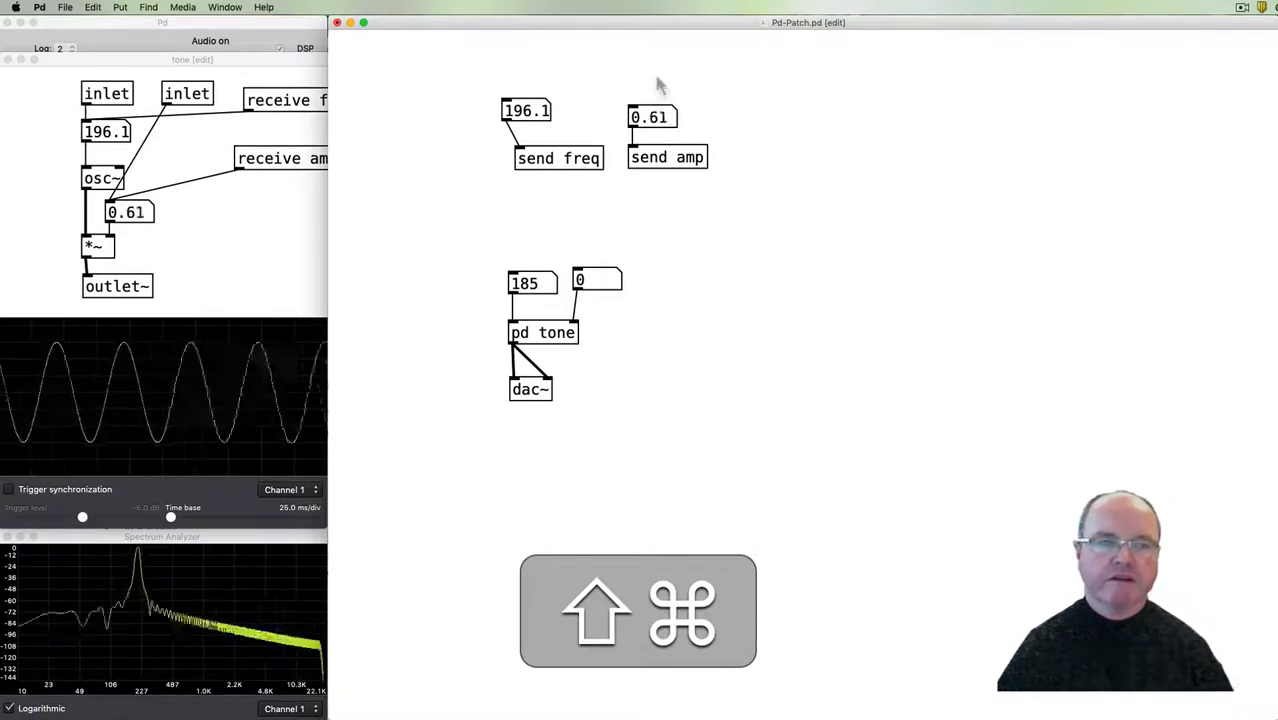
left_click_drag(652, 116, 652, 114)
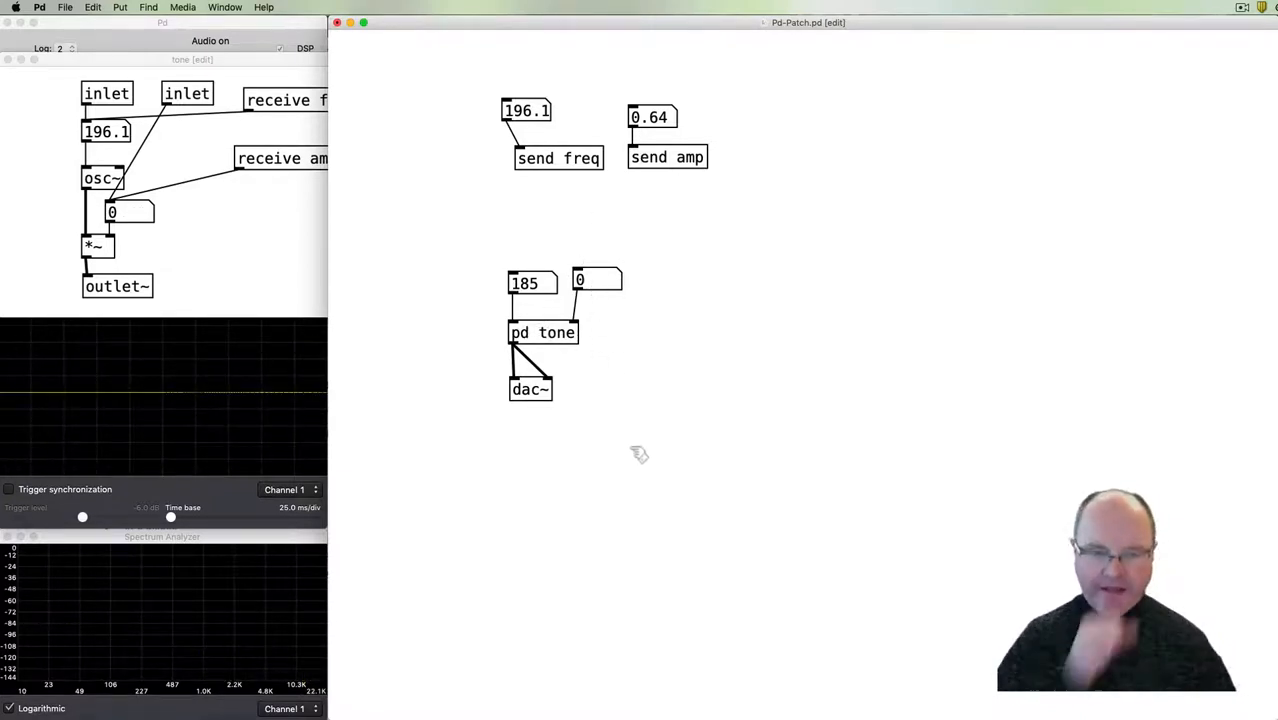
mouse_move(570, 370)
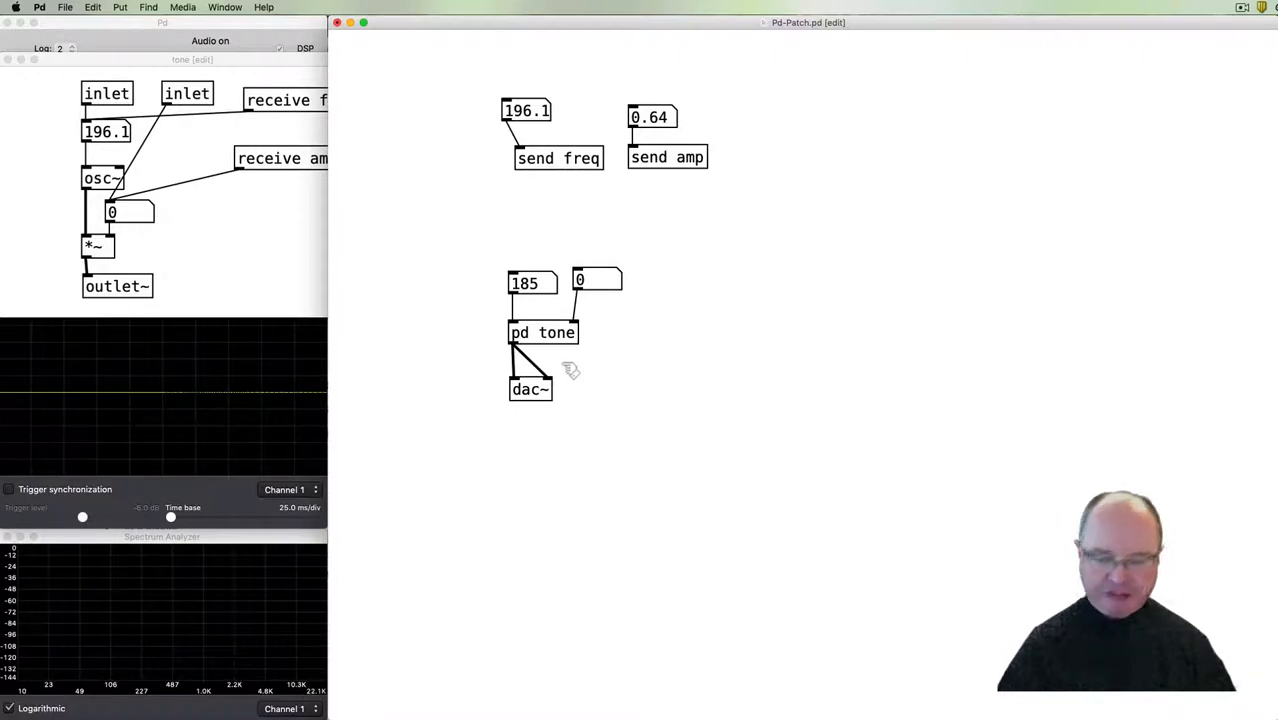
mouse_move(392, 344)
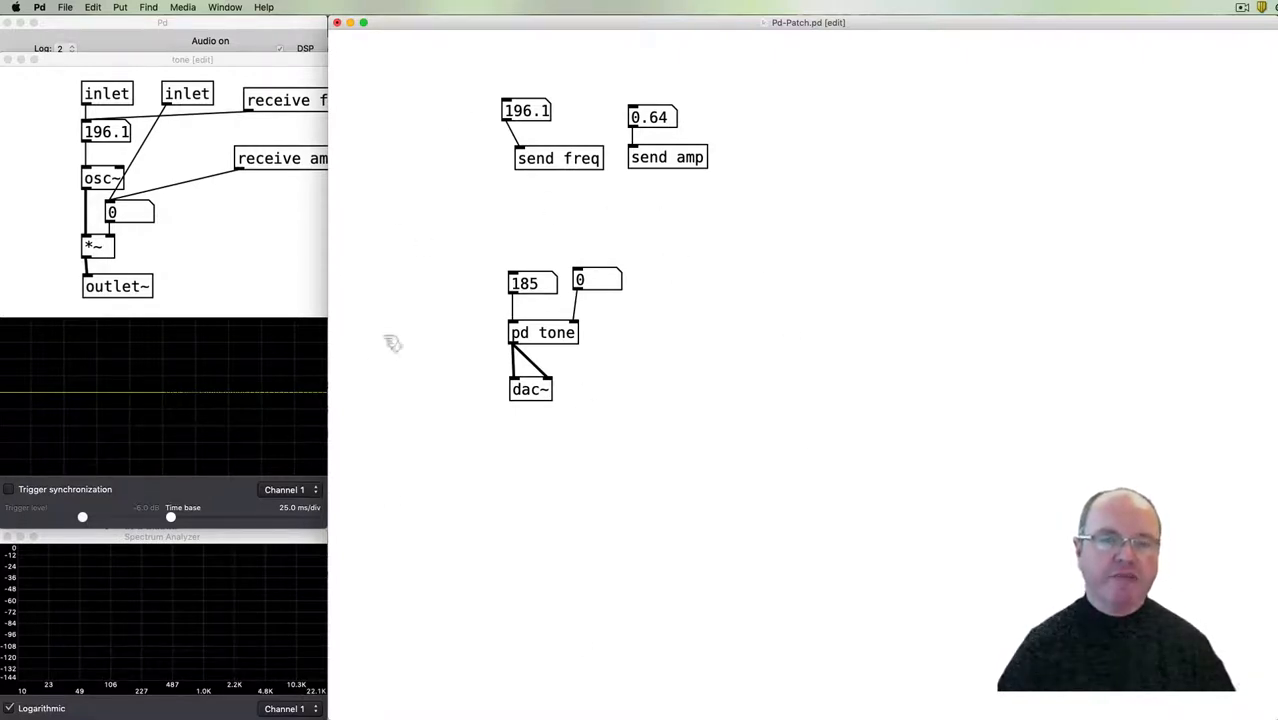
mouse_move(510, 352)
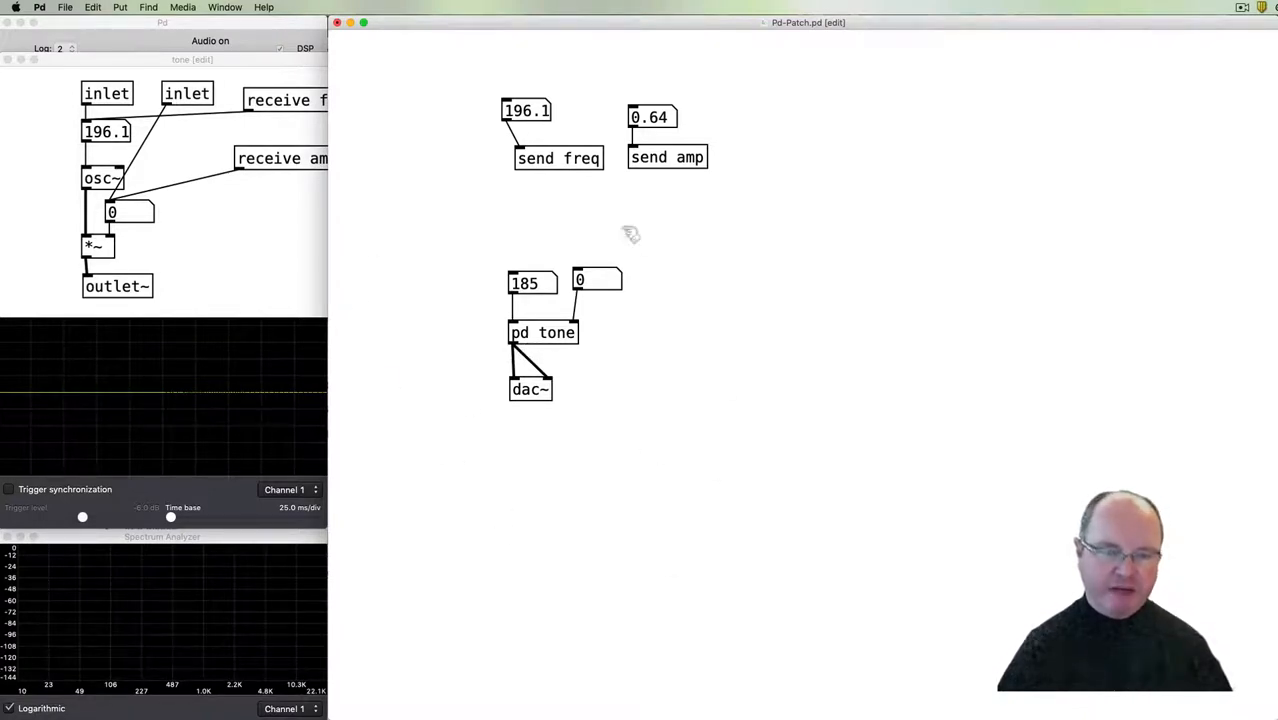
mouse_move(540, 364)
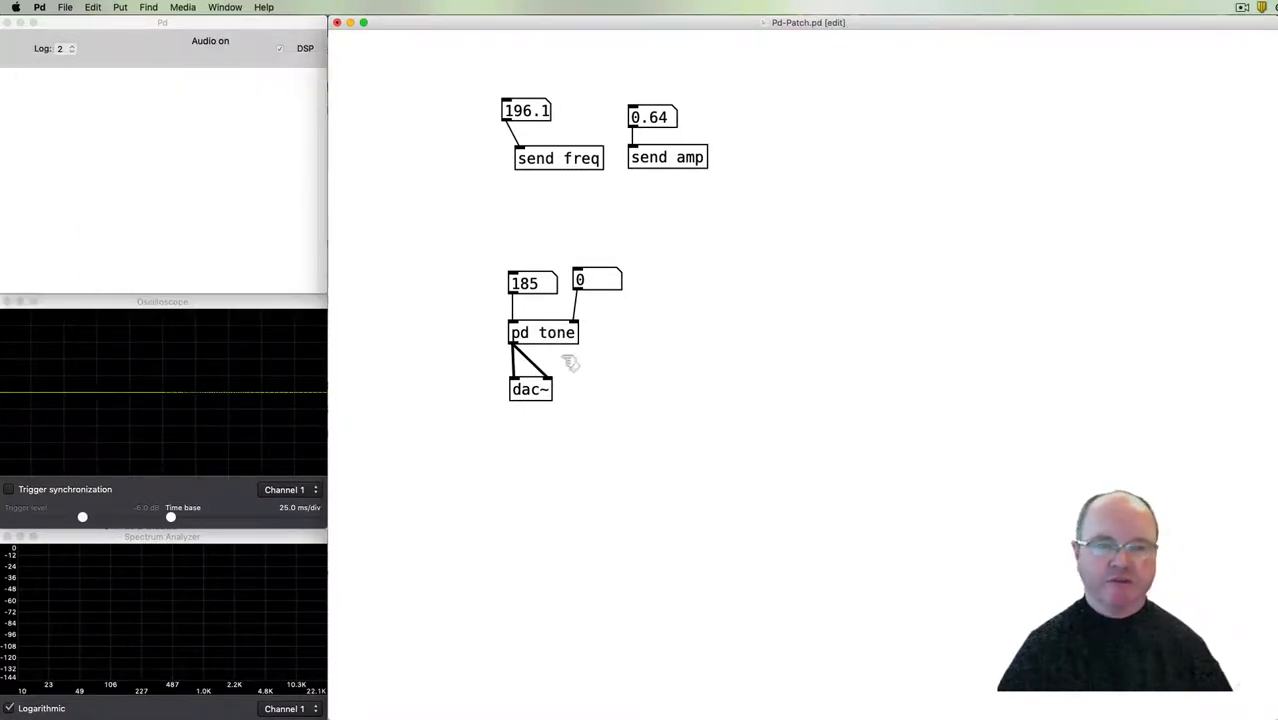
double_click(542, 332)
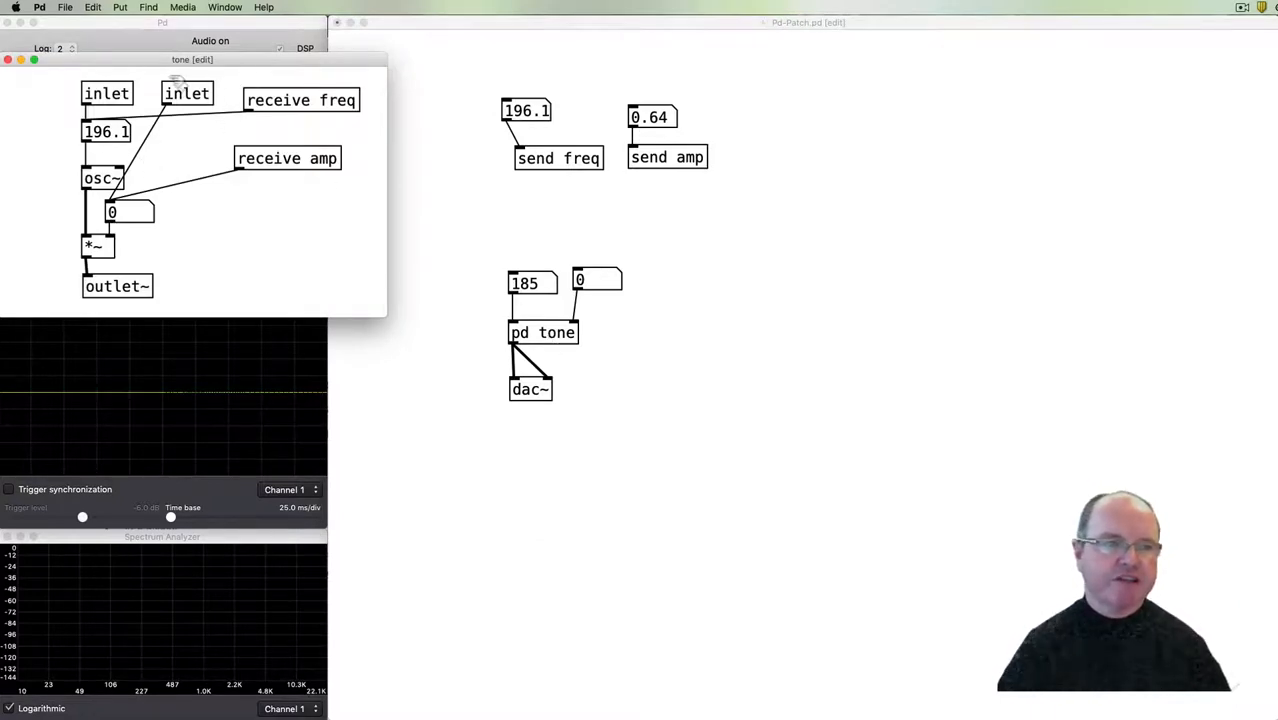
mouse_move(418, 198)
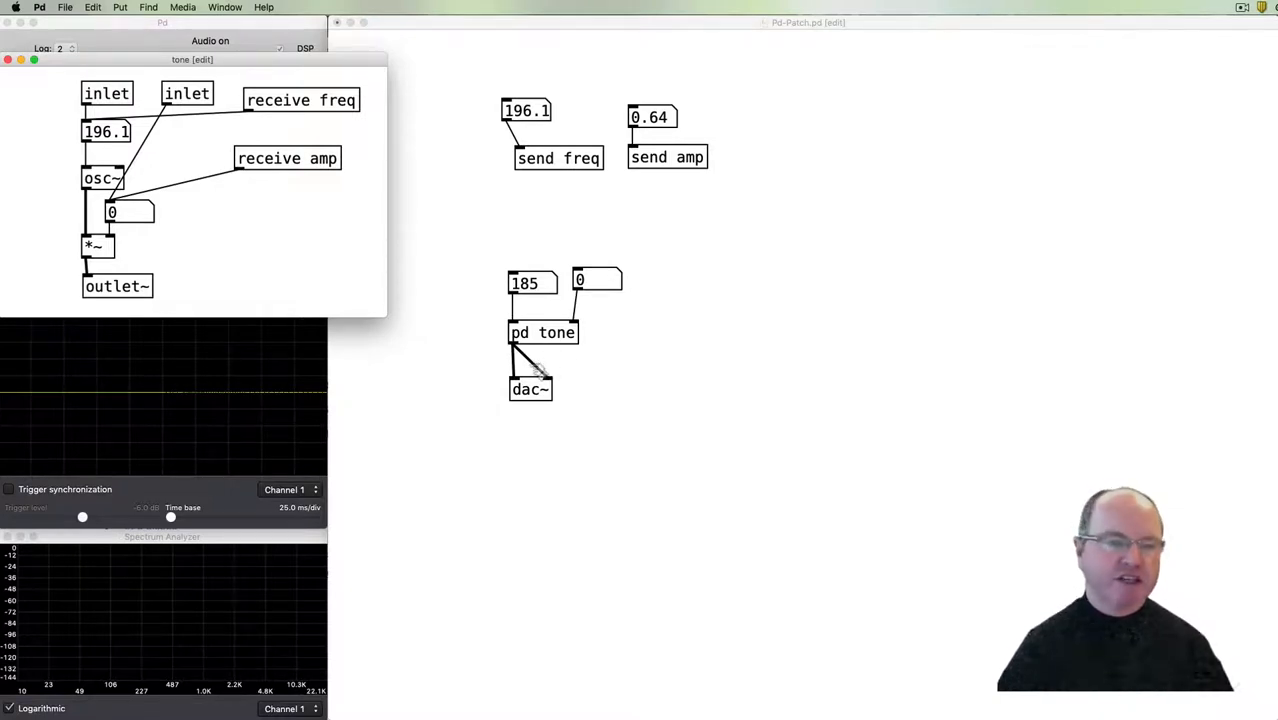
mouse_move(334, 300)
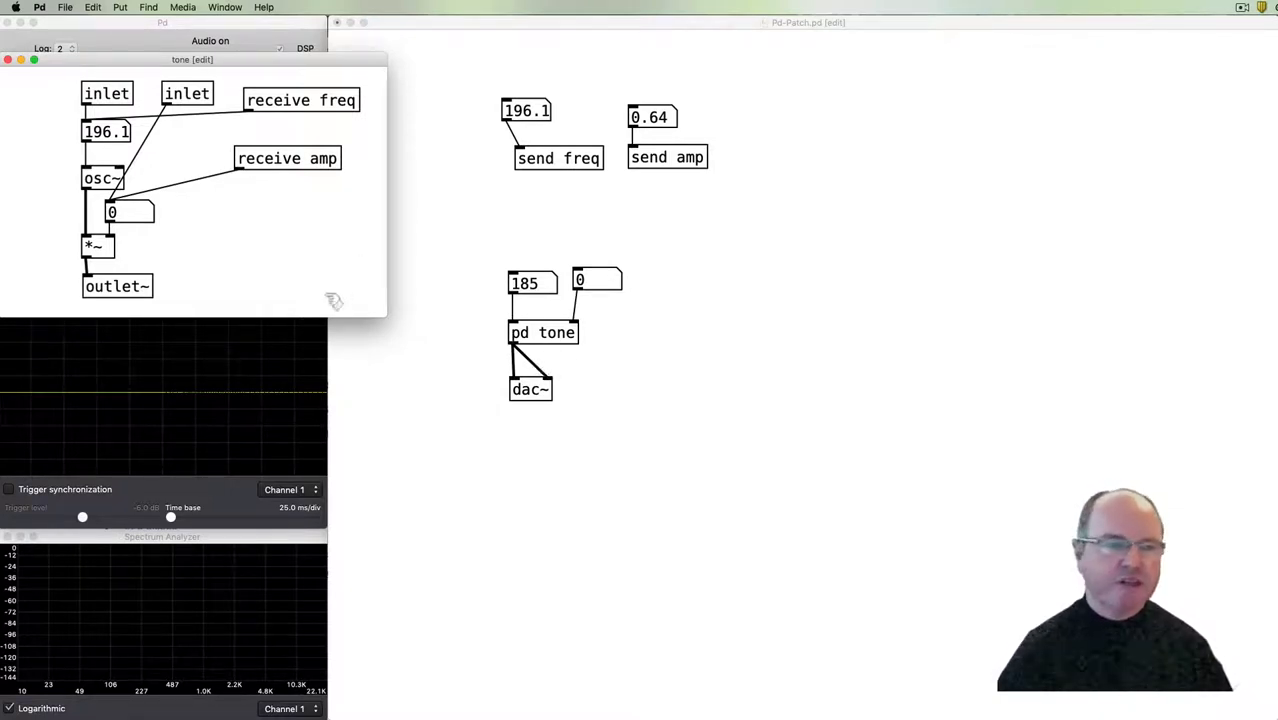
mouse_move(216, 248)
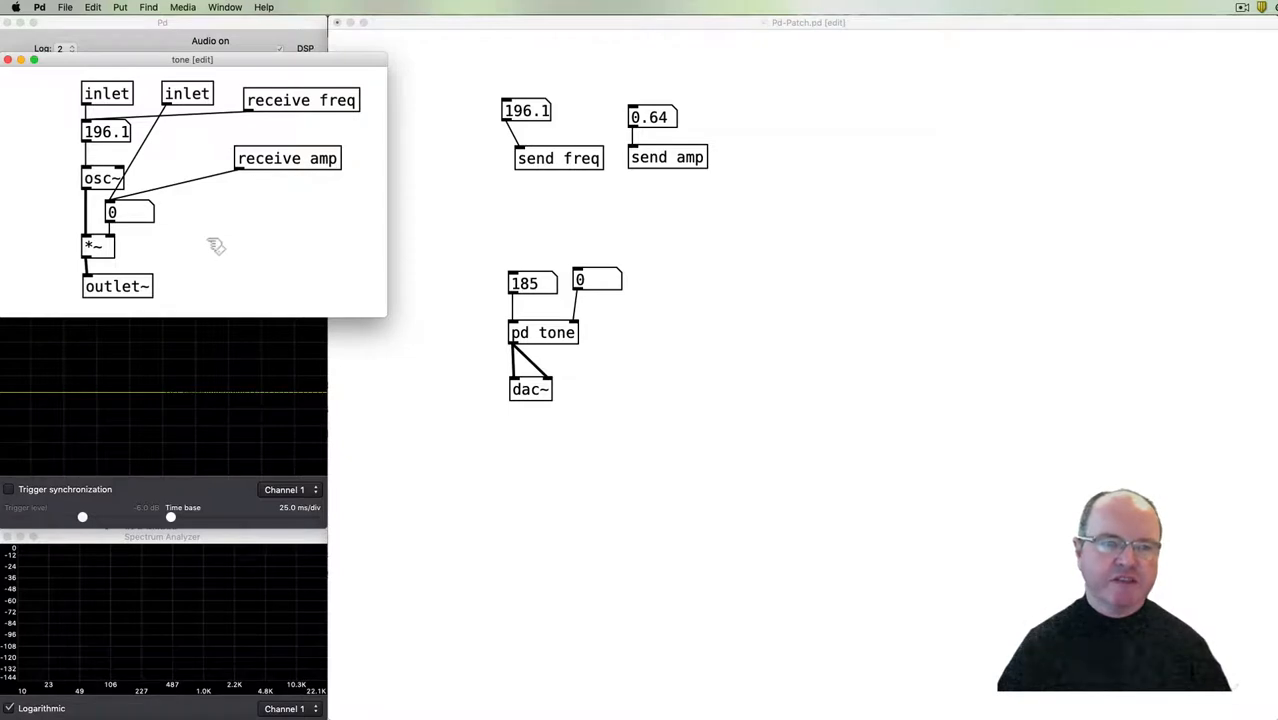
mouse_move(264, 248)
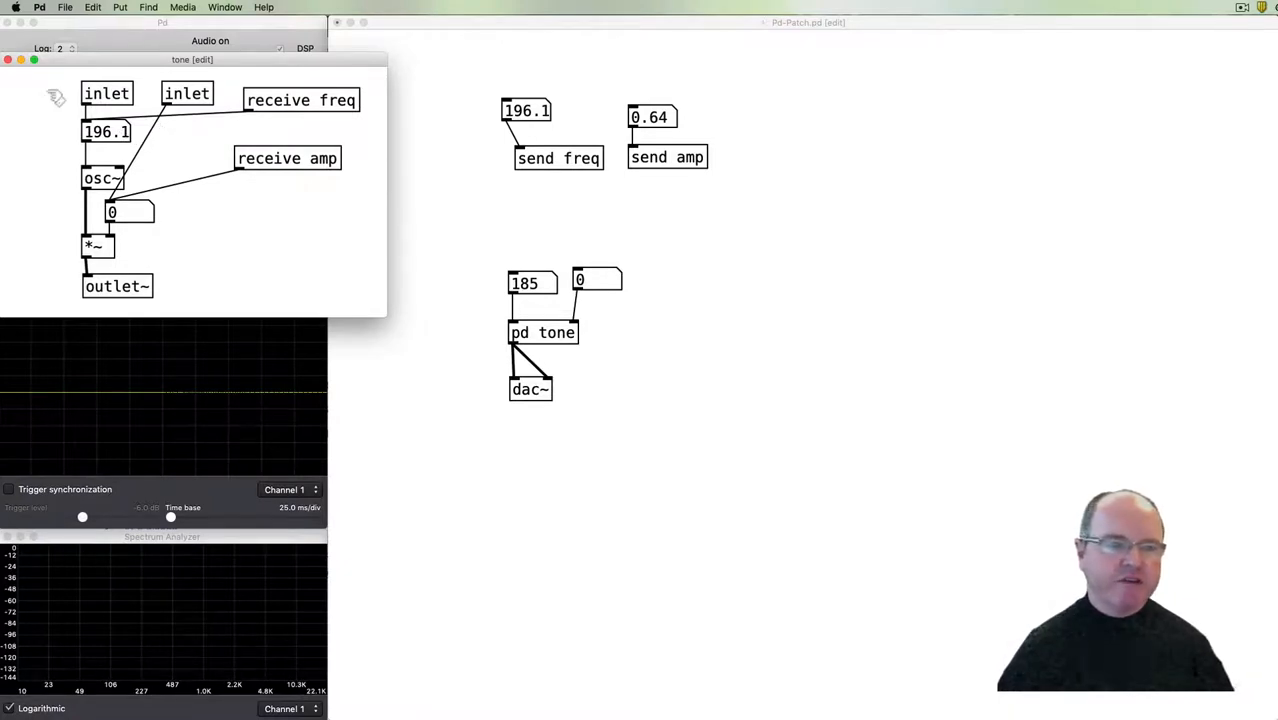
mouse_move(136, 62)
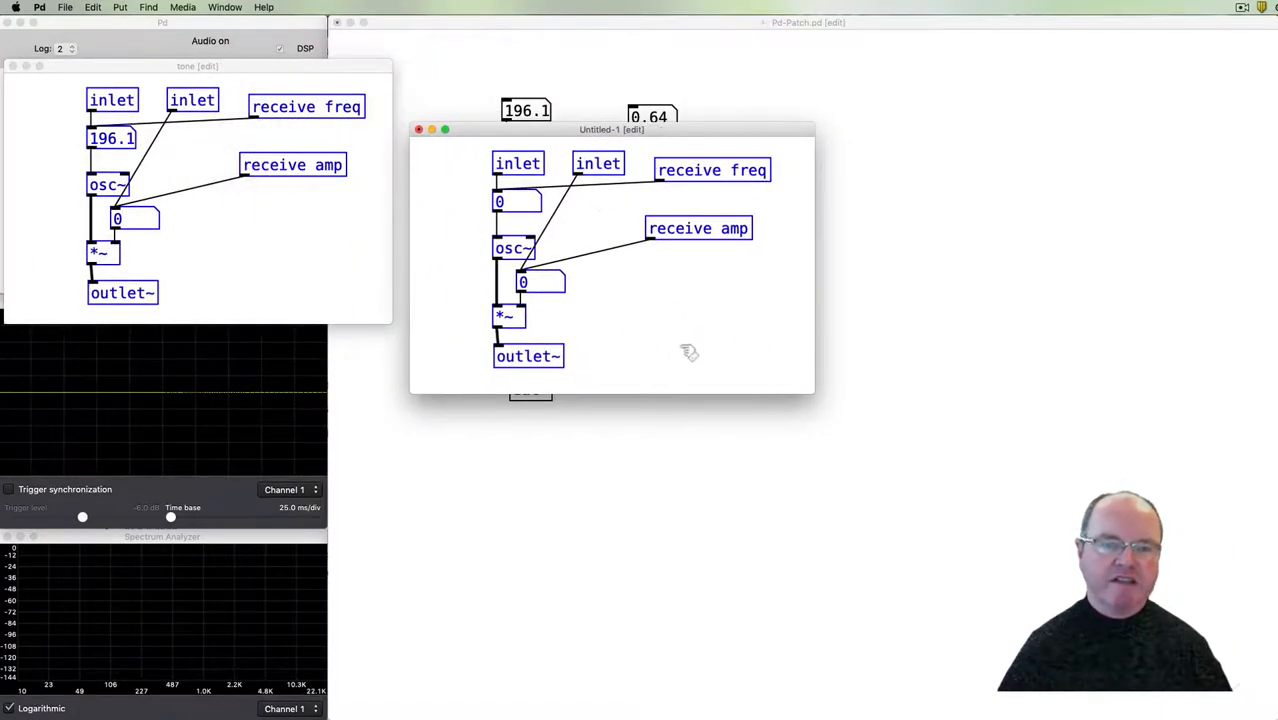
mouse_move(604, 292)
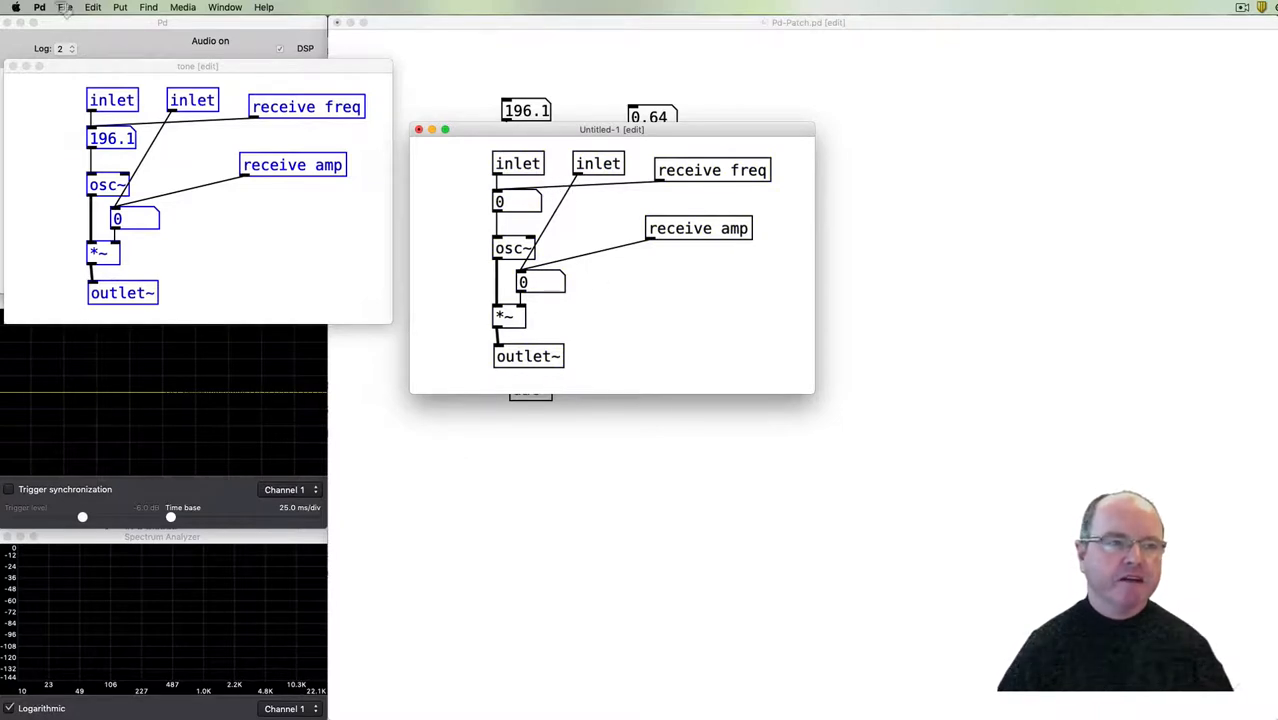
mouse_move(510, 336)
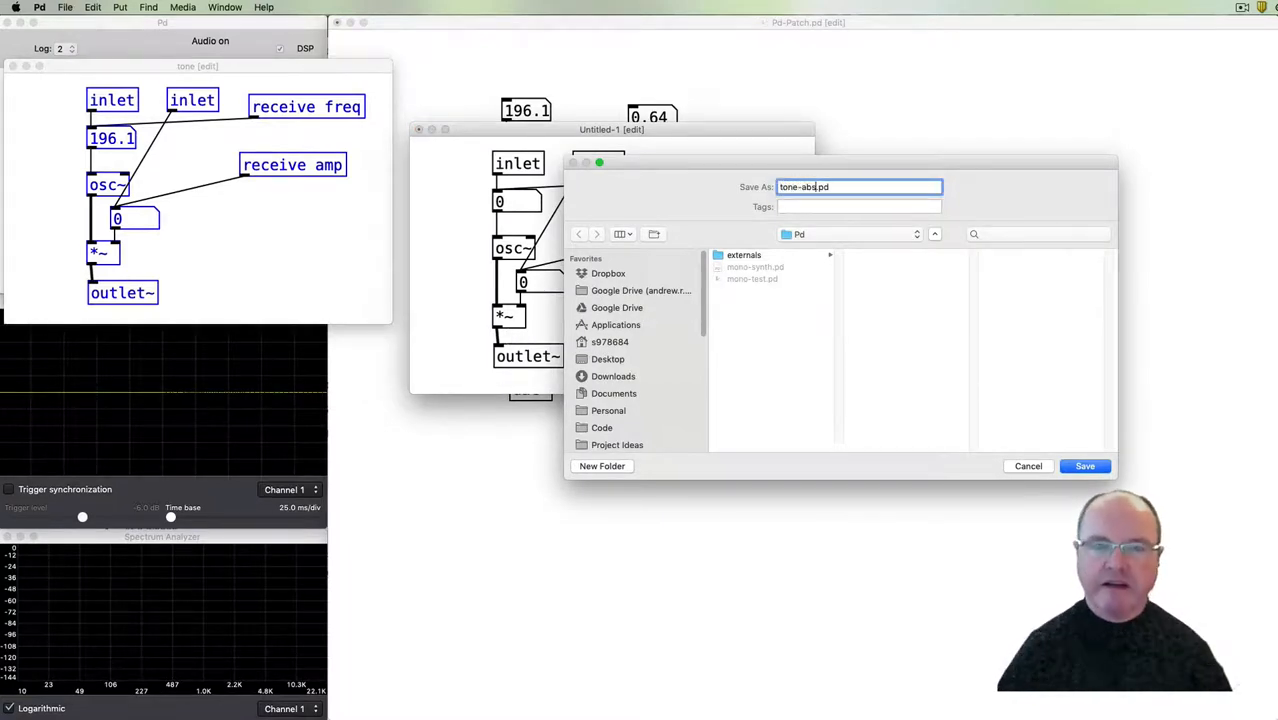
mouse_move(930, 352)
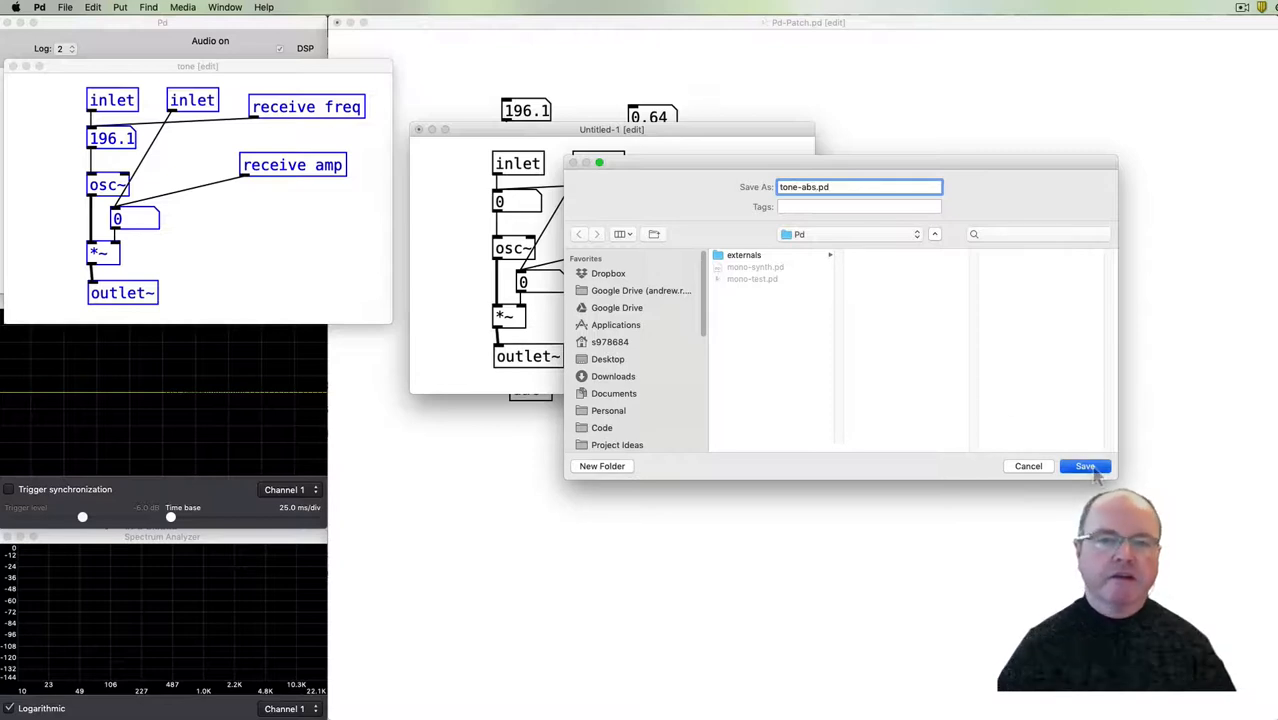
Save the new patch holding the tone contents as tone-abs.pd.
left_click(1084, 466)
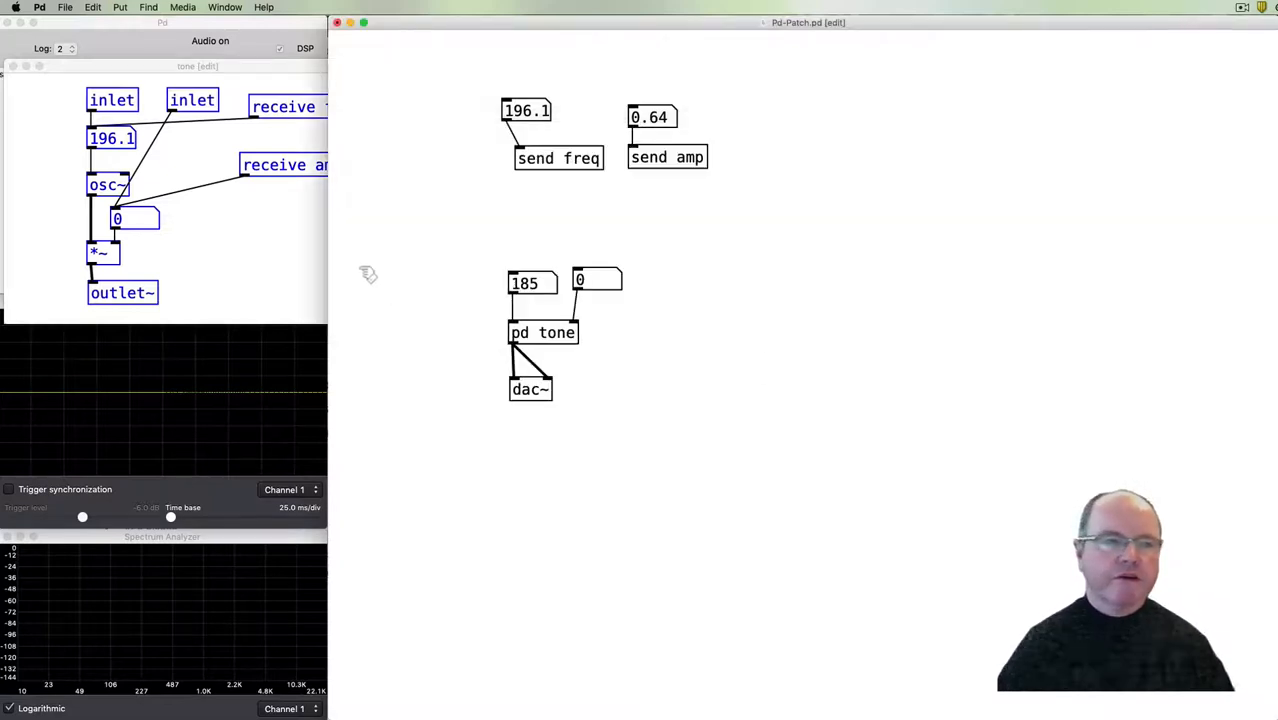
mouse_move(564, 198)
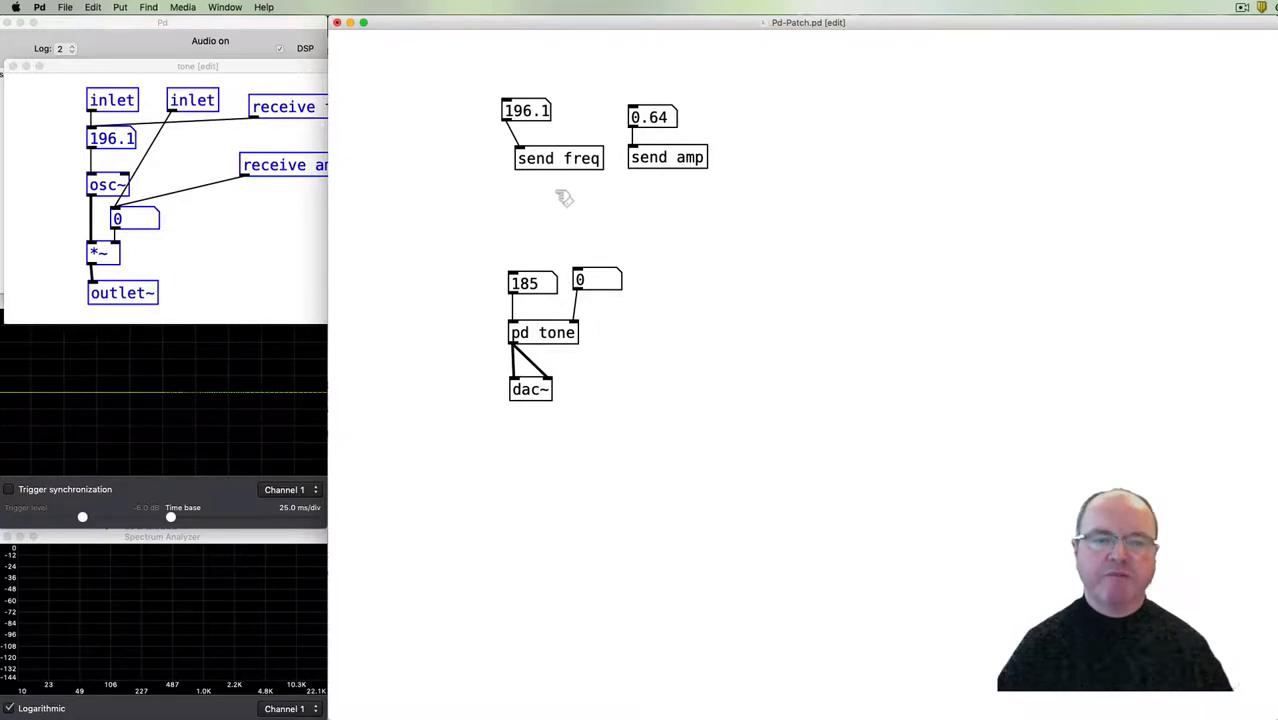
mouse_move(256, 206)
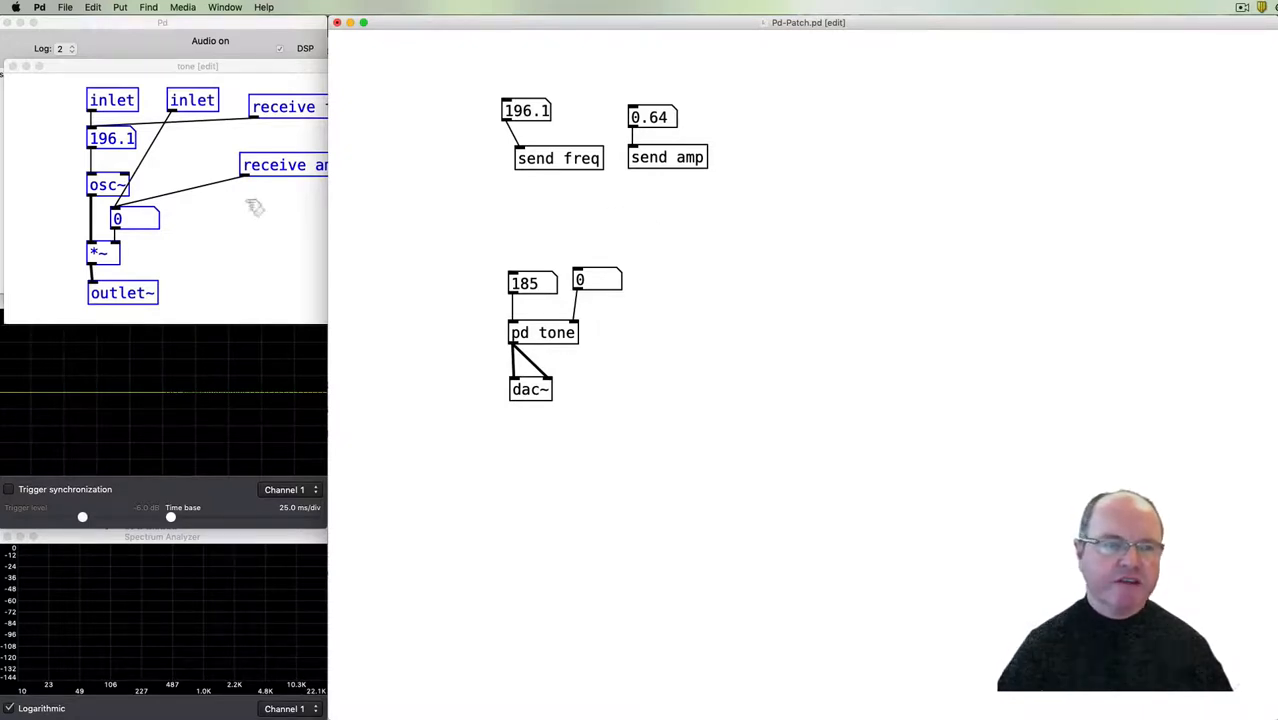
mouse_move(532, 228)
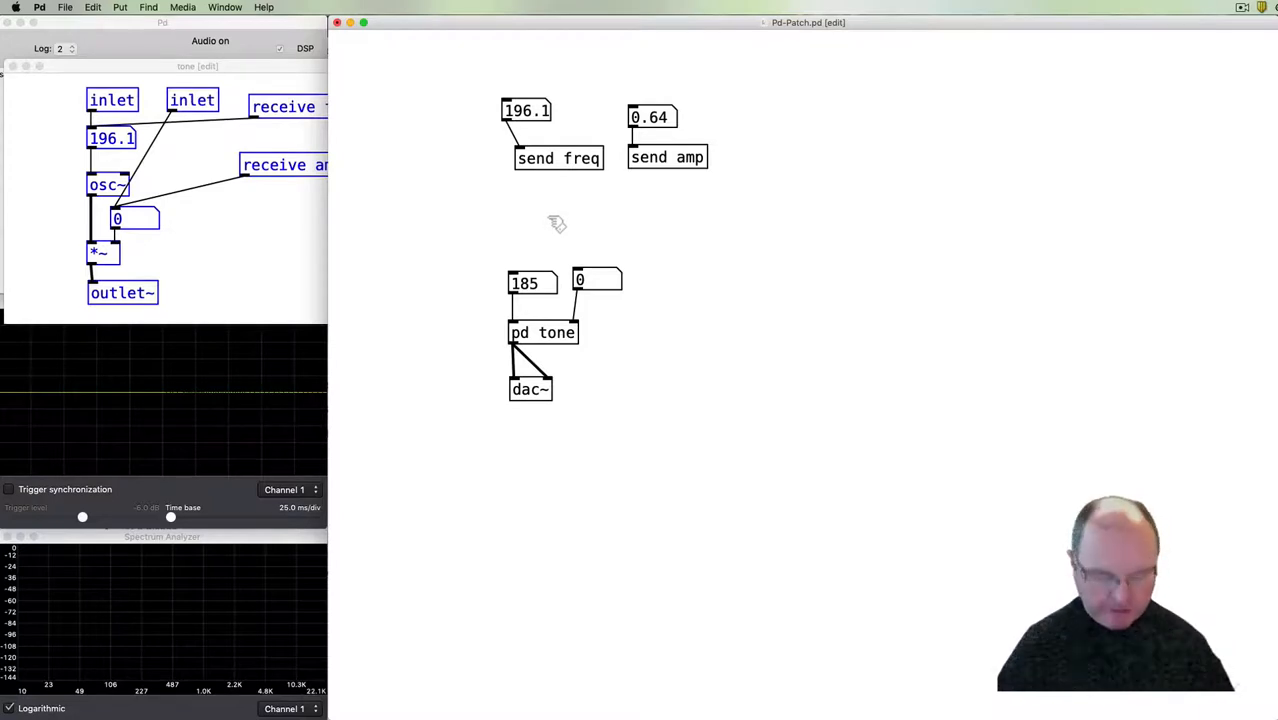
mouse_move(552, 228)
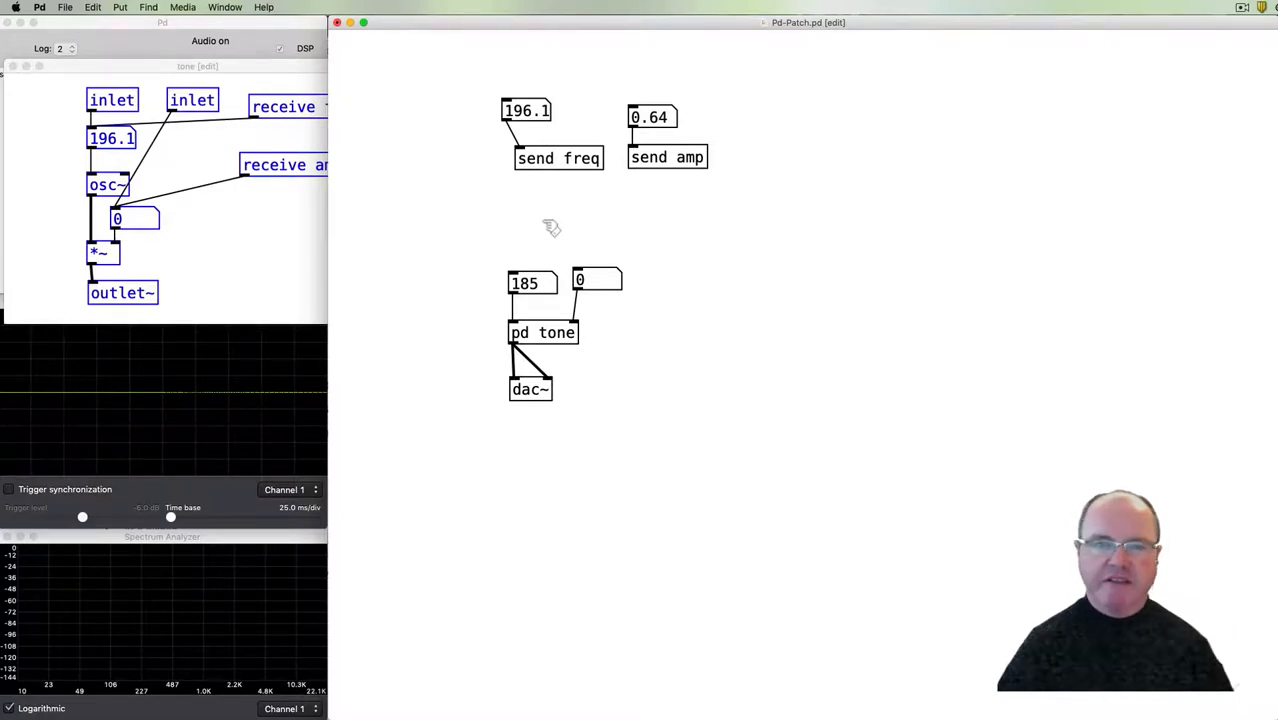
mouse_move(534, 232)
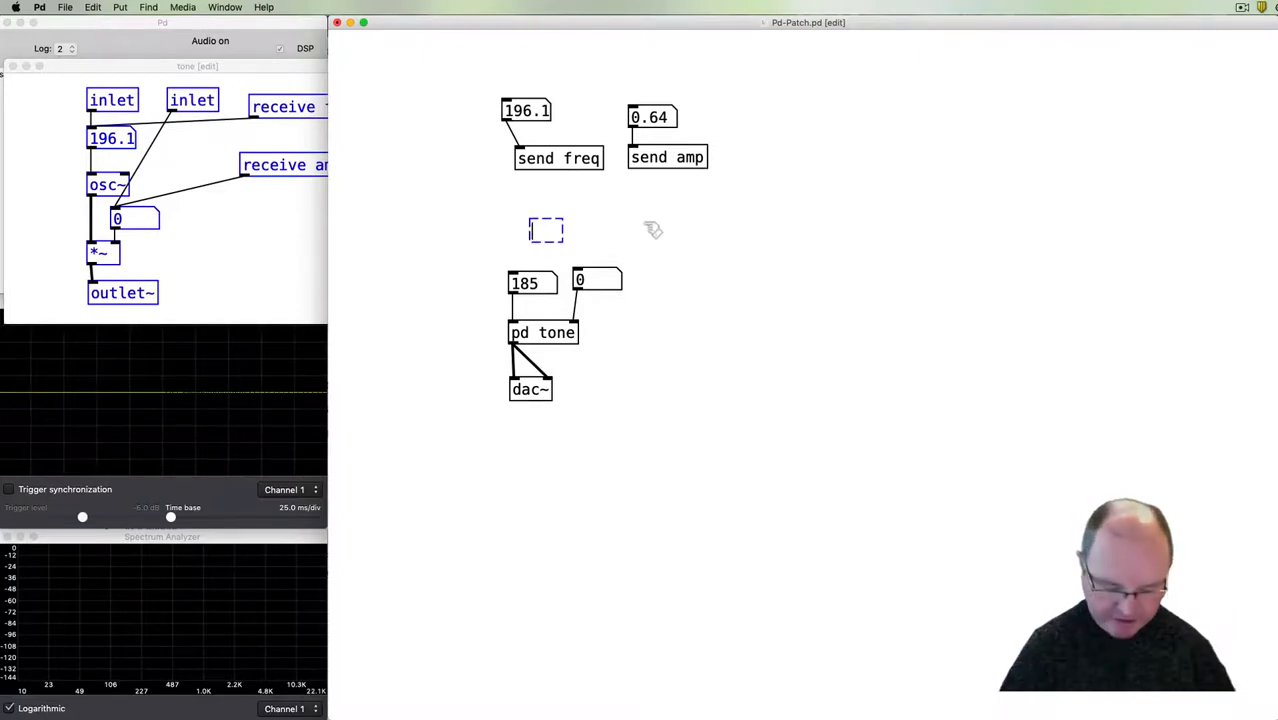
Place a tone-abs abstraction object in the main patch.
type("tone-abs")
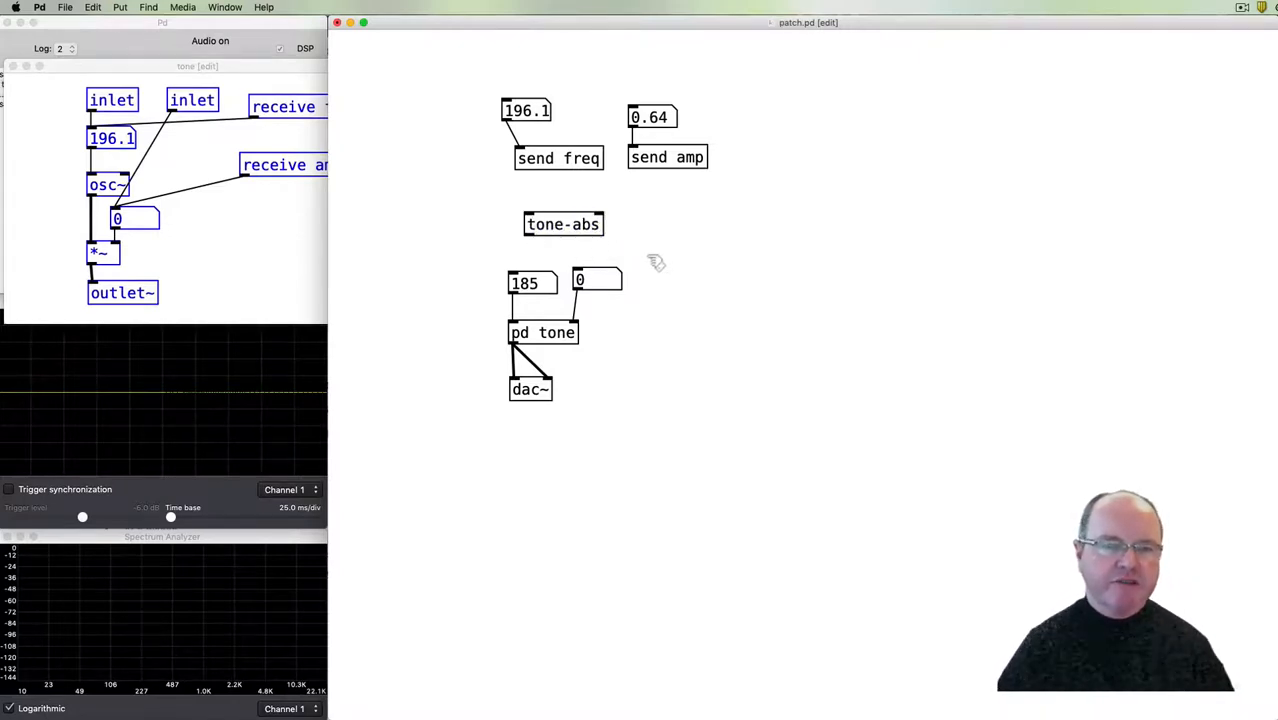
mouse_move(572, 348)
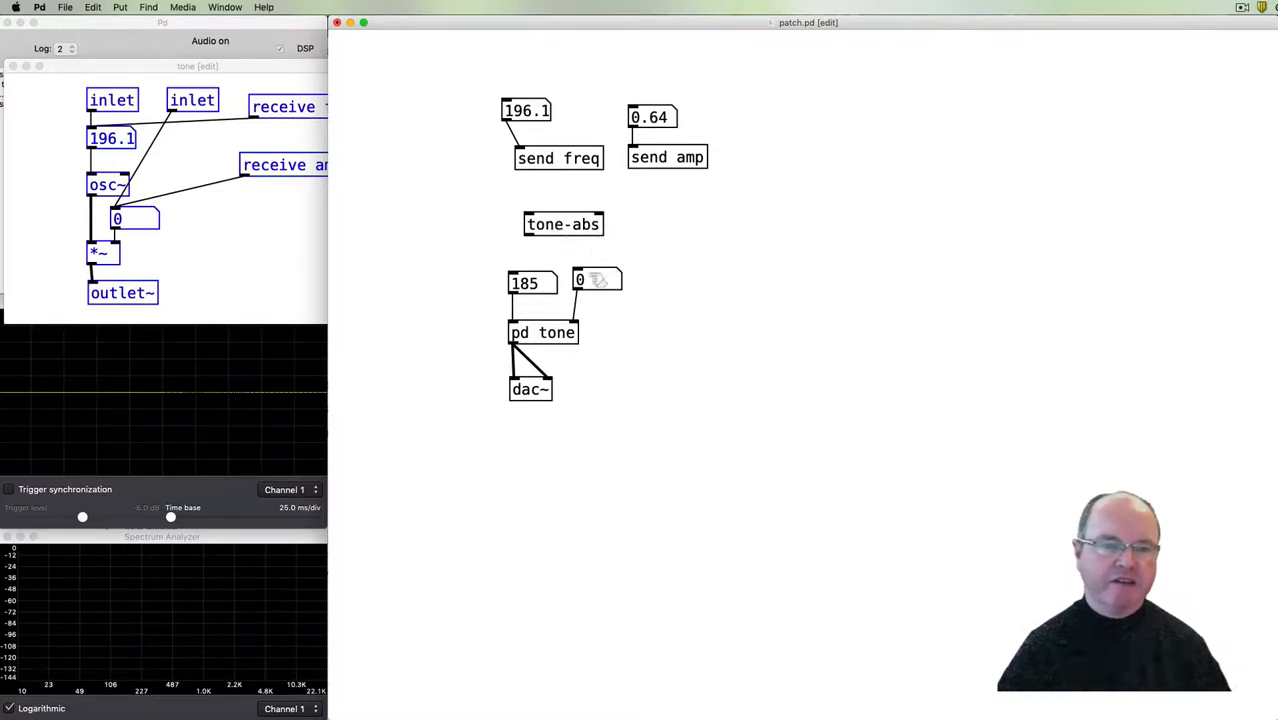
mouse_move(636, 172)
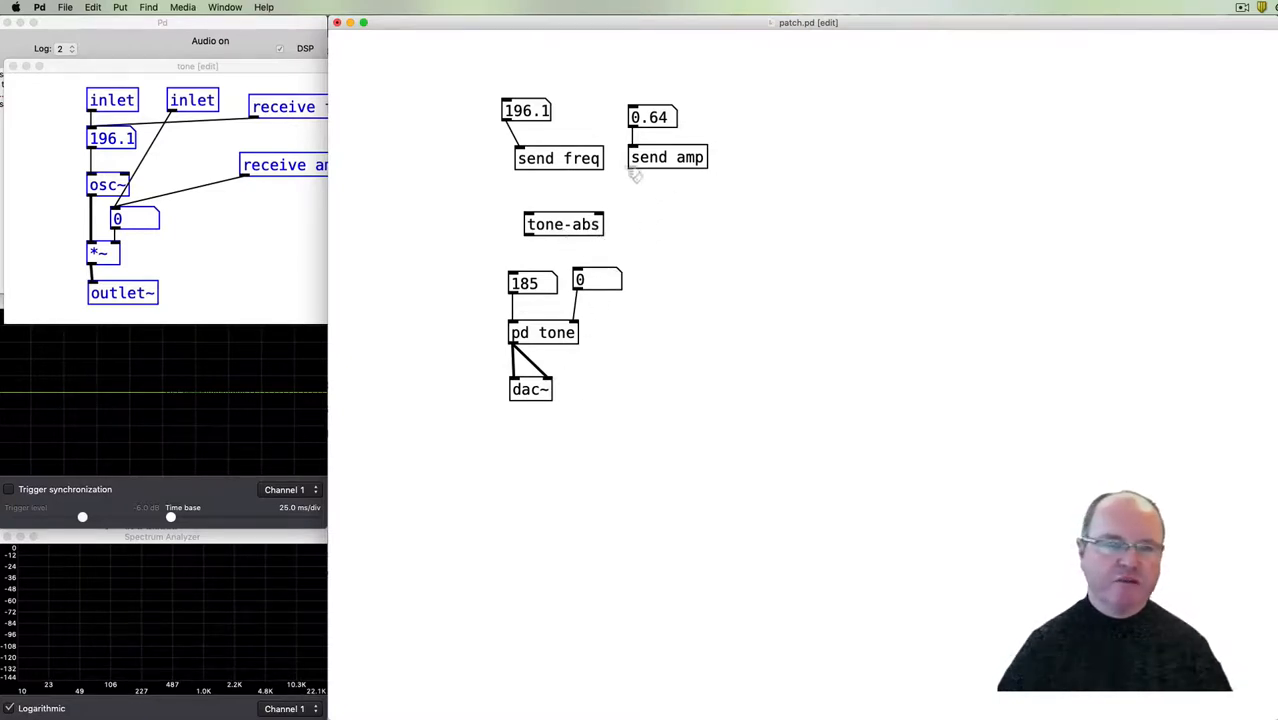
mouse_move(490, 264)
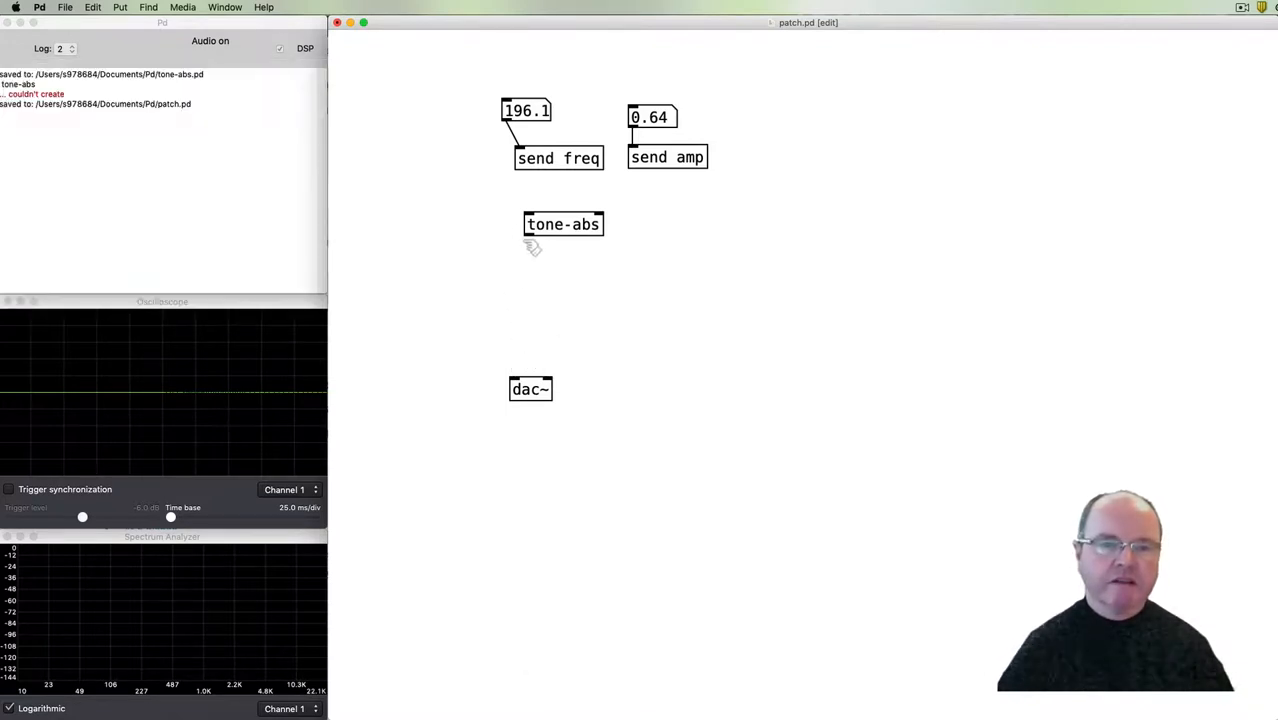
Wire the tone-abs outlet into dac~ and reposition tone-abs nearer dac~.
left_click_drag(528, 236, 516, 380)
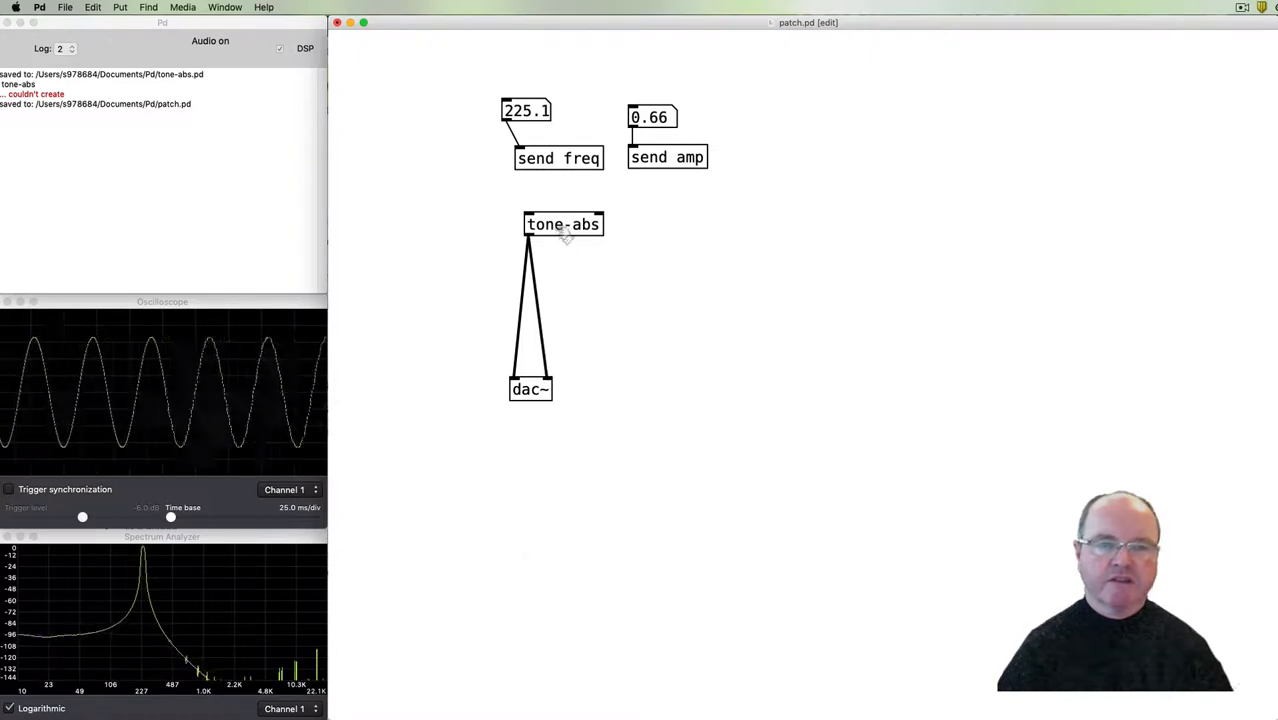
left_click_drag(564, 224, 556, 316)
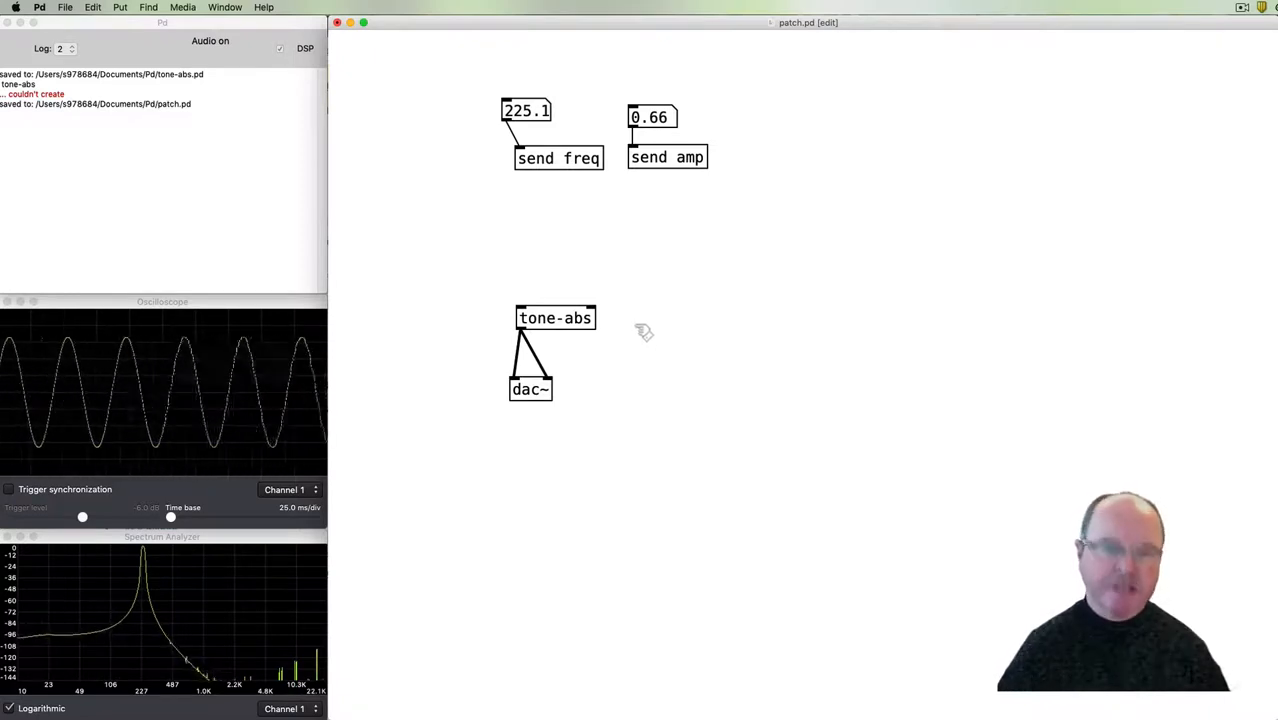
Create a second tone-abs object and connect its outlet to dac~.
left_click(640, 320)
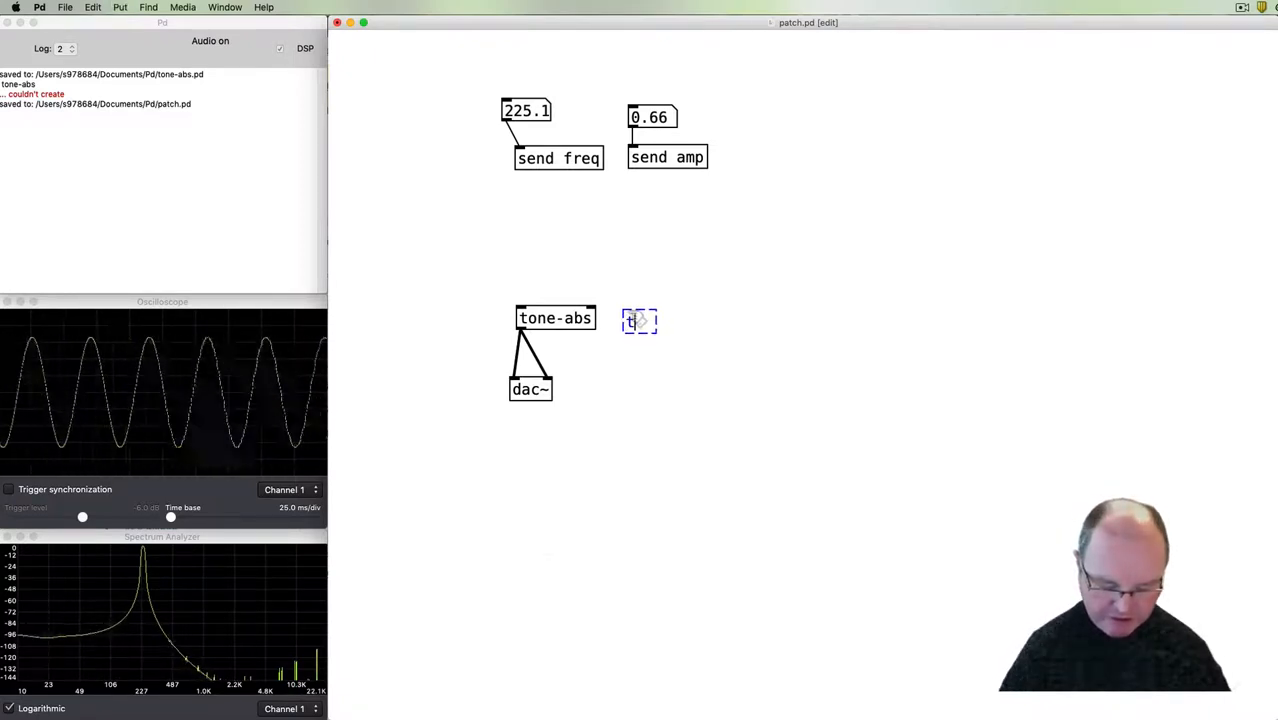
type("tone-abs")
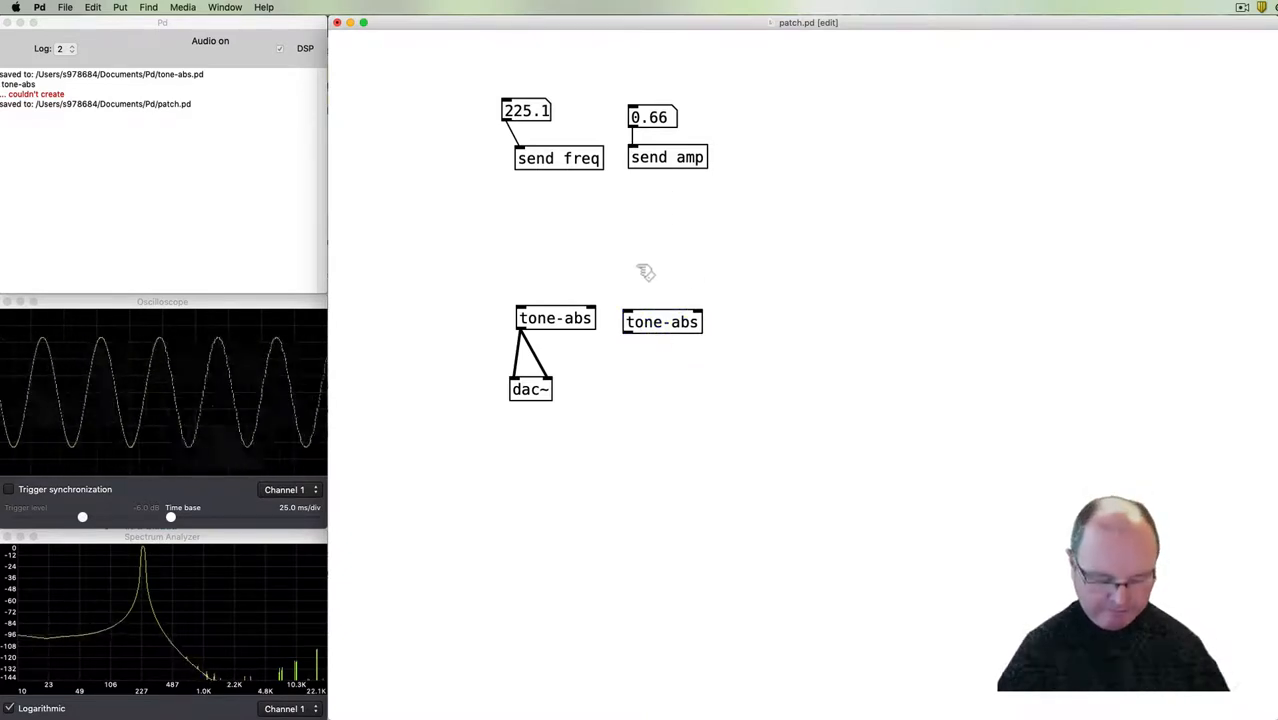
left_click(650, 276)
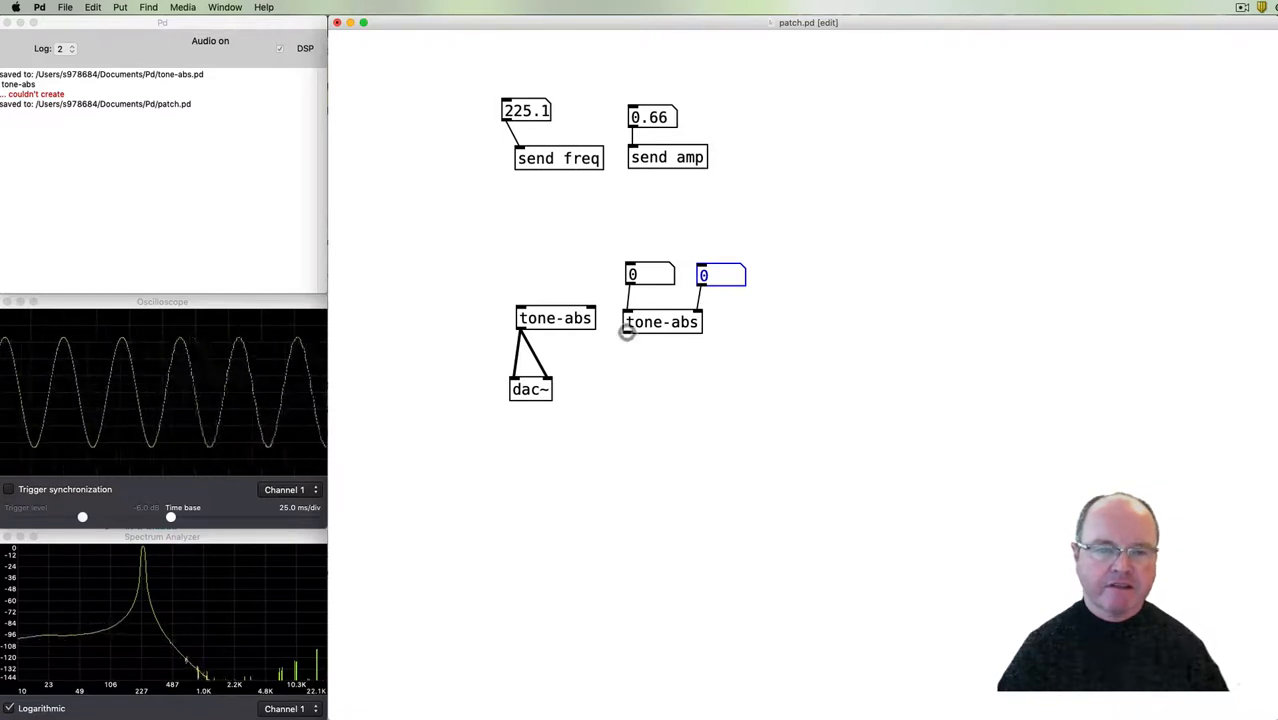
left_click_drag(628, 332, 528, 378)
type(".5")
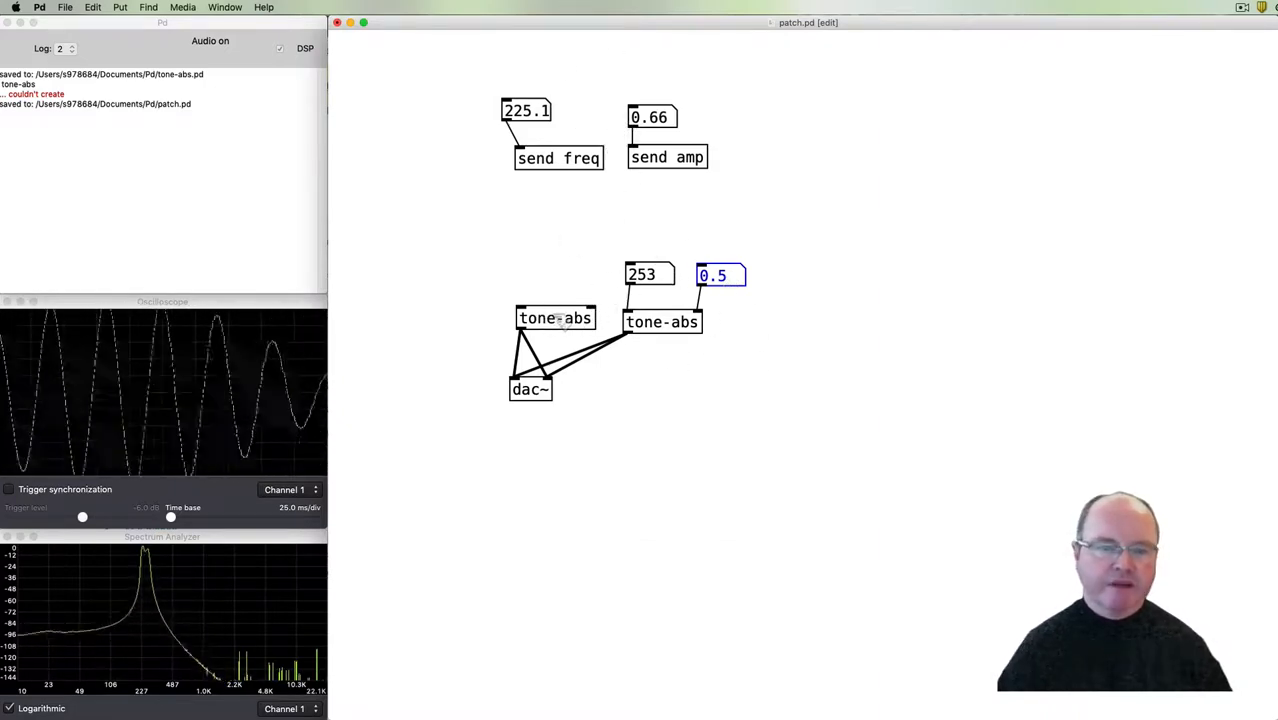
Set the second tone-abs amplitude number box to 0.
double_click(556, 316)
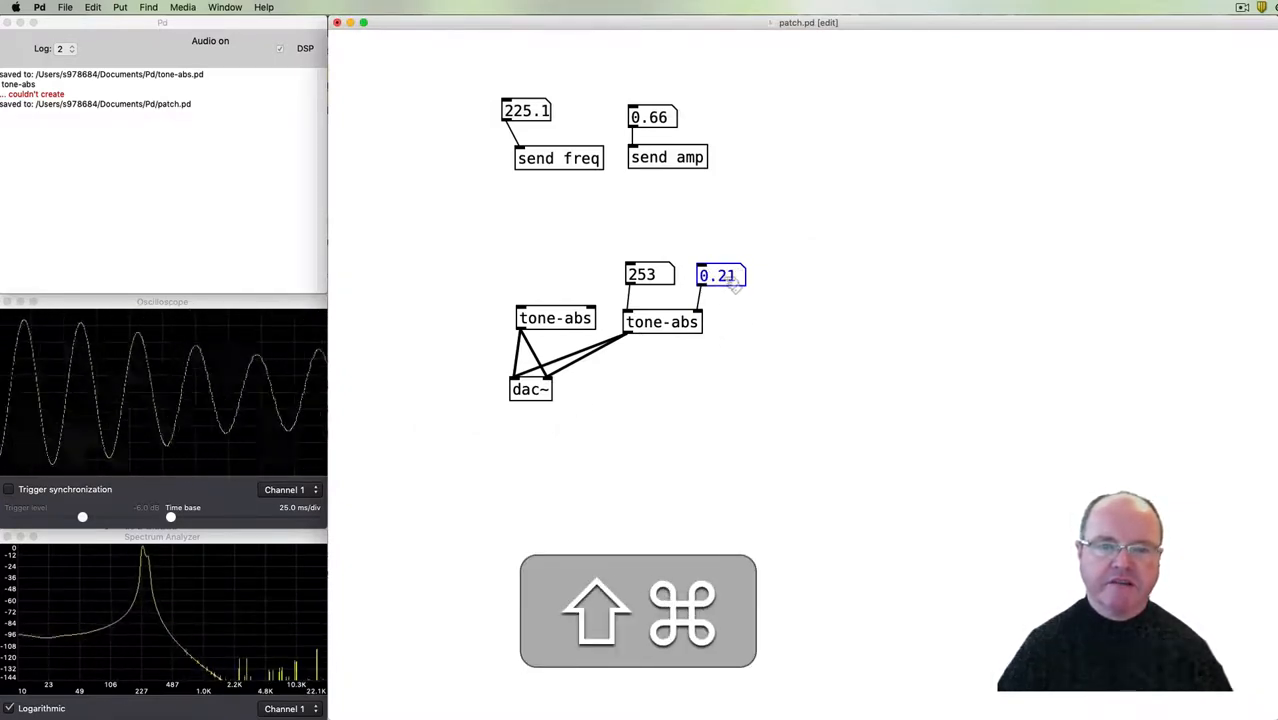
type("0")
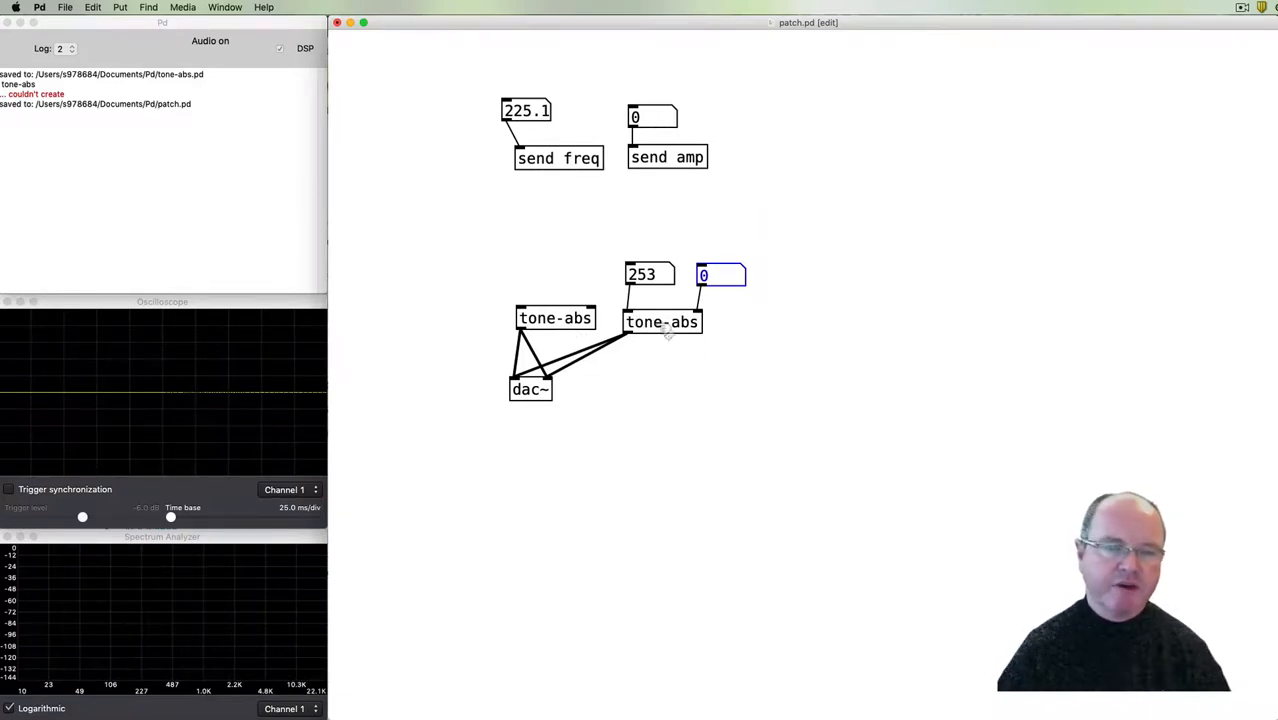
mouse_move(664, 388)
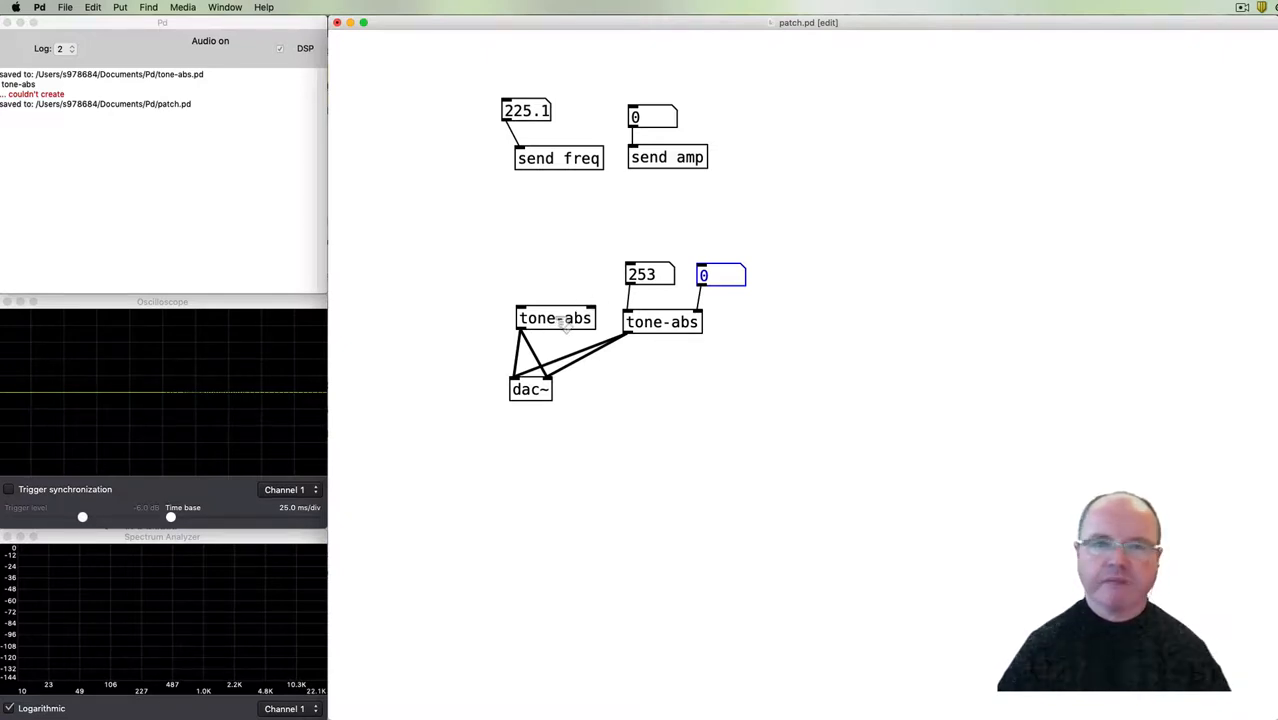
mouse_move(564, 280)
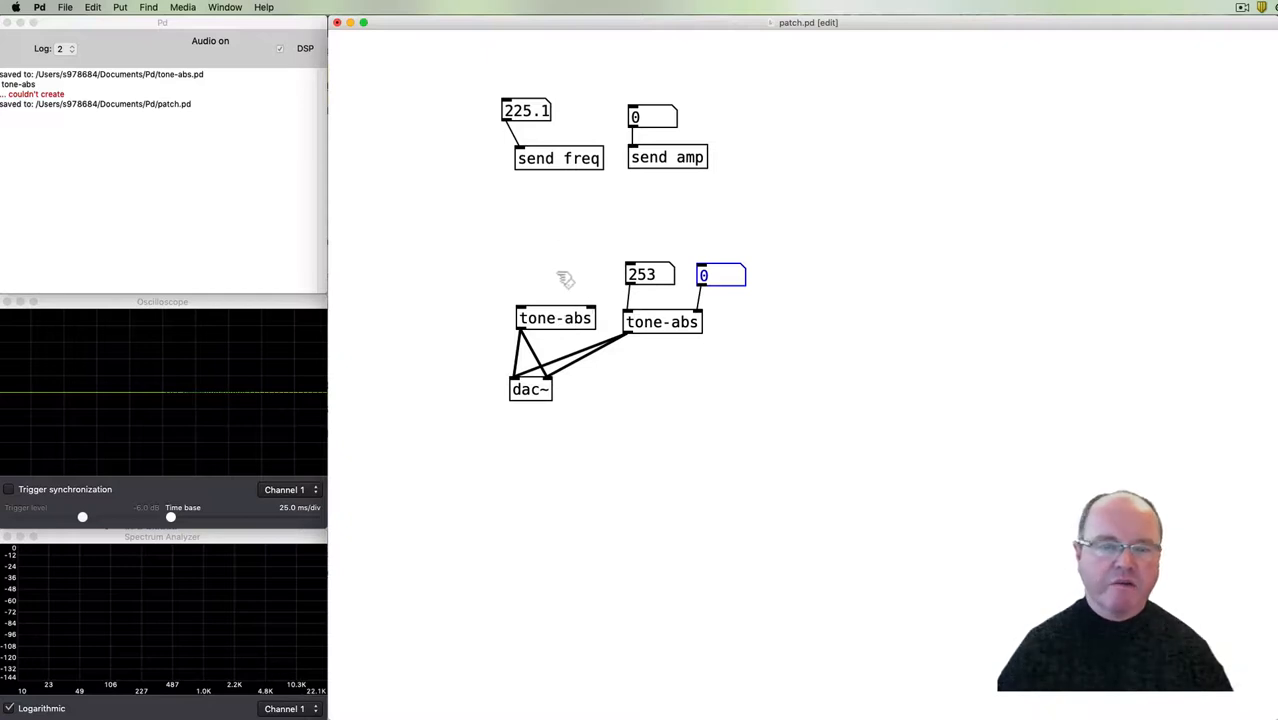
mouse_move(642, 248)
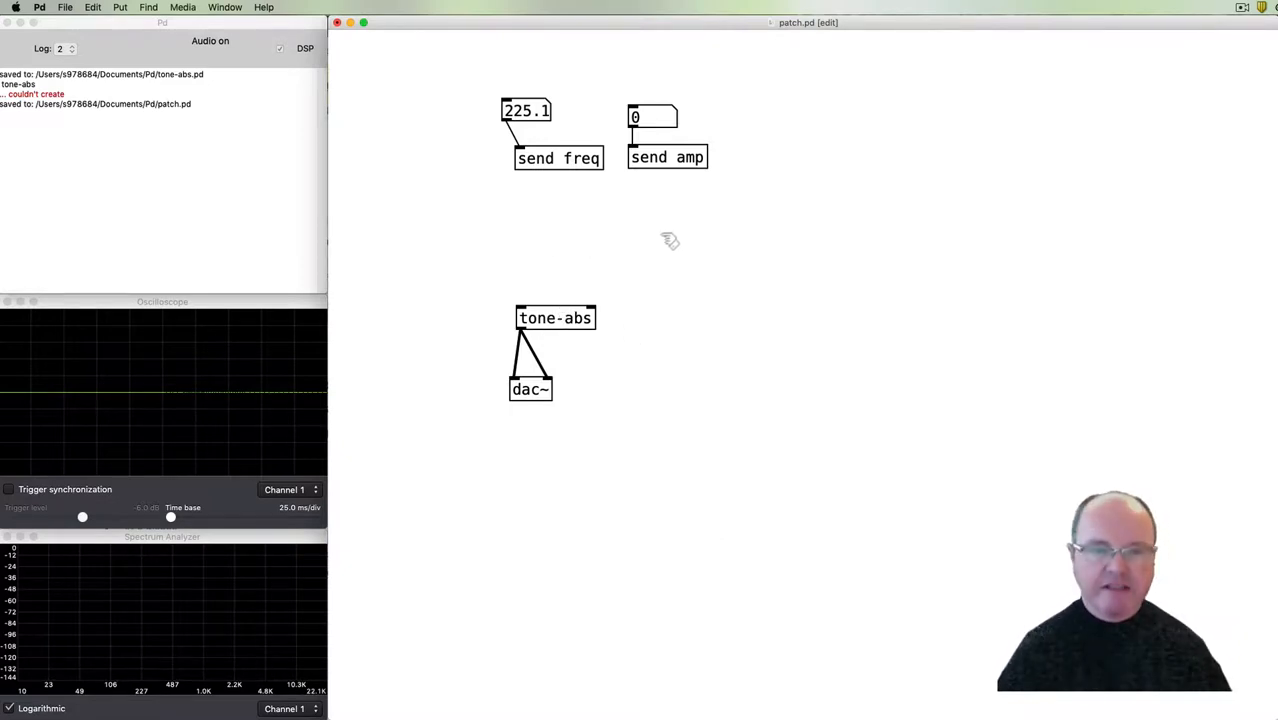
View the contents of the tone-abs abstraction in its own window.
double_click(556, 316)
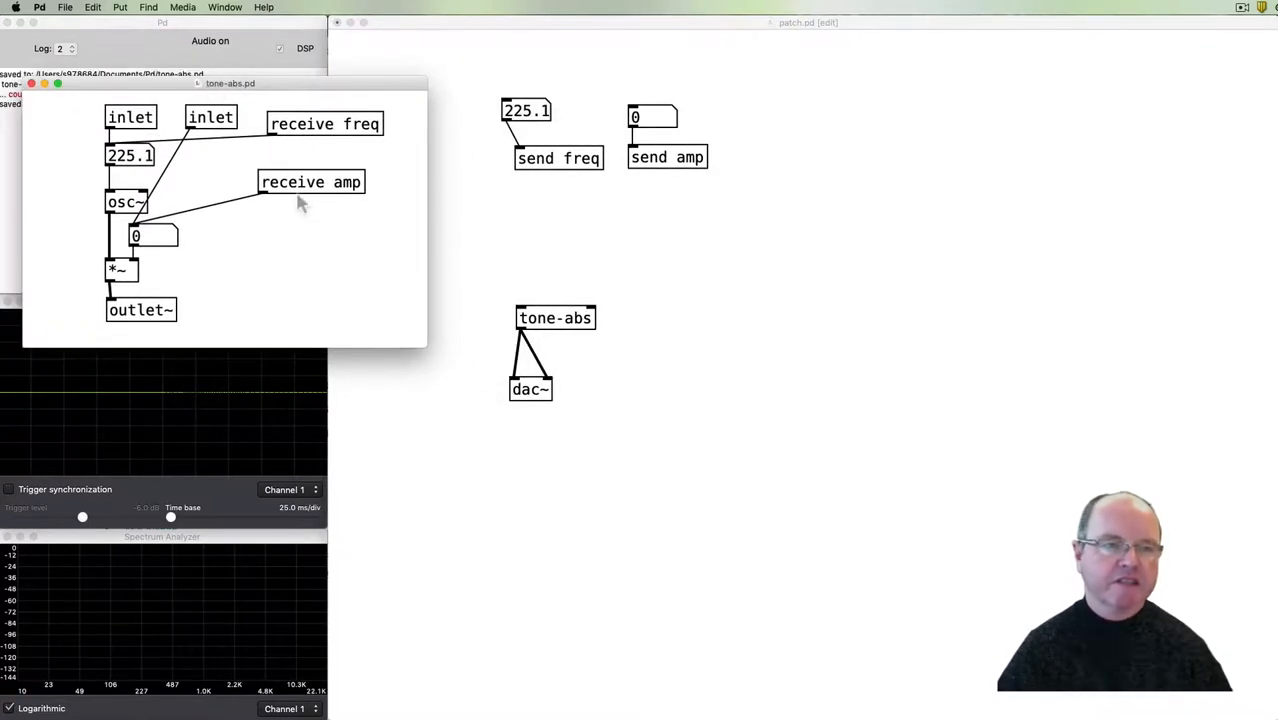
mouse_move(304, 200)
type(";")
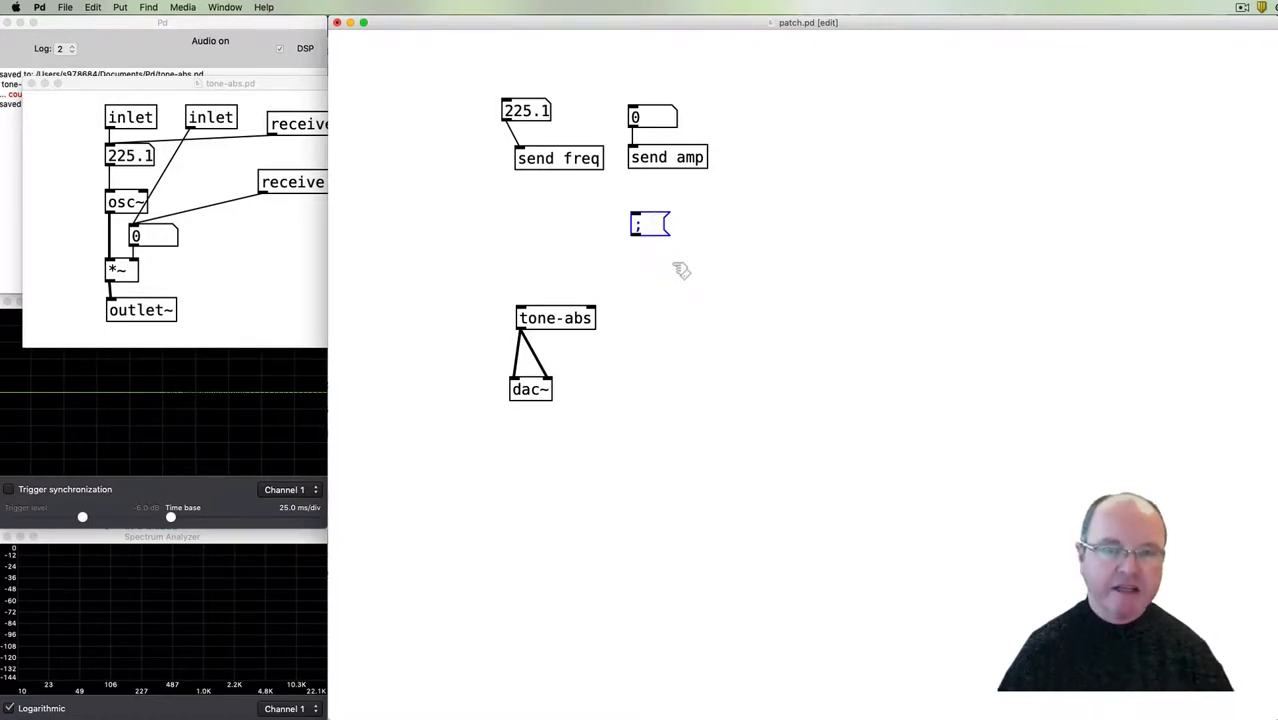
Make a semicolon message box sending freq (first 500, then 300) to the tone-abs receivers.
type("freq")
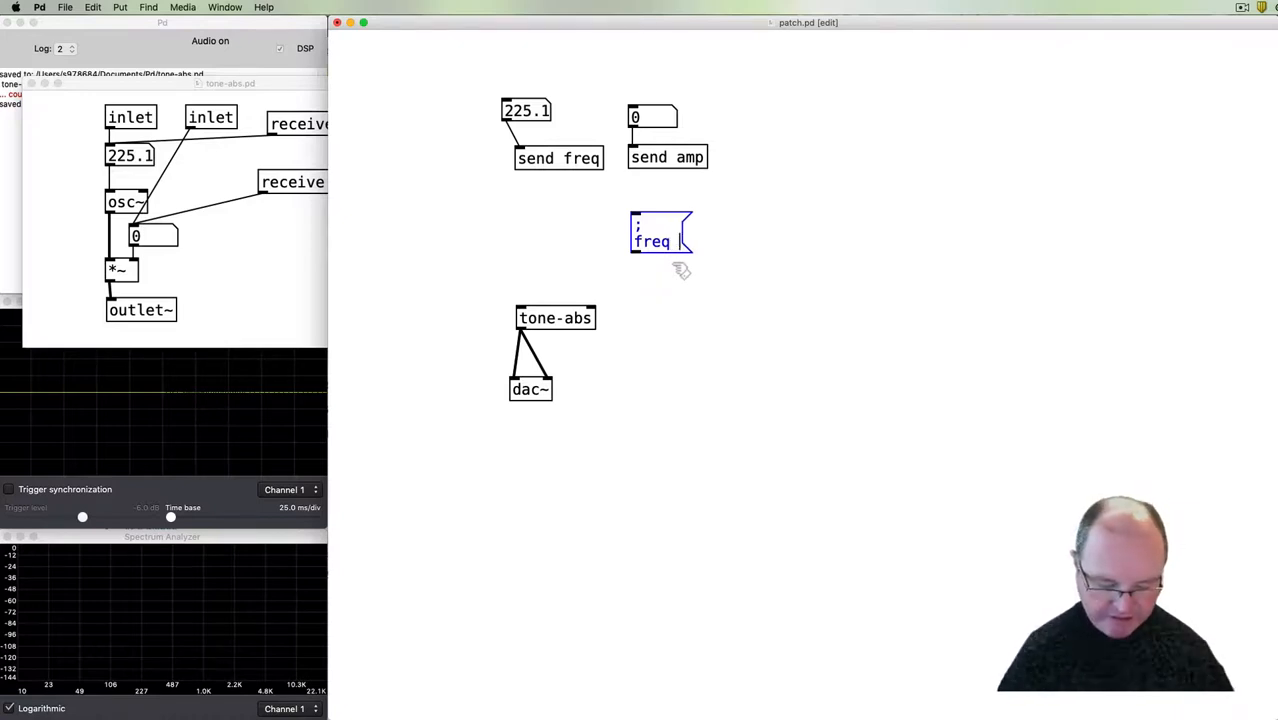
type("500")
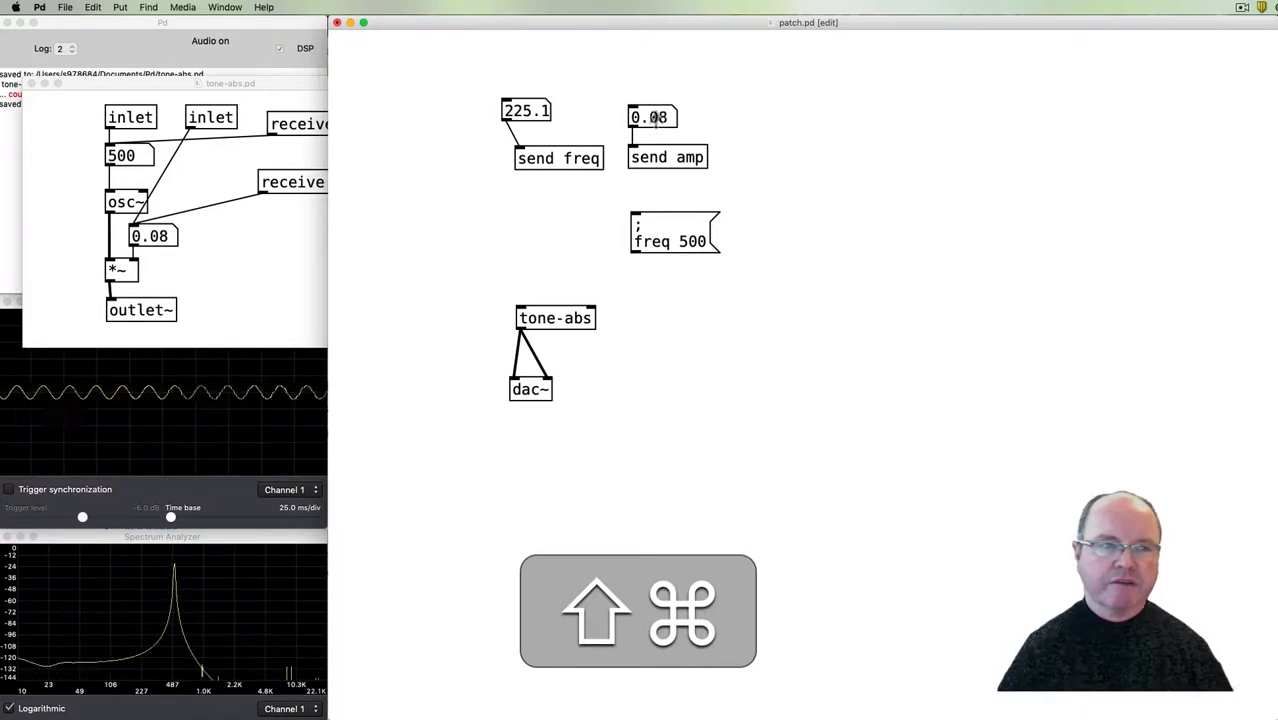
left_click(676, 232)
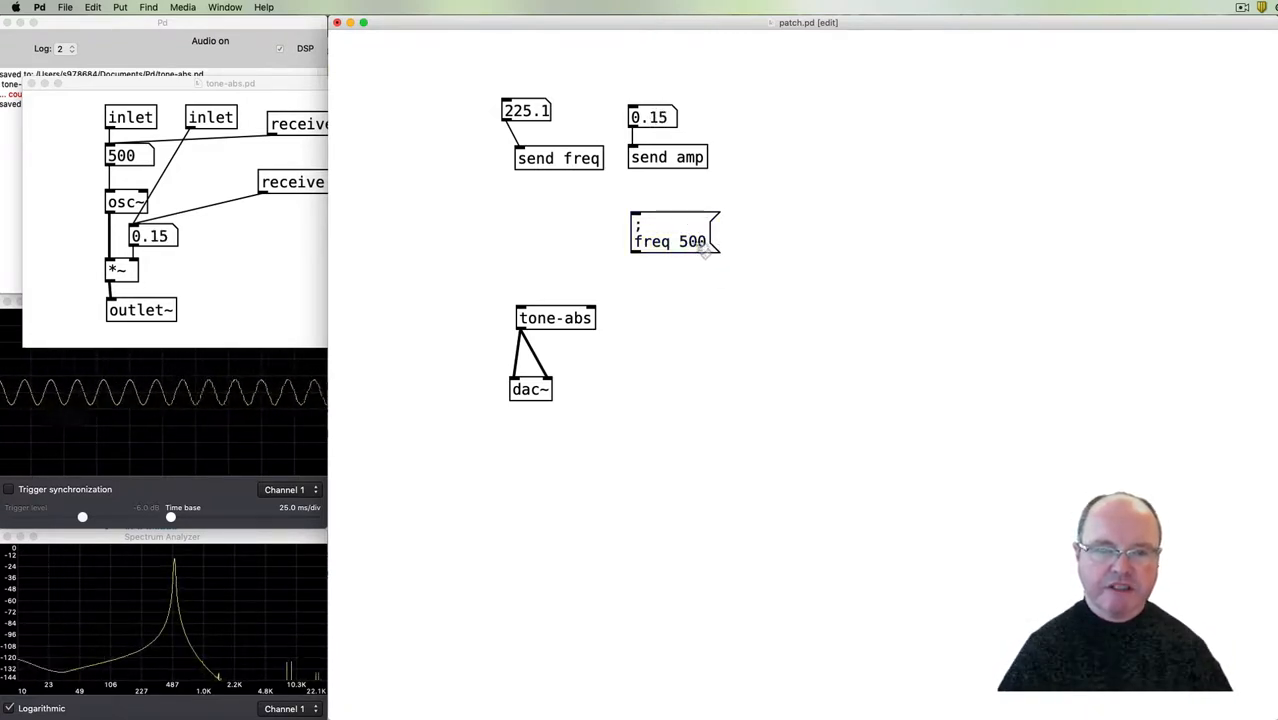
left_click(670, 240)
type("3")
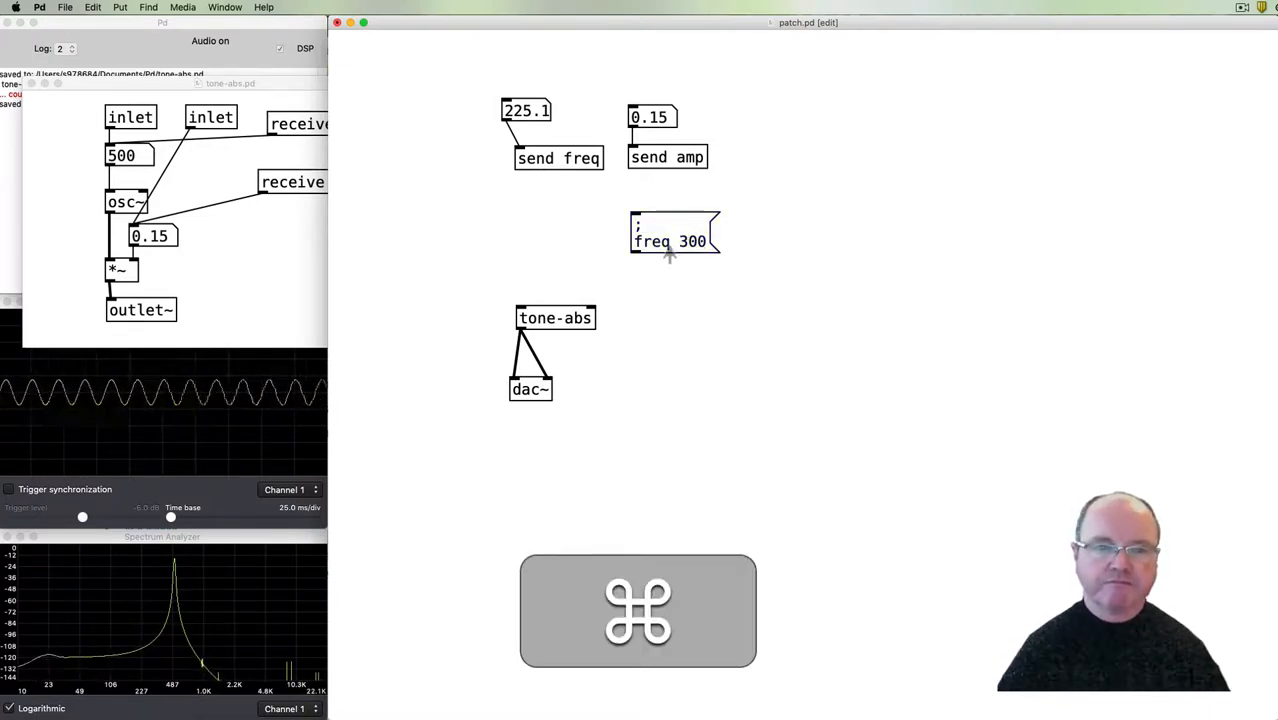
left_click(670, 240)
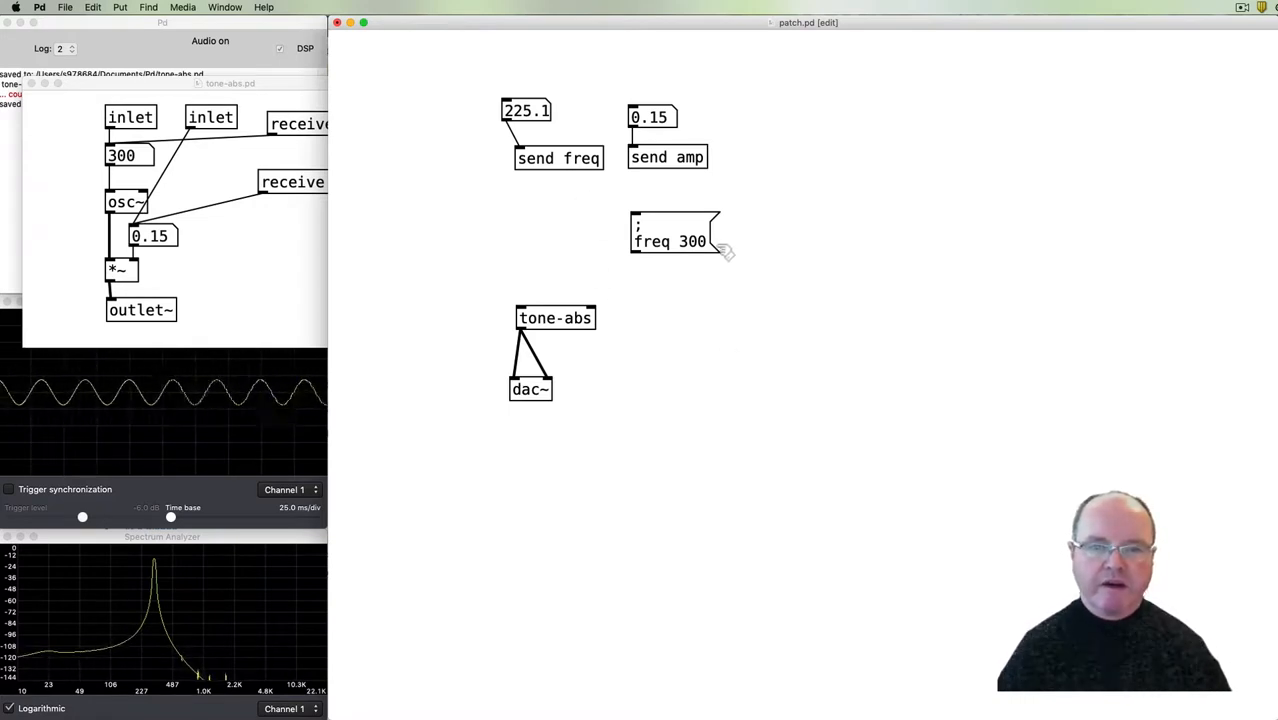
Extend the preset message with '; amp 0.2'.
left_click(670, 240)
type(";")
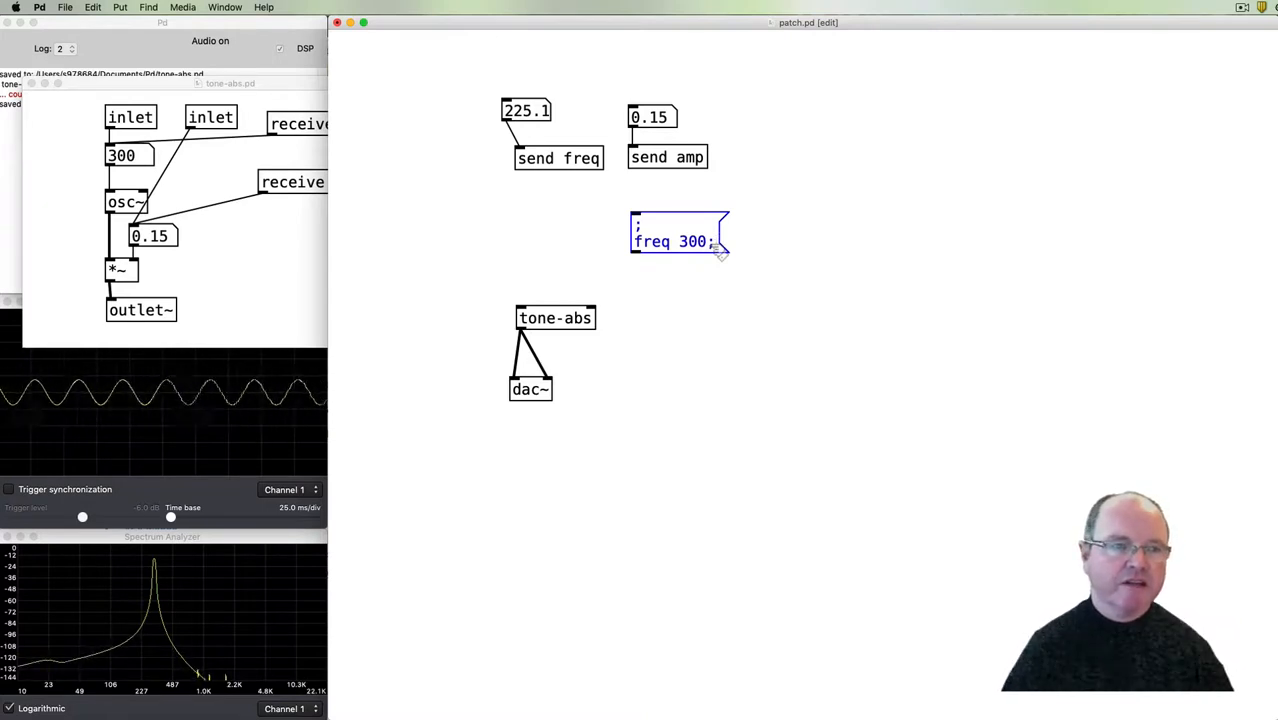
type("am")
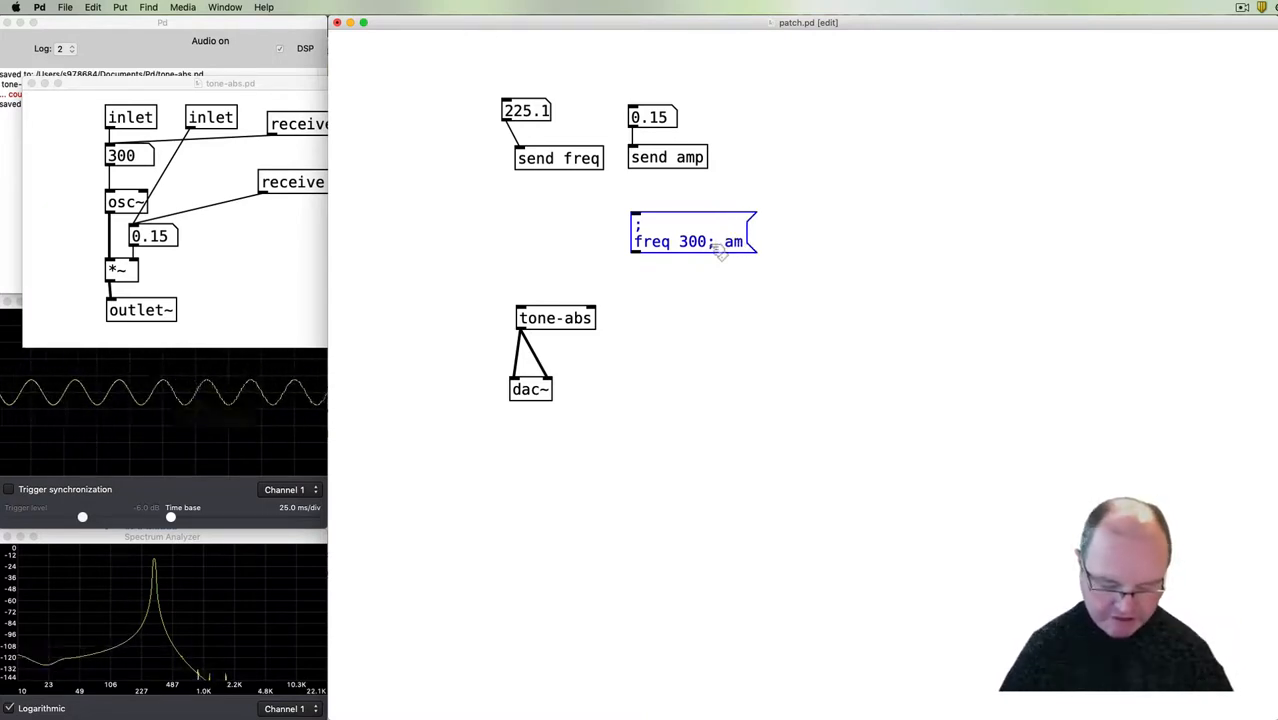
type("p")
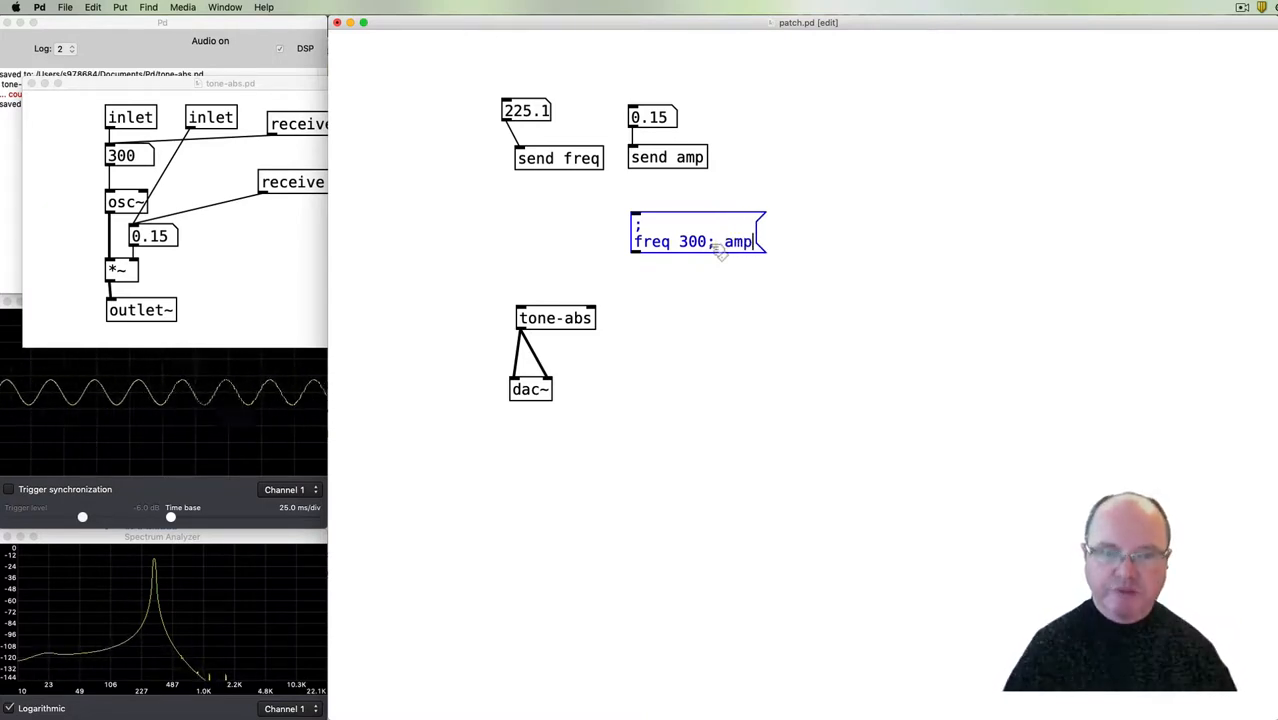
type("0.2")
type("; freq 1000; amp 0.1")
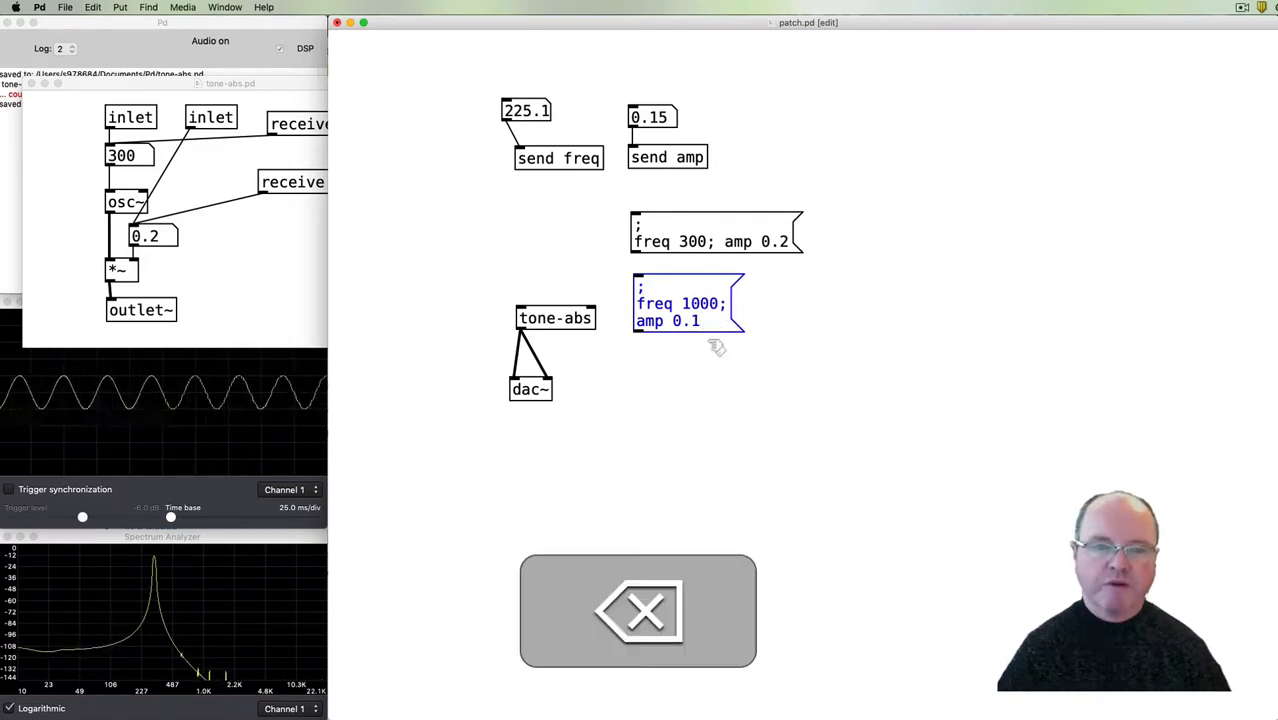
Finish the '; freq 1000; amp 0.1' preset message and deselect it.
left_click(688, 304)
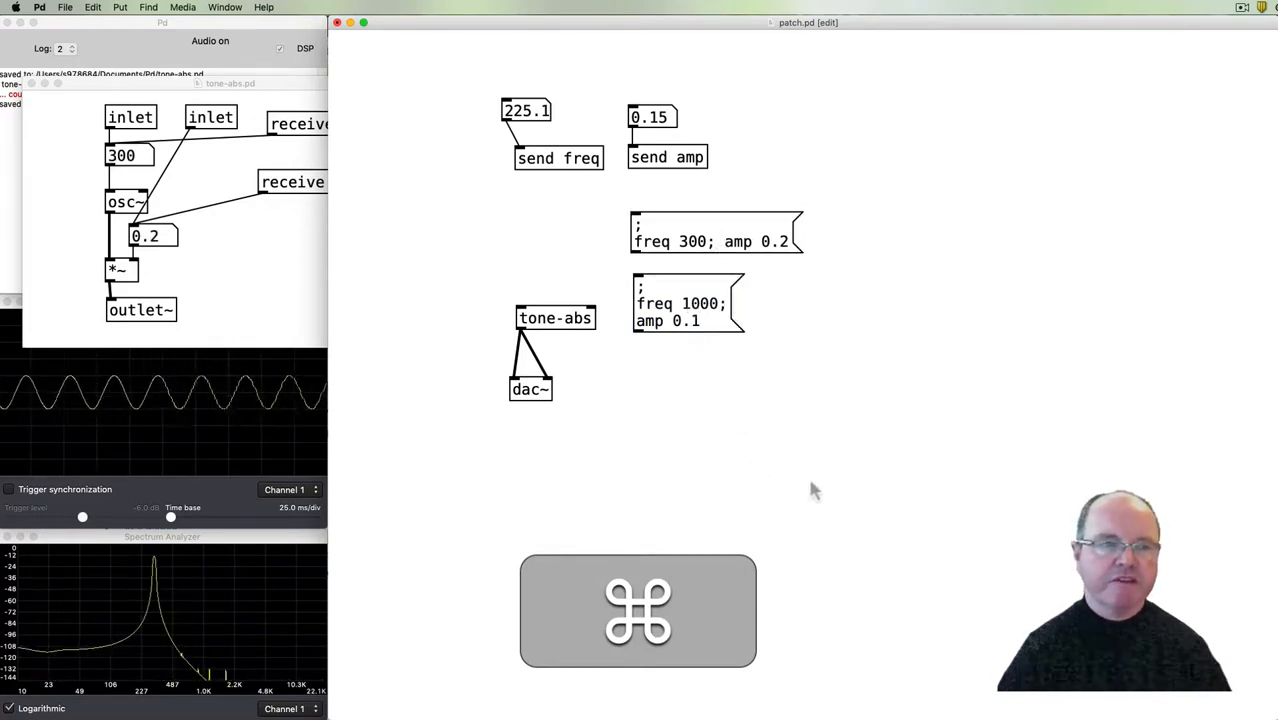
left_click(700, 240)
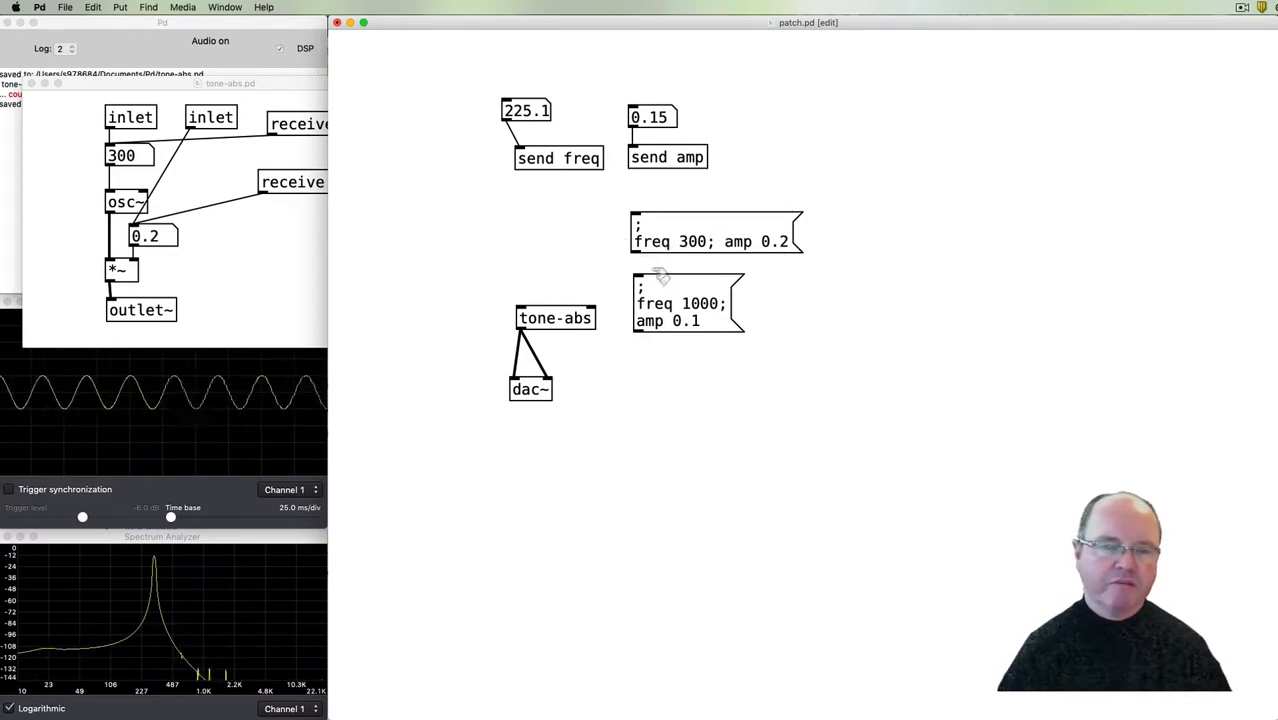
mouse_move(680, 340)
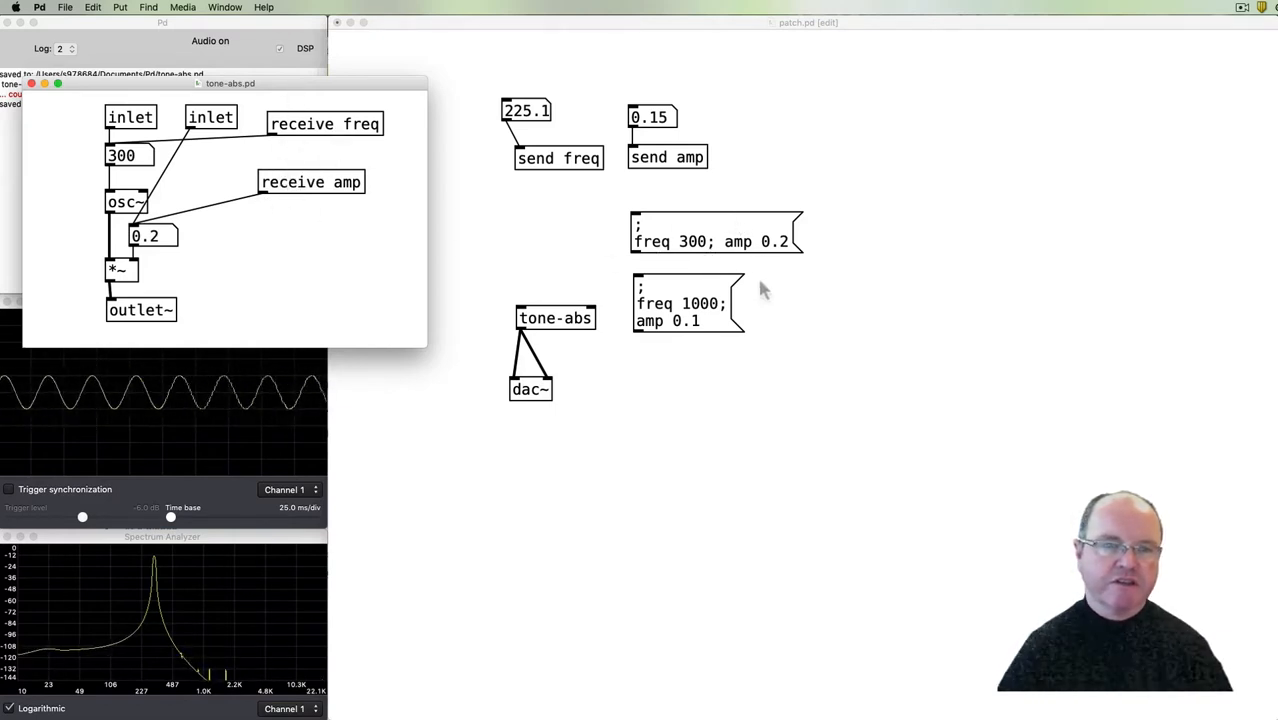
mouse_move(568, 246)
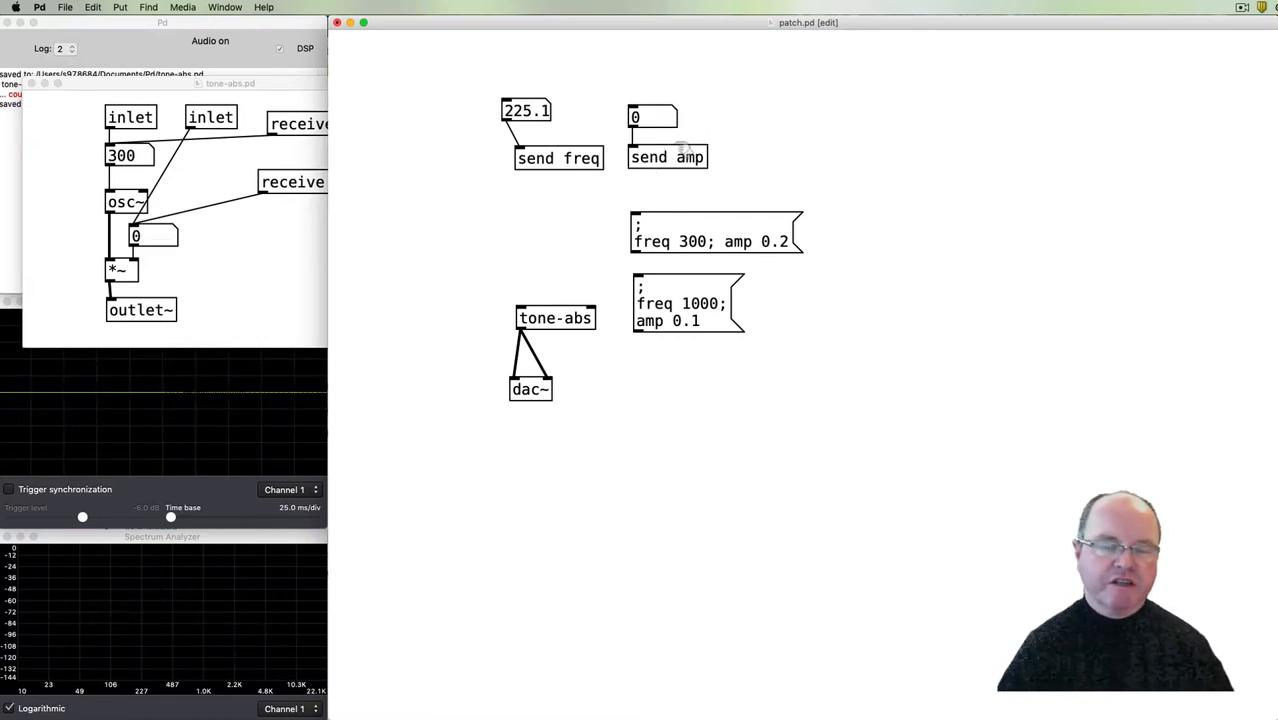
mouse_move(348, 152)
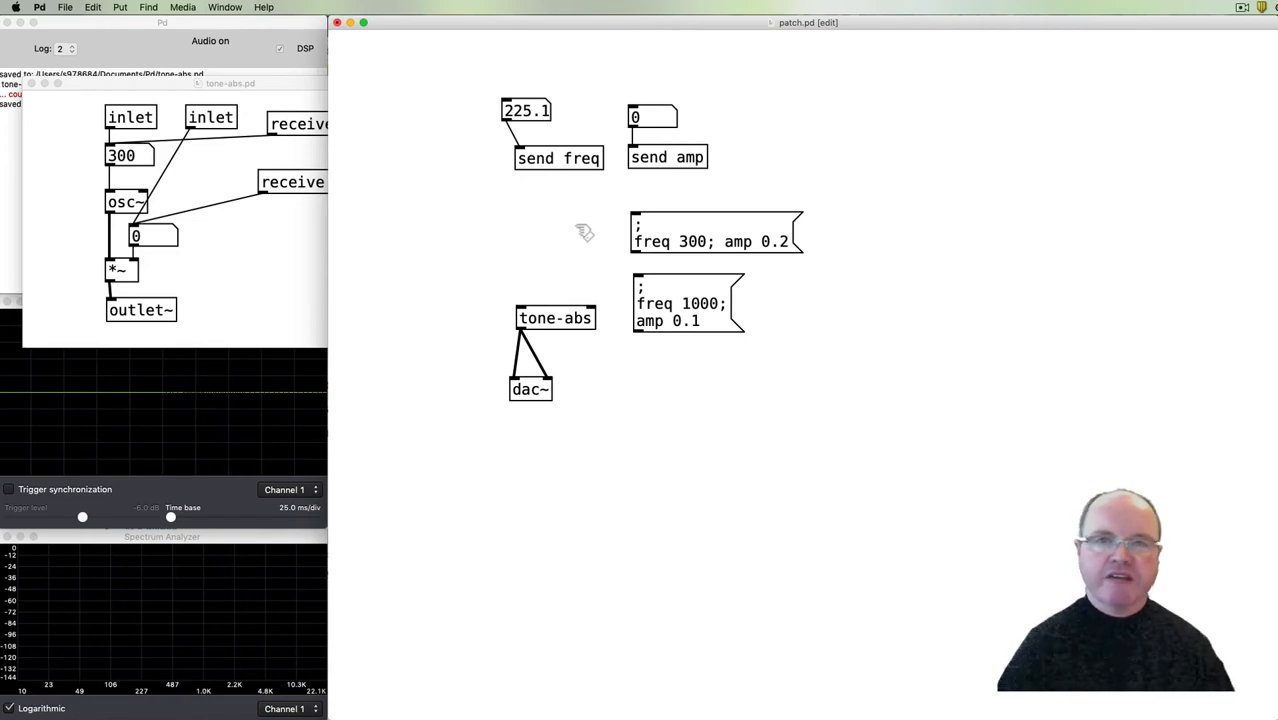
mouse_move(548, 282)
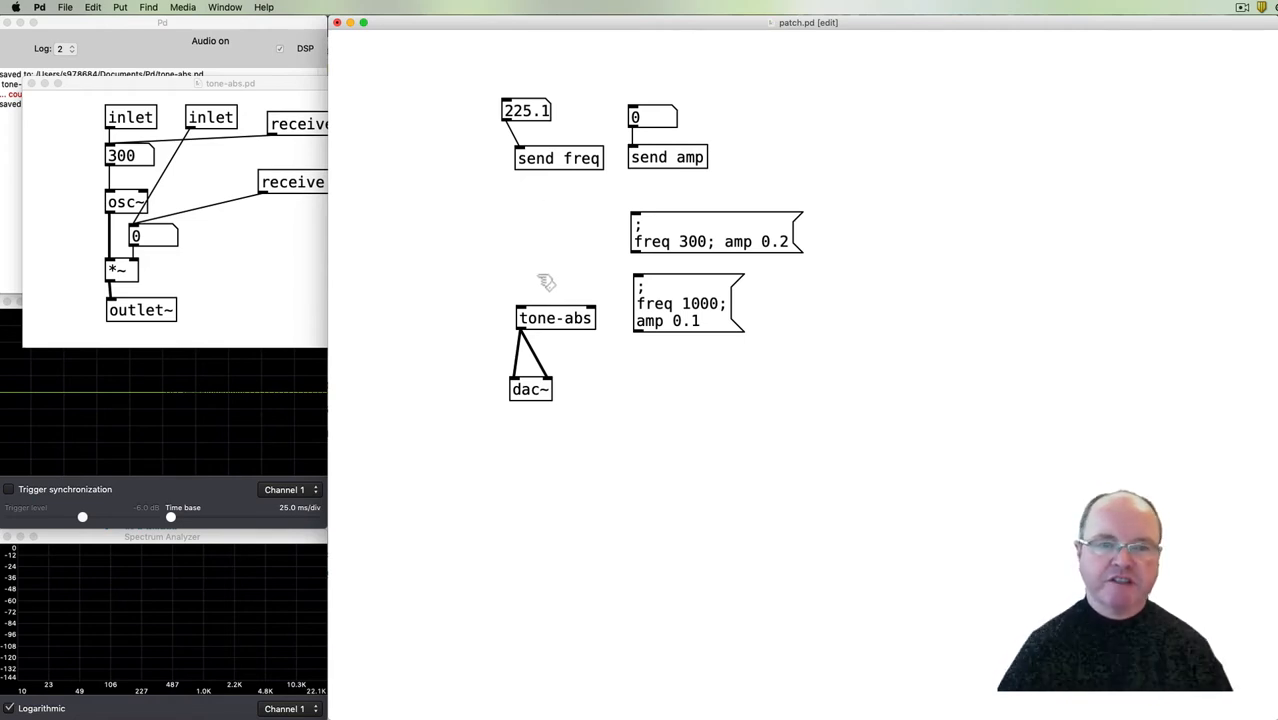
mouse_move(632, 338)
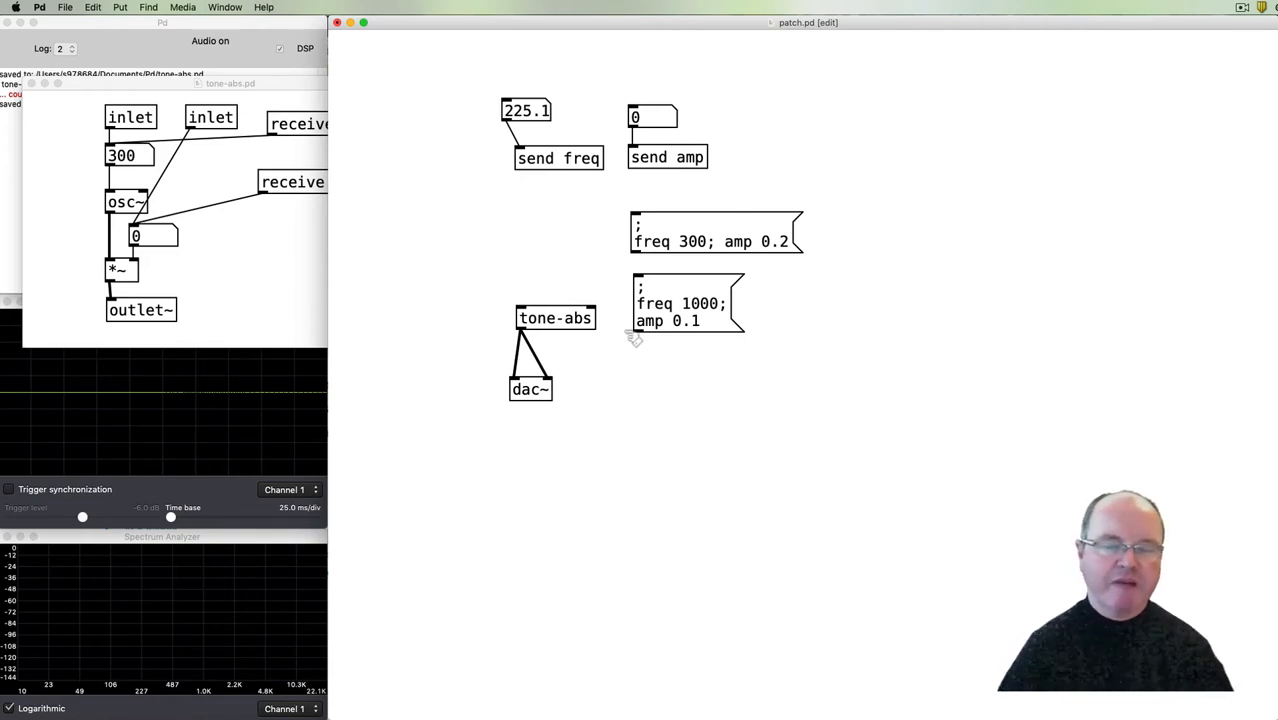